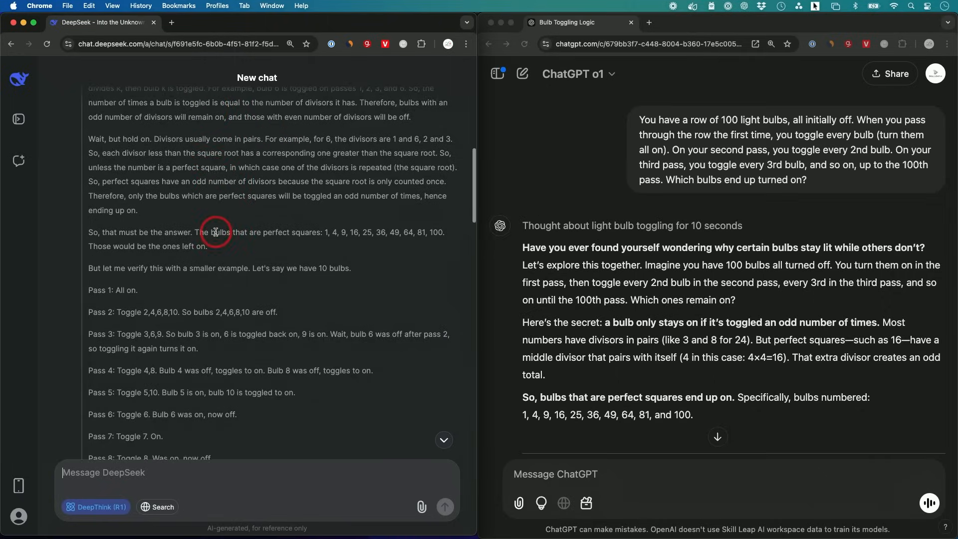
- Turn on DeepThink (R1) reasoning in the empty DeepSeek chat
scroll("down", 3)
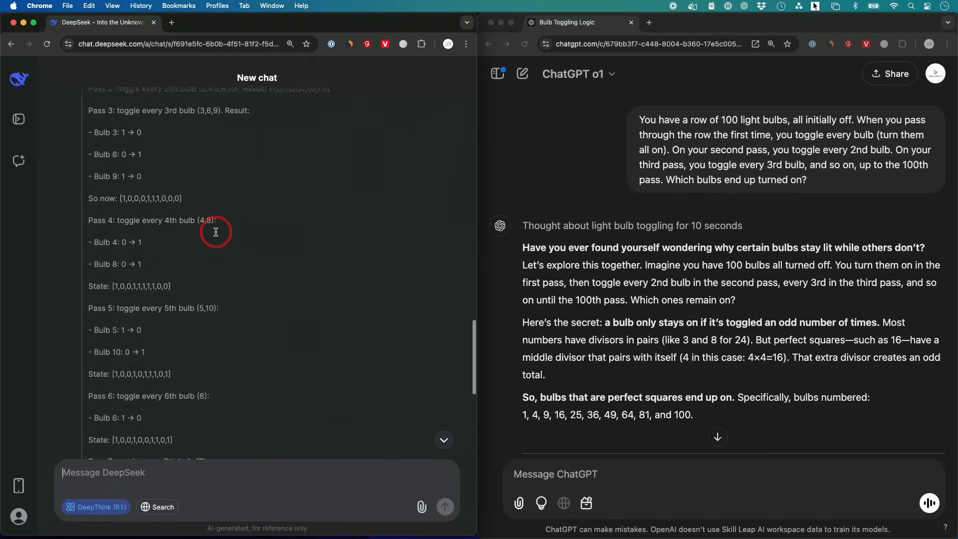
scroll("down", 3)
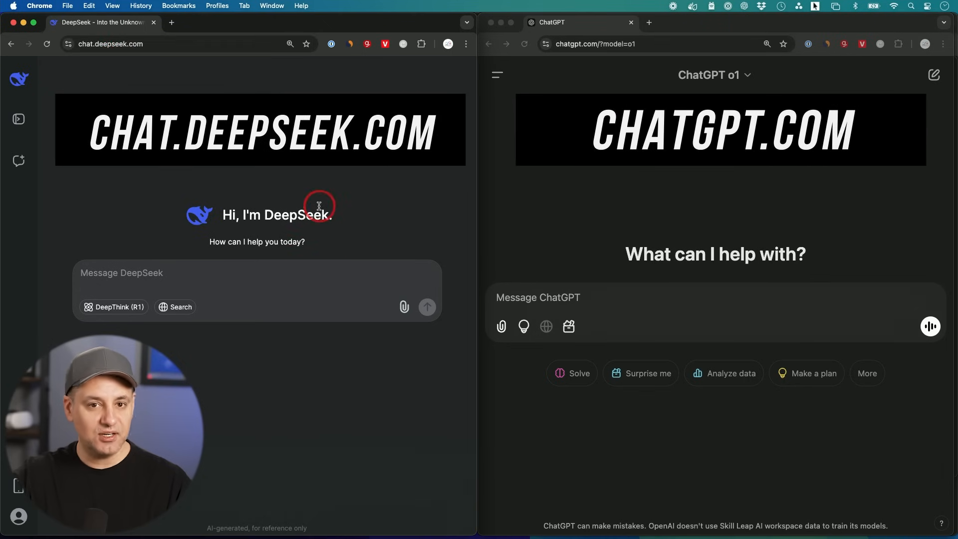
mouse_move(274, 225)
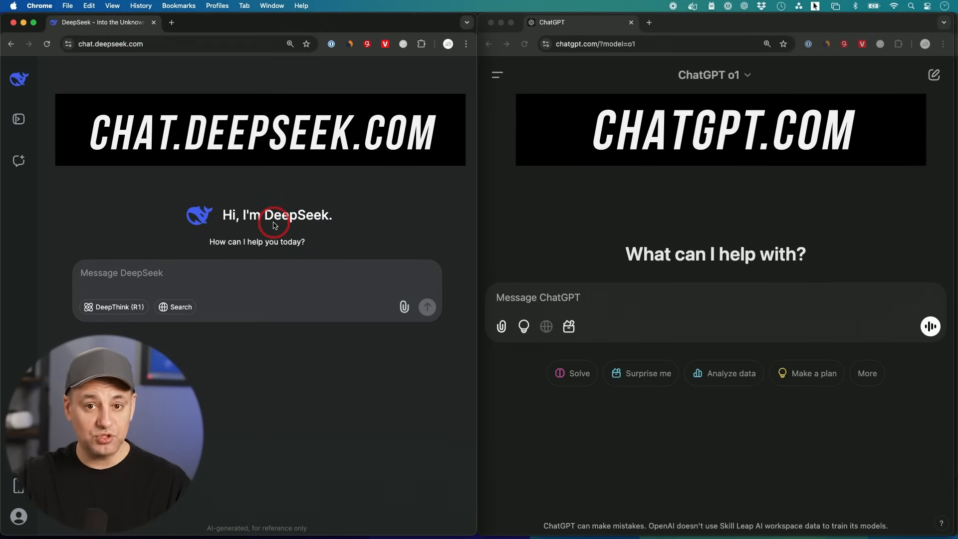
left_click(115, 307)
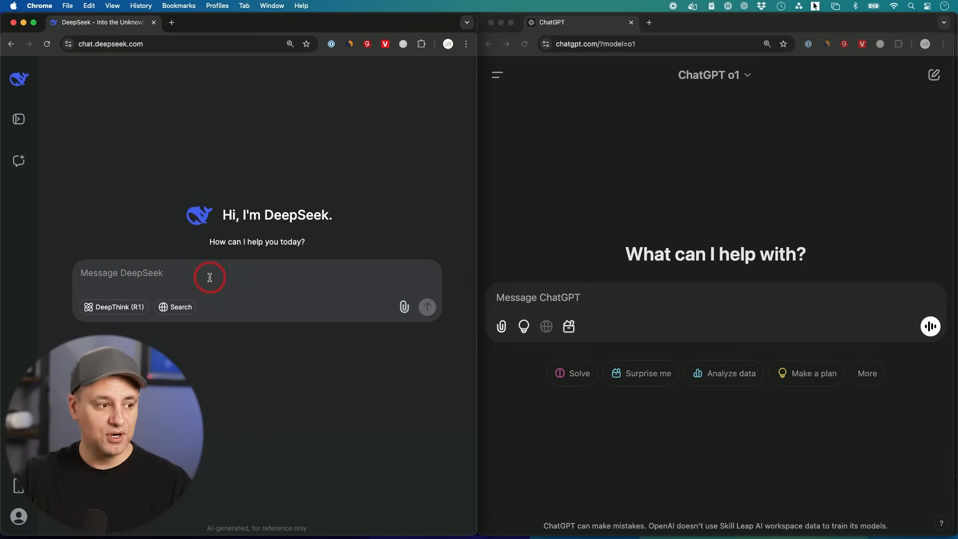
left_click(117, 307)
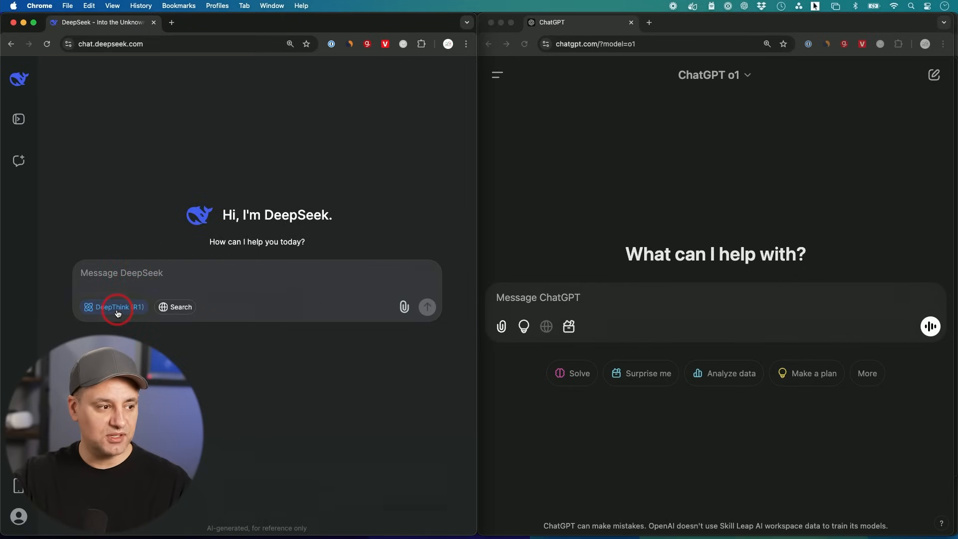
left_click(113, 307)
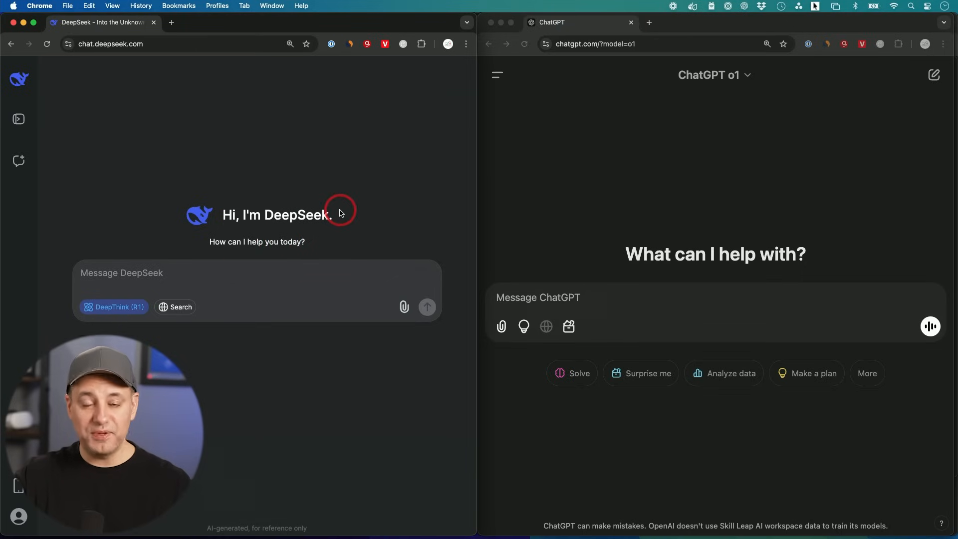
mouse_move(212, 137)
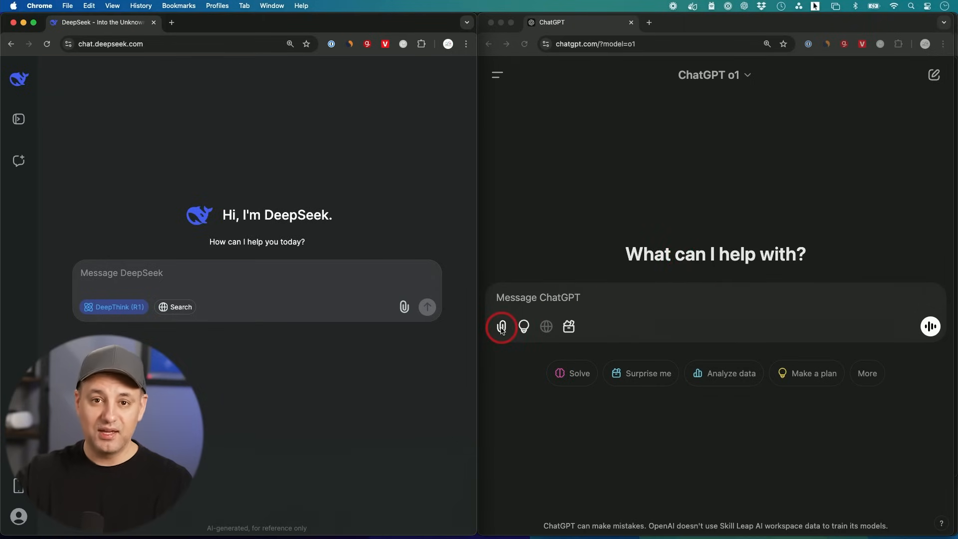
mouse_move(677, 201)
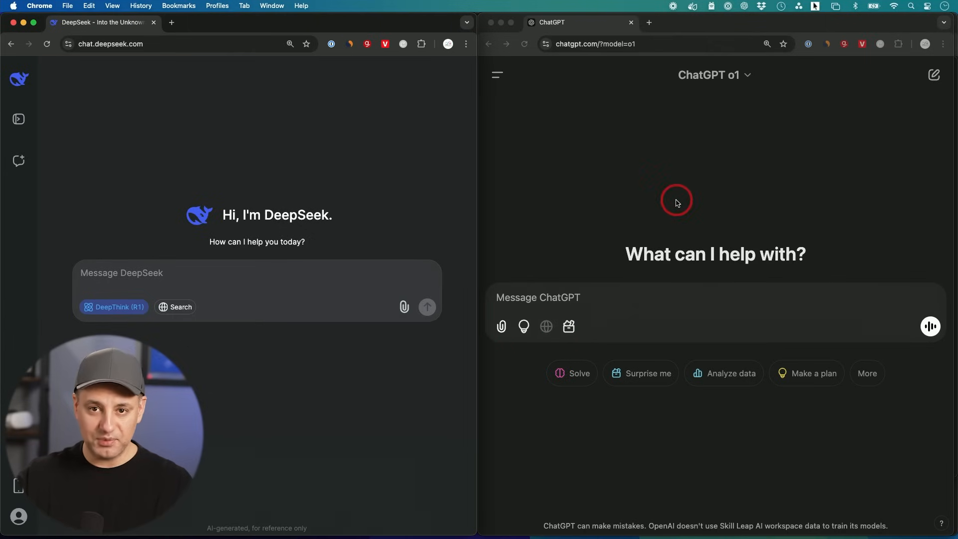
mouse_move(655, 156)
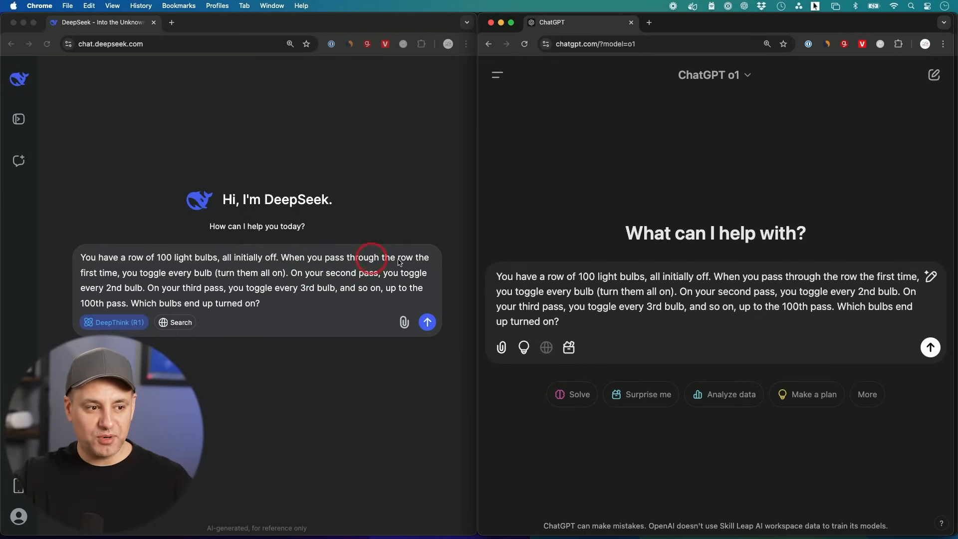
mouse_move(113, 278)
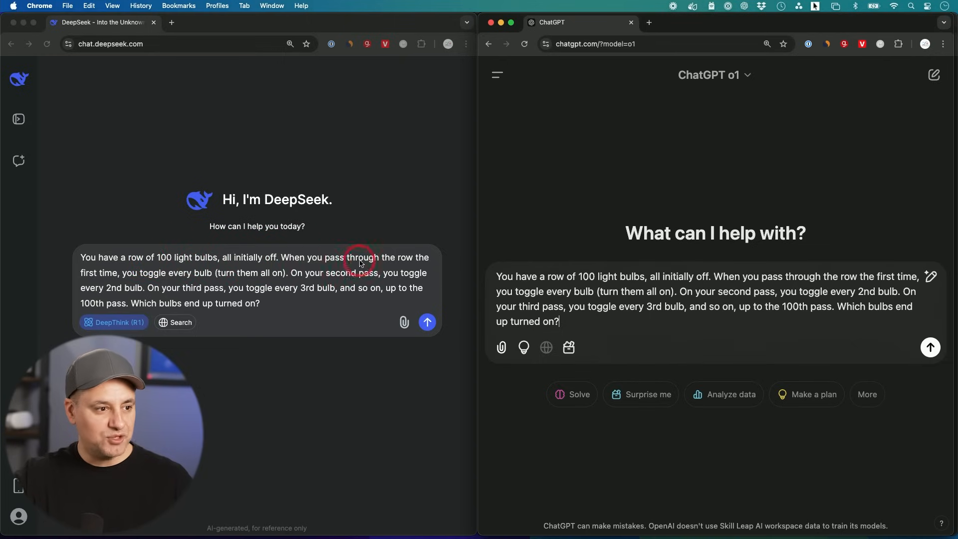
mouse_move(159, 280)
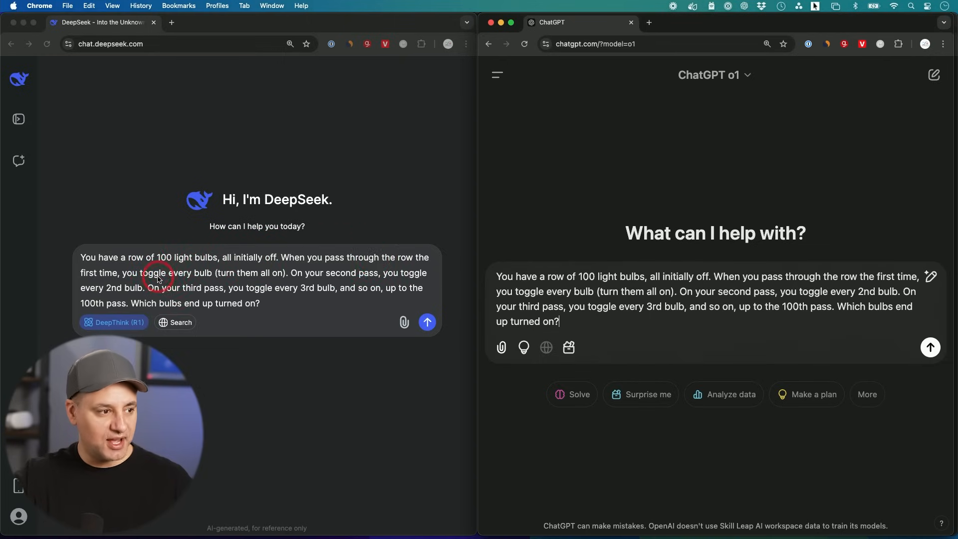
mouse_move(232, 279)
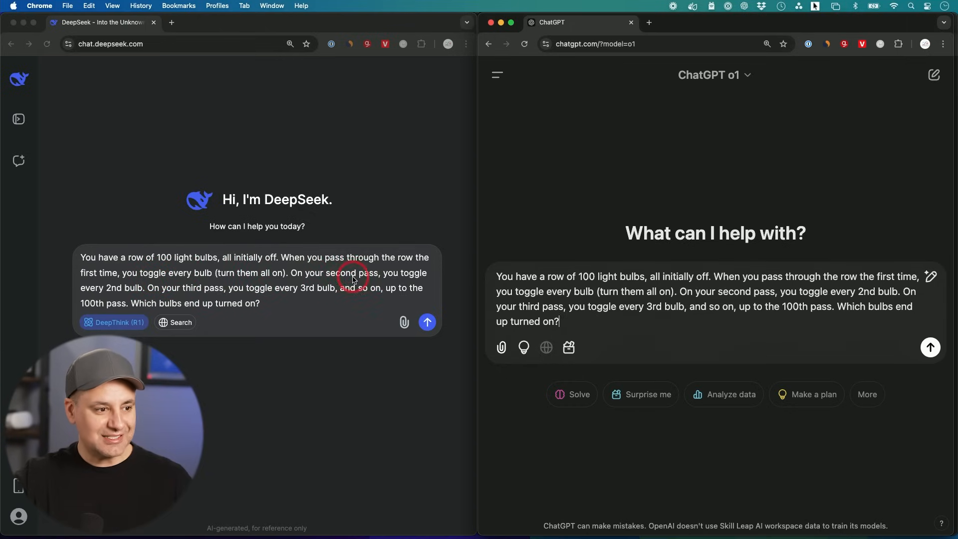
mouse_move(128, 294)
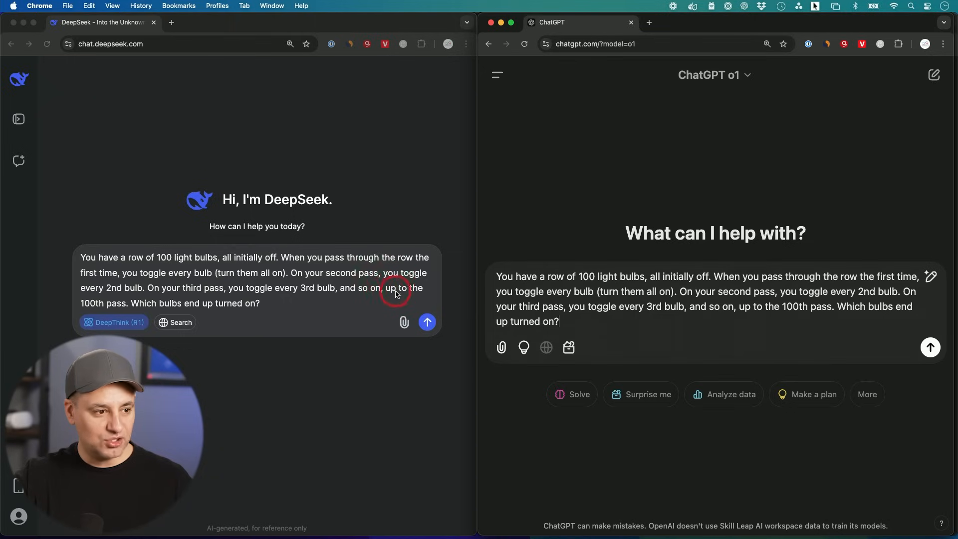
mouse_move(119, 308)
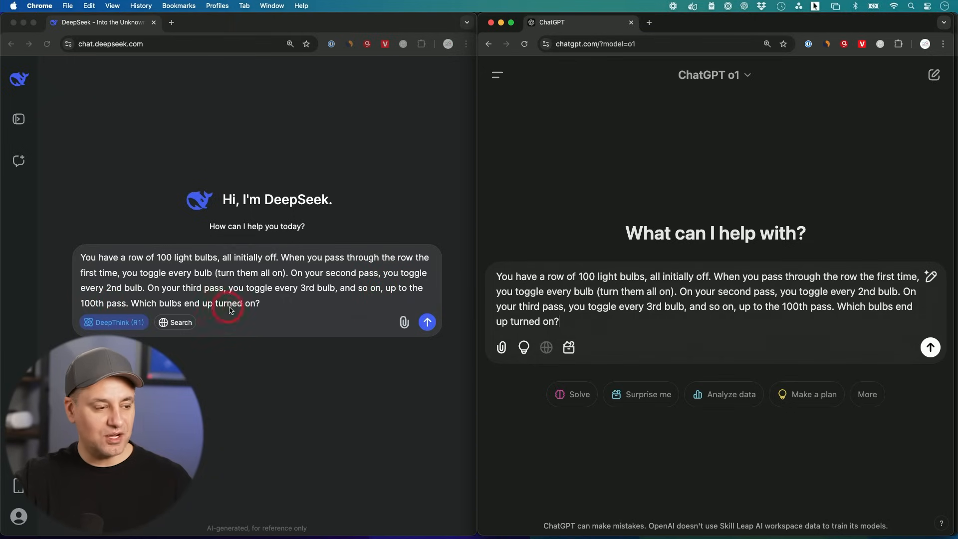
- Send the 100 light-bulb toggling puzzle prompt
left_click(930, 347)
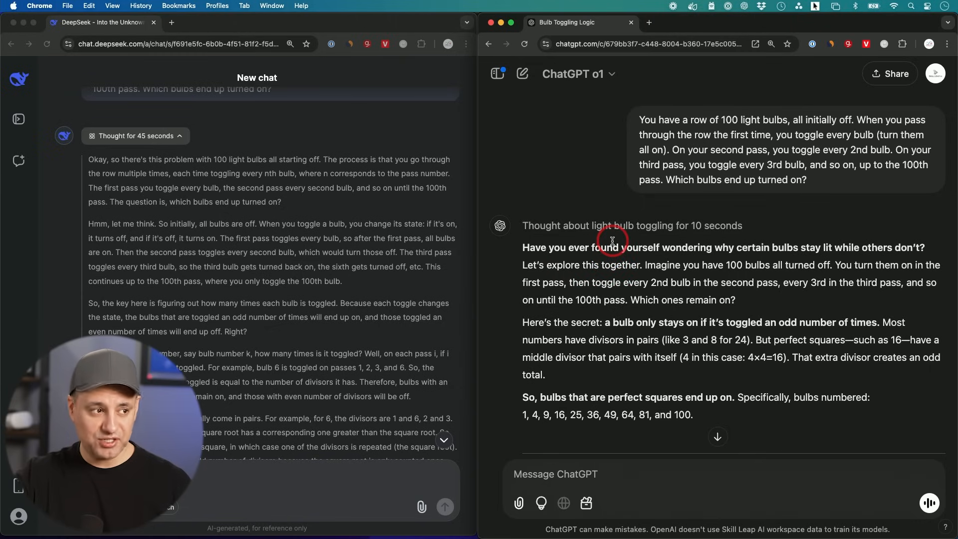
mouse_move(195, 181)
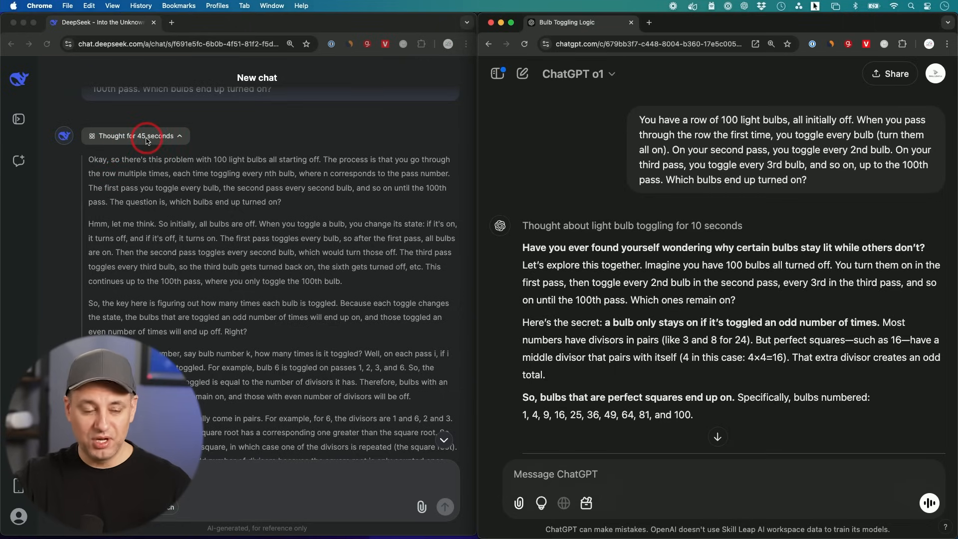
mouse_move(90, 169)
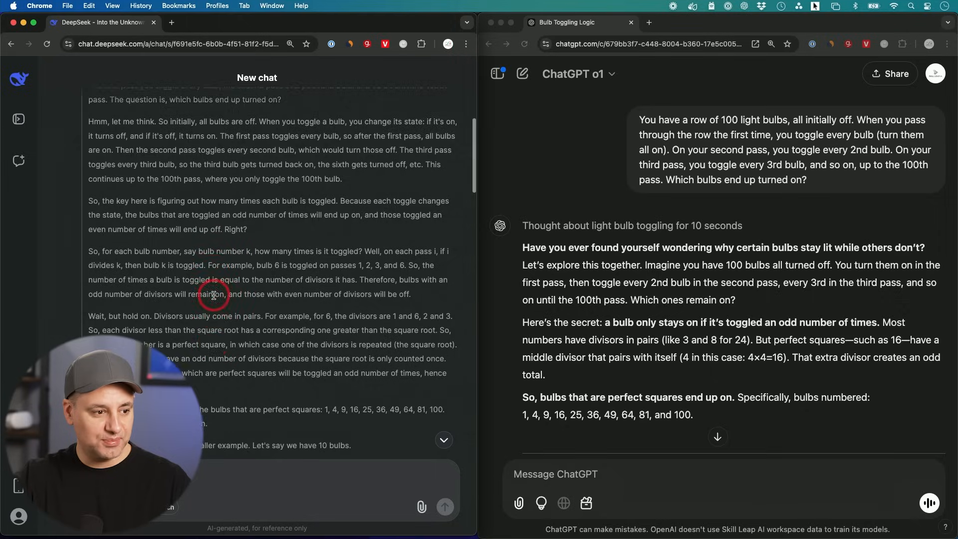
scroll("down", 3)
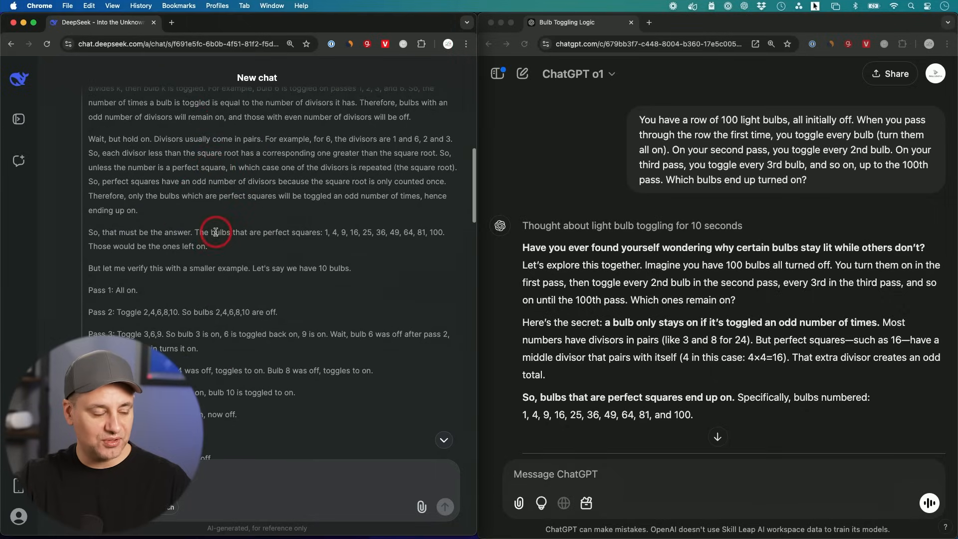
scroll("down", 3)
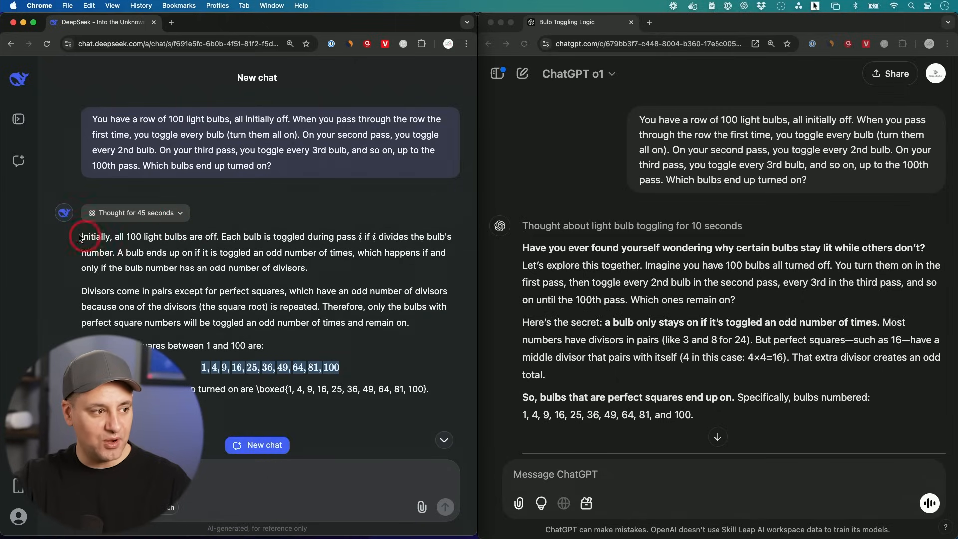
mouse_move(361, 372)
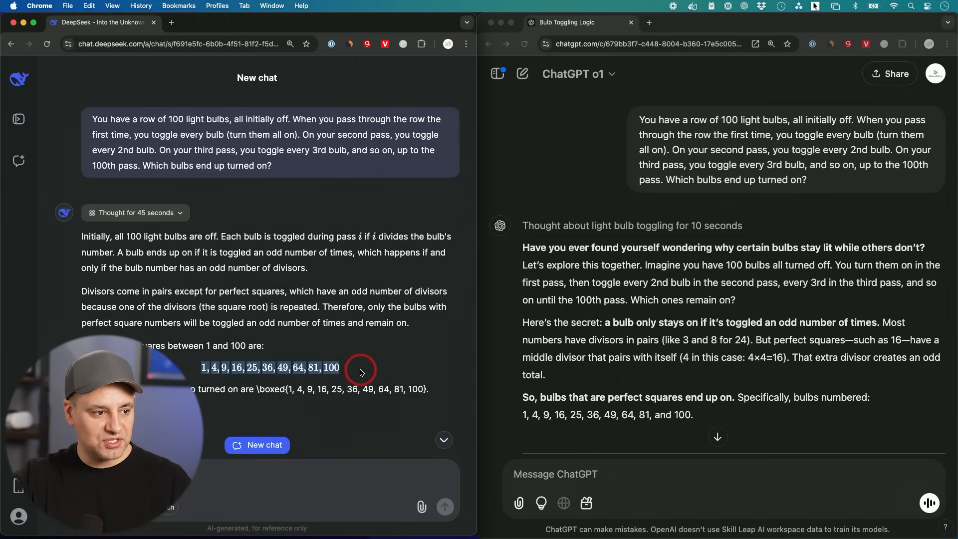
scroll("down", 3)
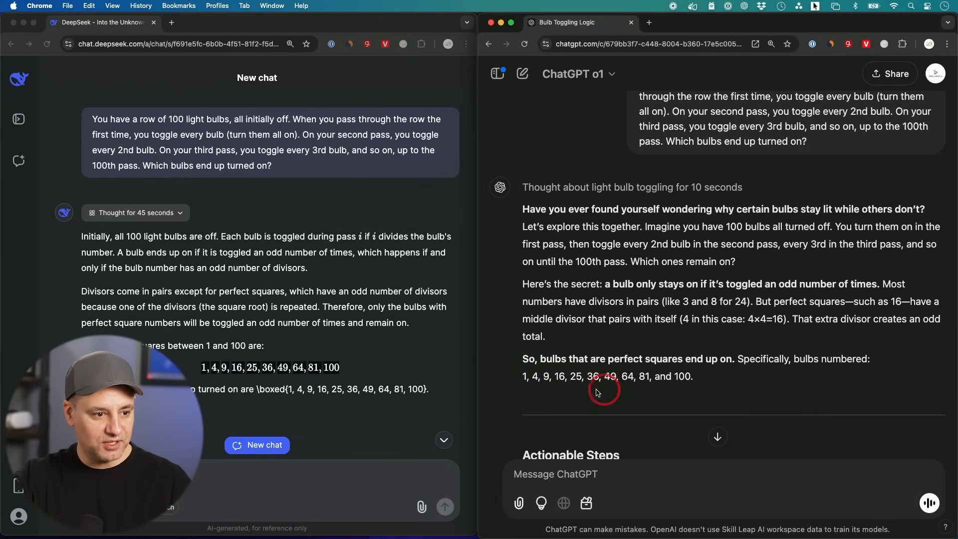
mouse_move(594, 384)
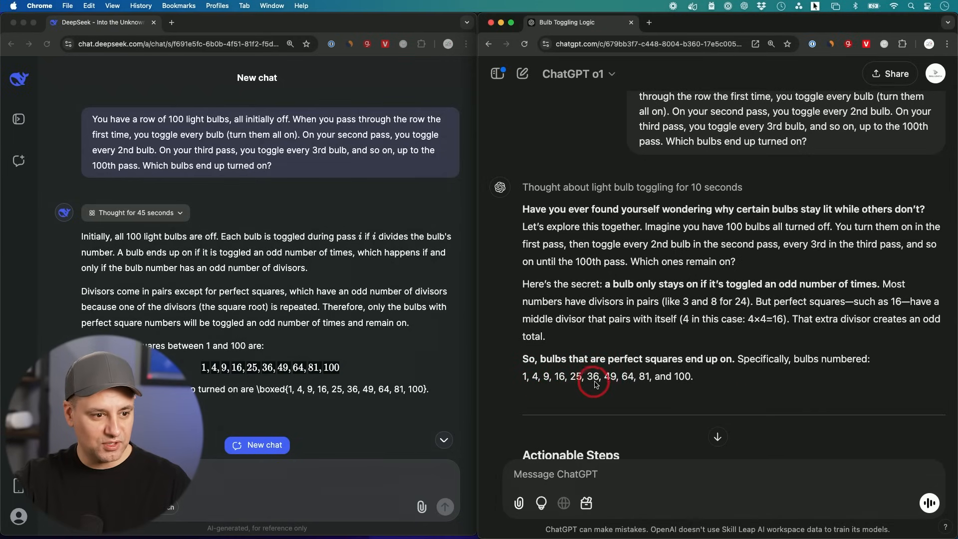
mouse_move(633, 384)
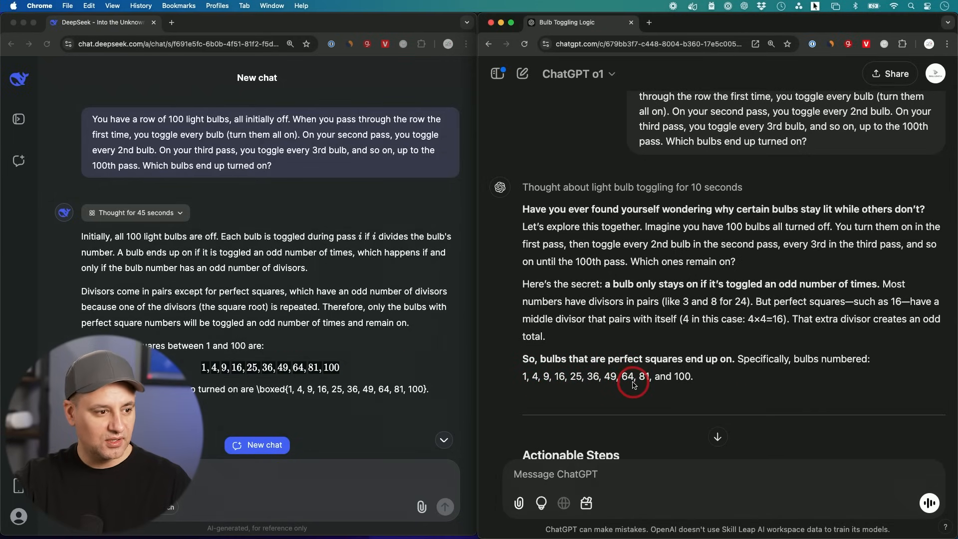
mouse_move(731, 393)
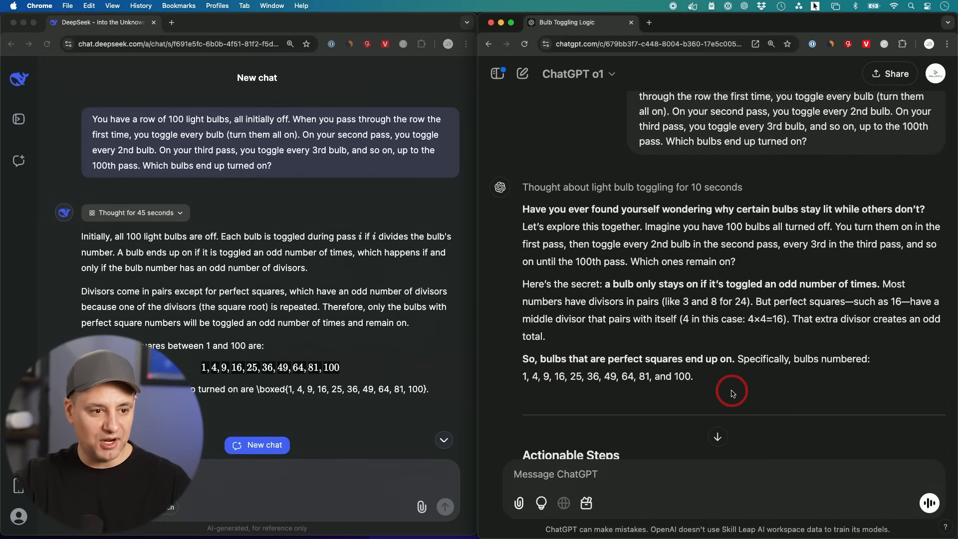
mouse_move(587, 102)
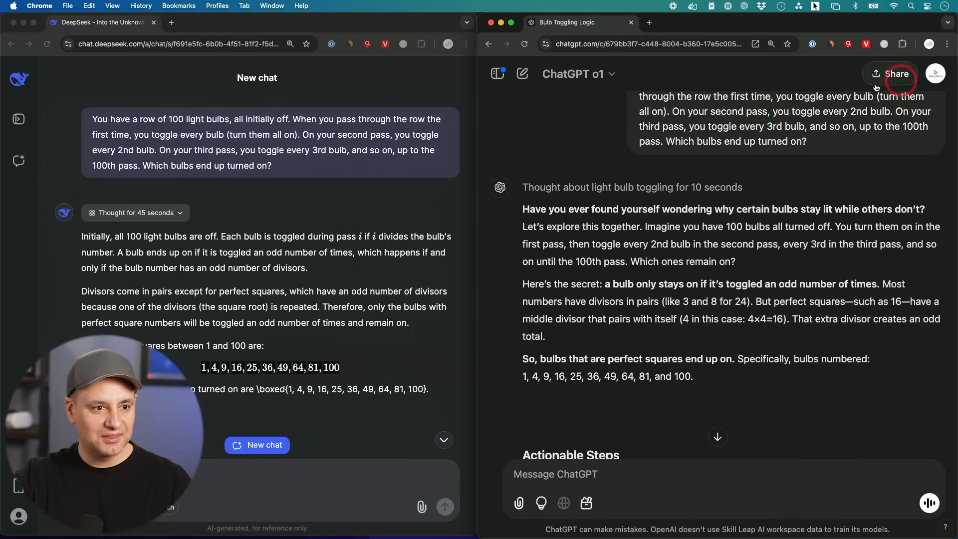
left_click(136, 143)
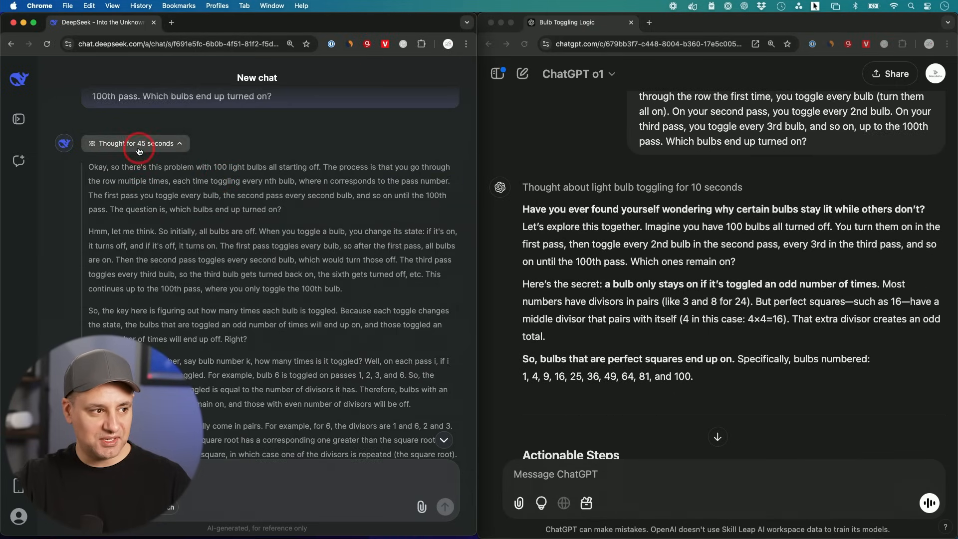
scroll("down", 3)
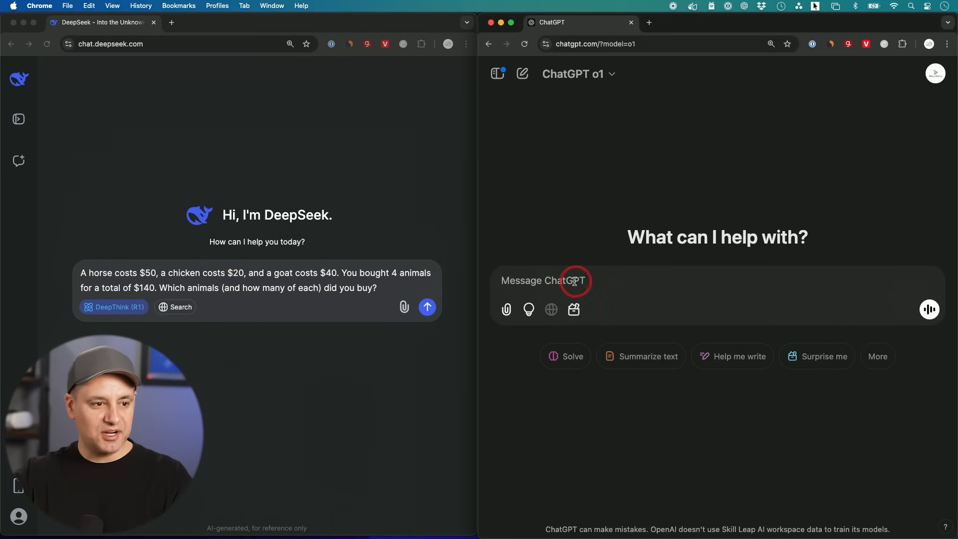
- Send the horse-chicken-goat puzzle to ChatGPT o1 with Think enabled, and to DeepSeek
type("A horse costs $50, a chicken costs $20, and a goat costs $40. You bought 4 animals for a total of $140. Which animals (and how many of each) did you buy?")
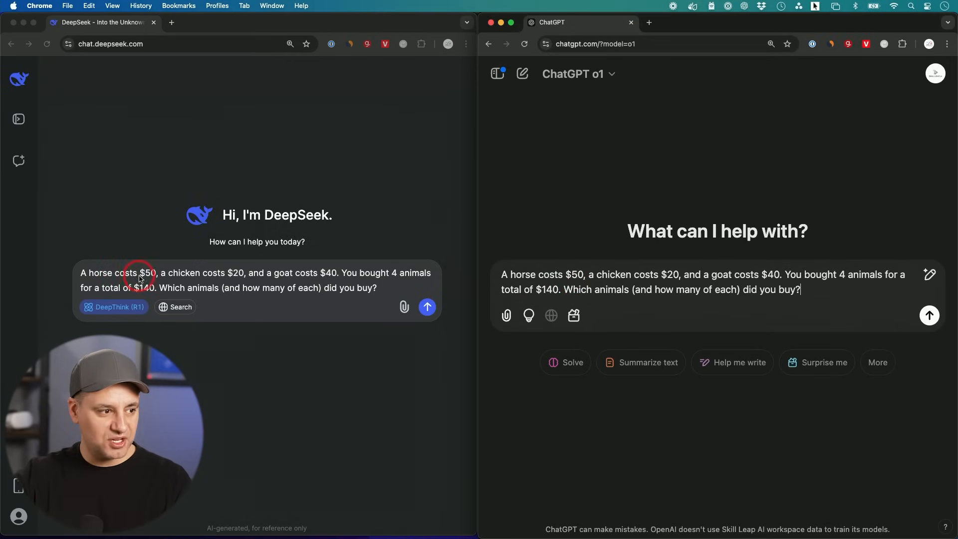
mouse_move(240, 280)
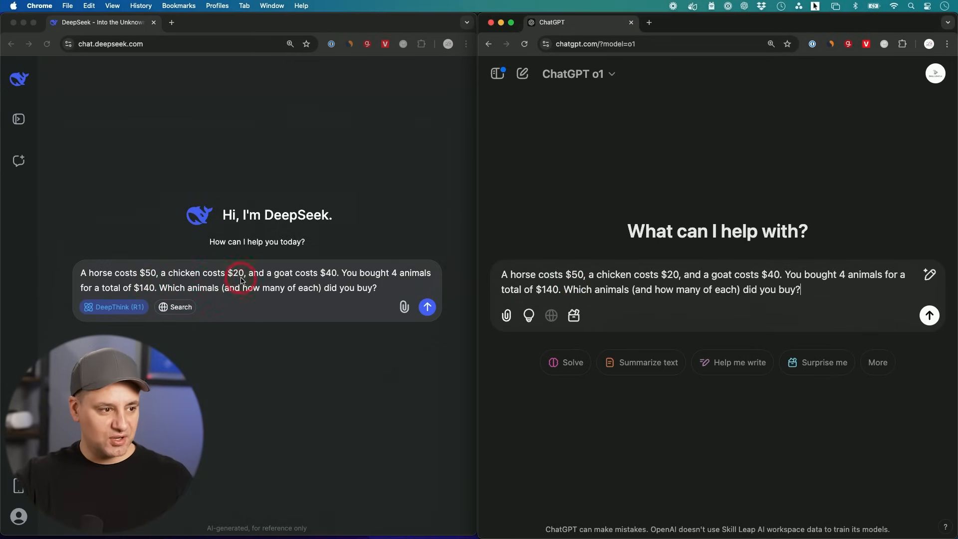
mouse_move(359, 282)
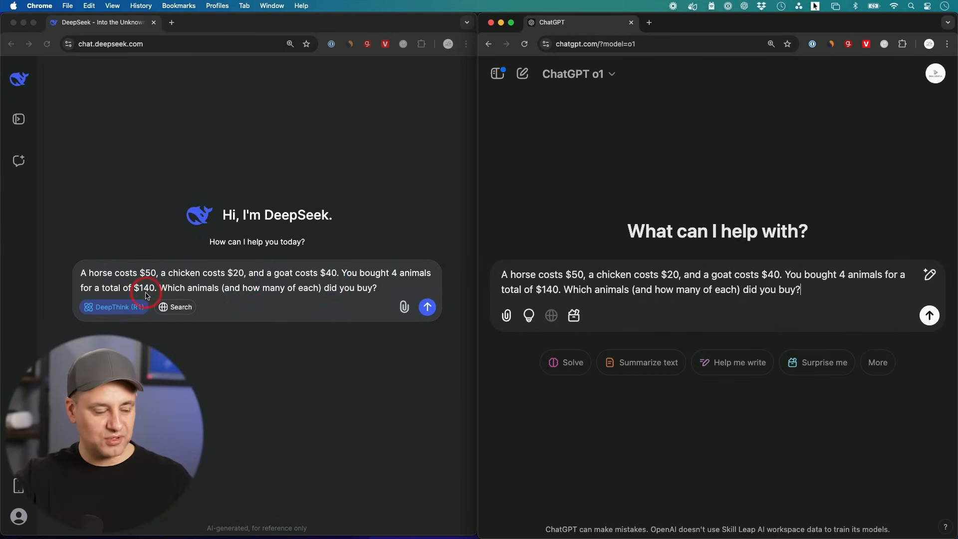
mouse_move(220, 296)
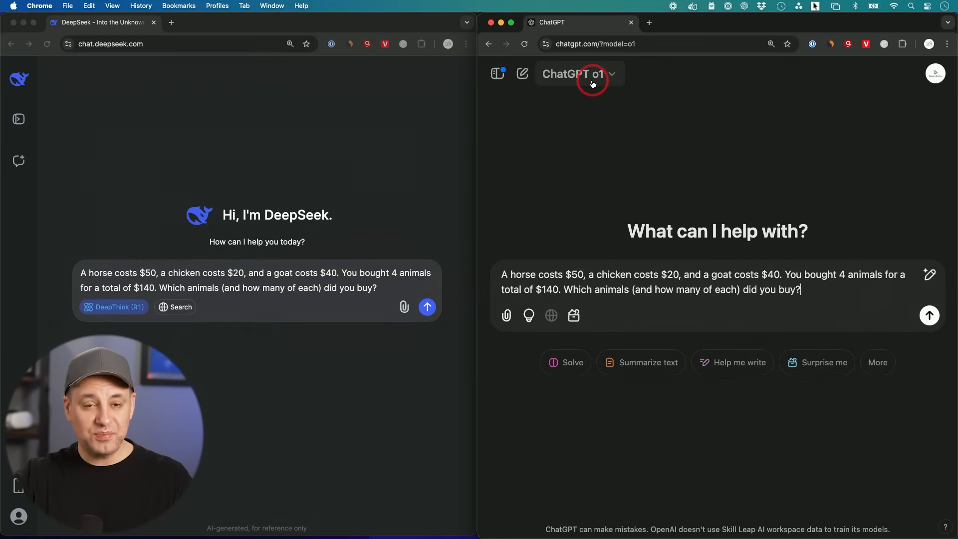
left_click(578, 74)
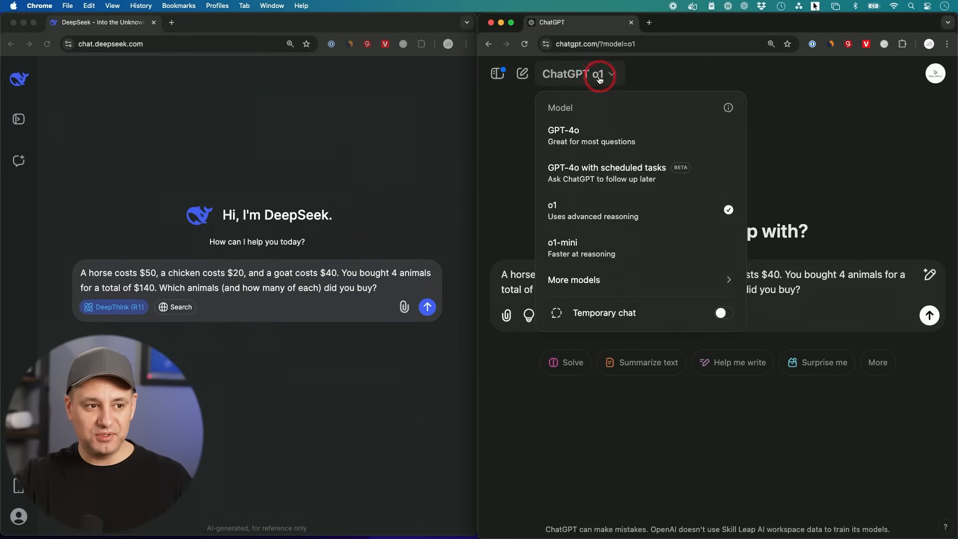
mouse_move(578, 211)
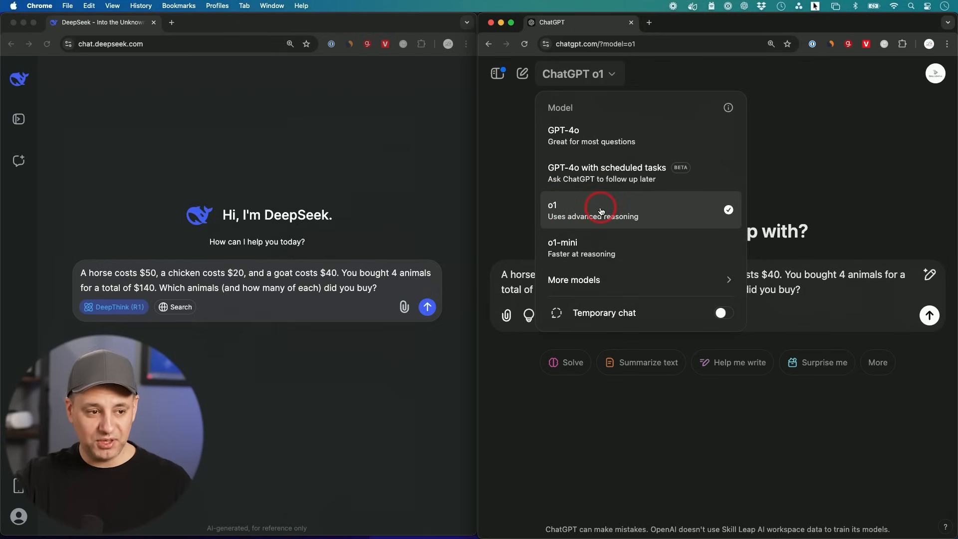
left_click(600, 210)
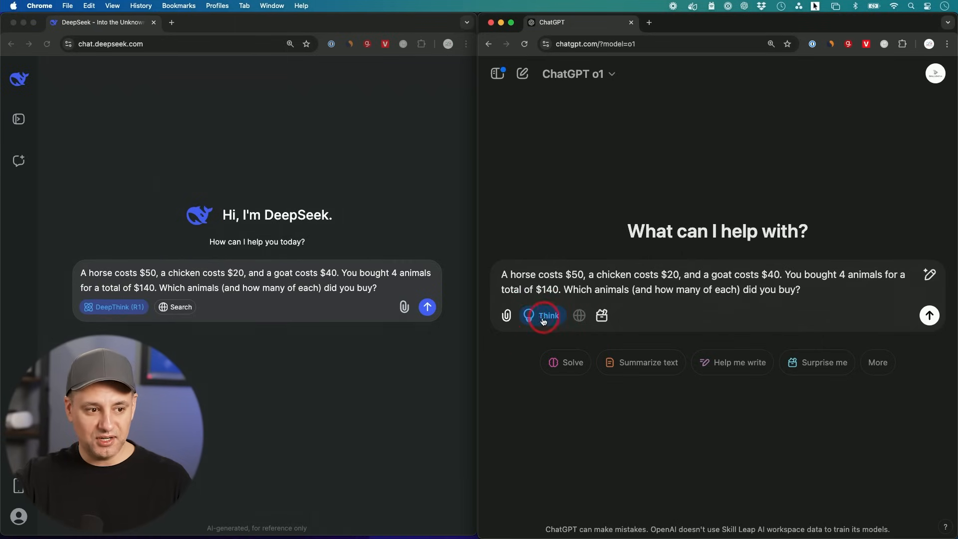
left_click(542, 316)
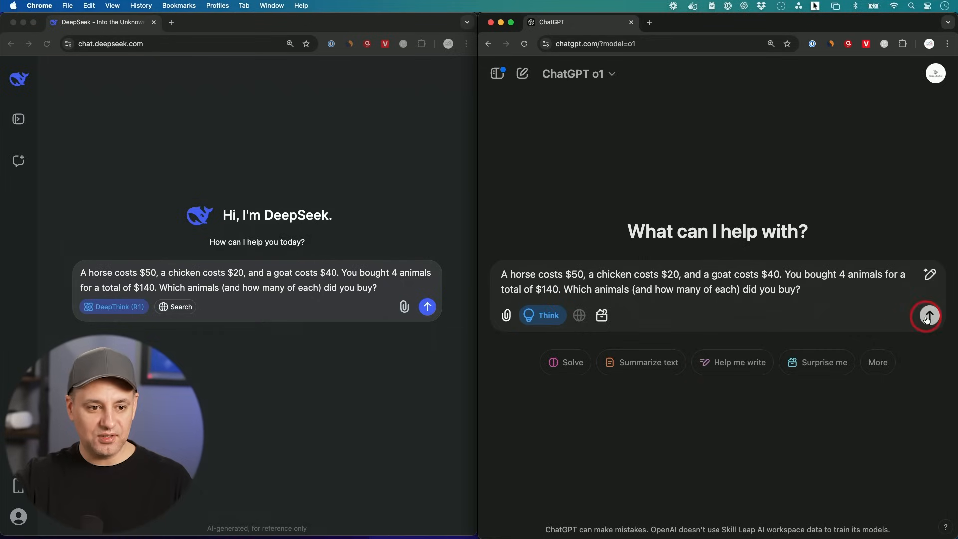
left_click(925, 316)
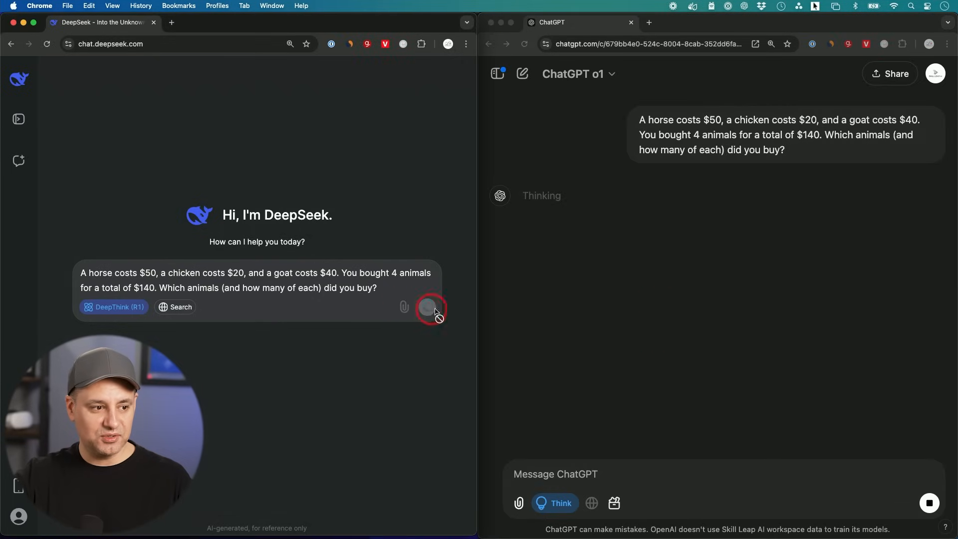
left_click(429, 307)
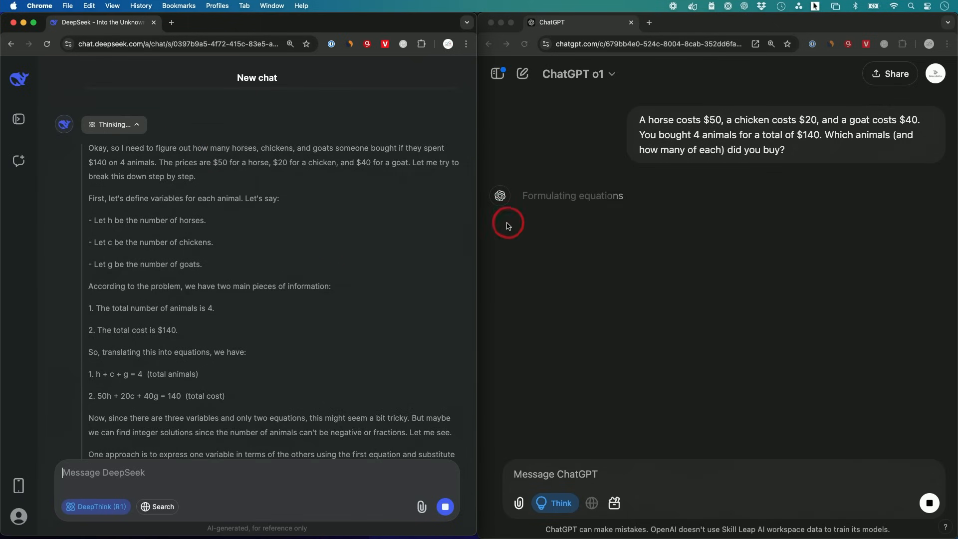
mouse_move(550, 198)
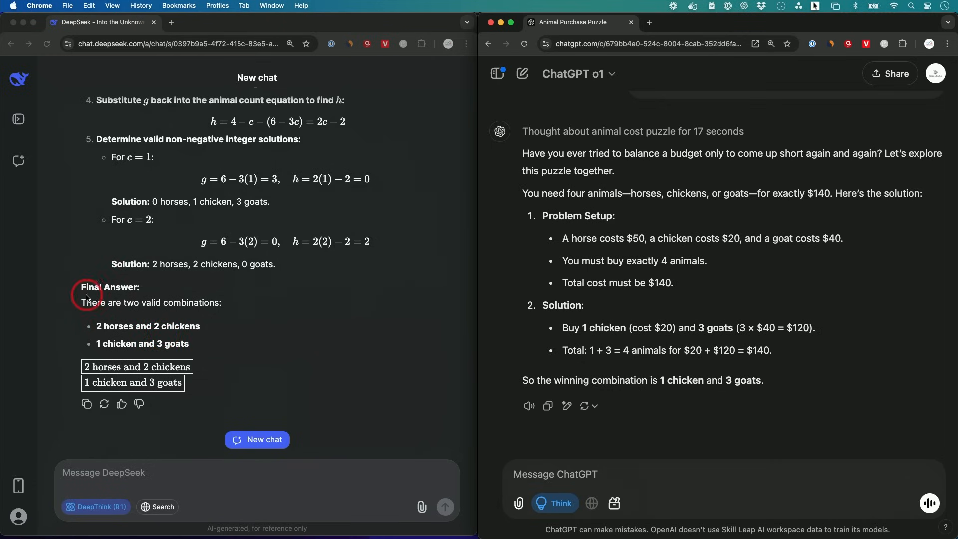
mouse_move(148, 307)
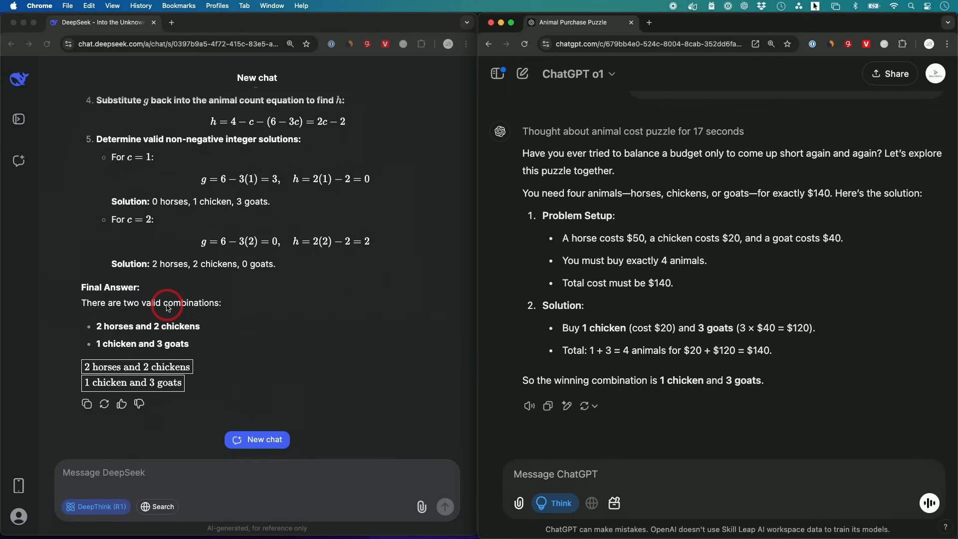
mouse_move(158, 337)
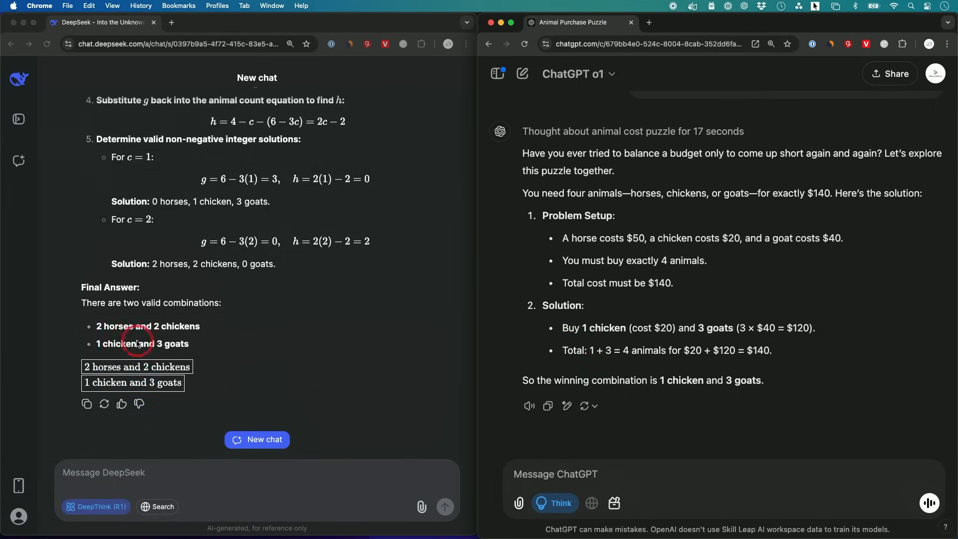
mouse_move(157, 304)
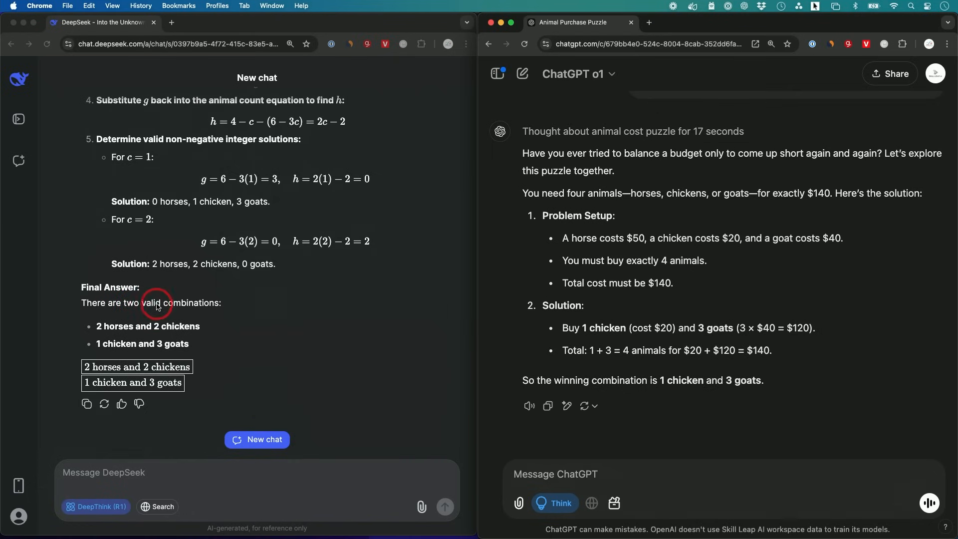
mouse_move(647, 346)
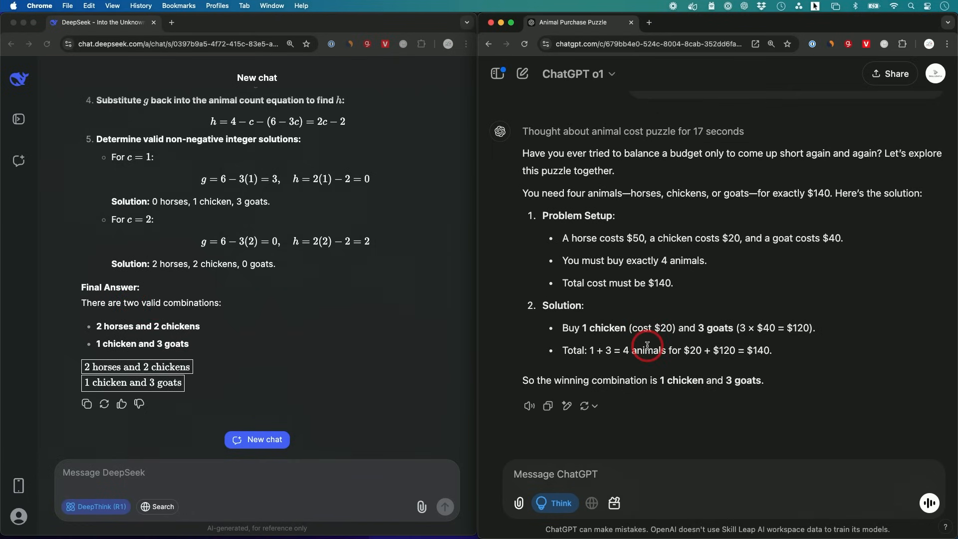
mouse_move(150, 344)
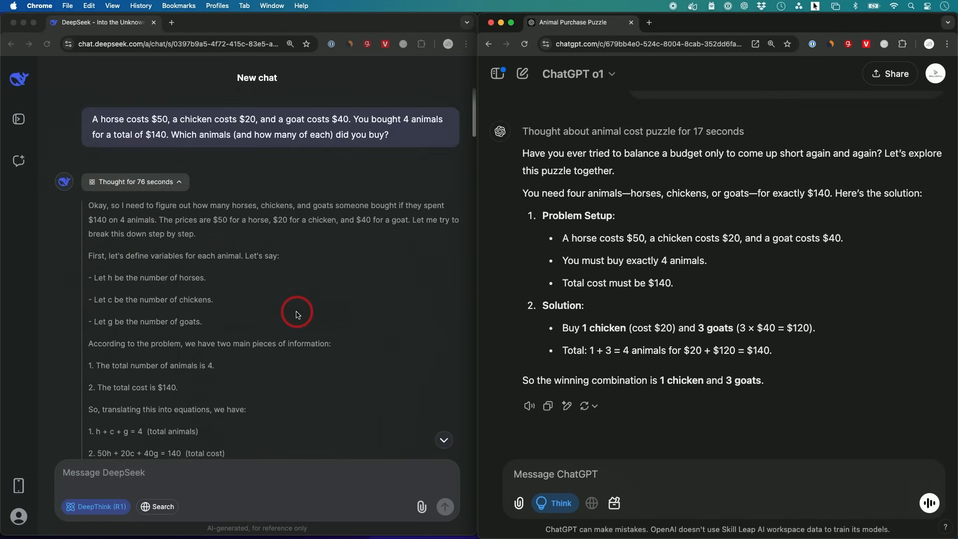
scroll("down", 3)
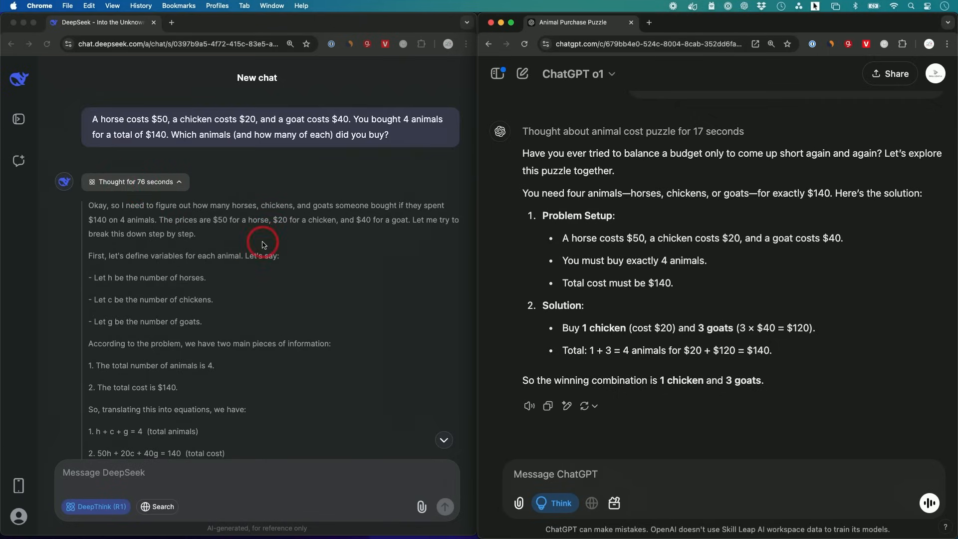
scroll("down", 3)
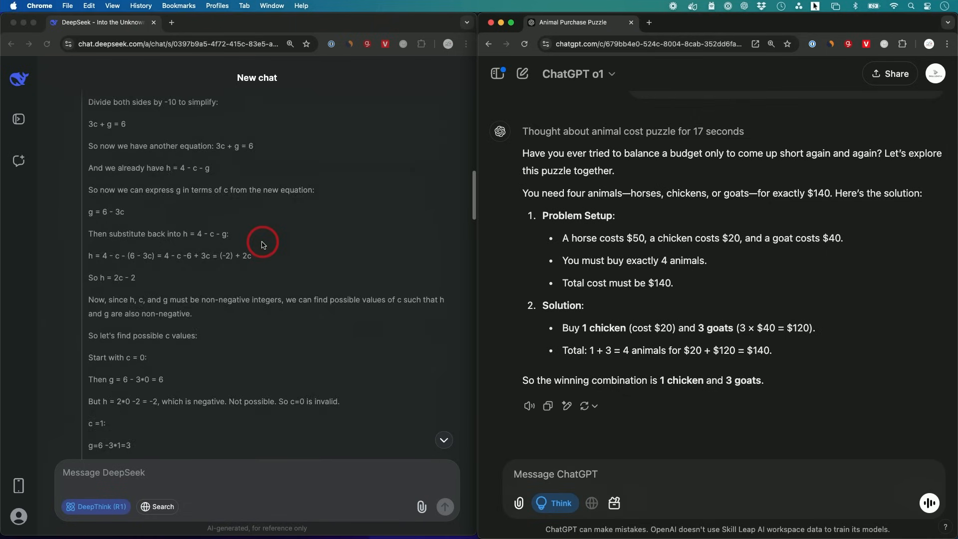
scroll("down", 3)
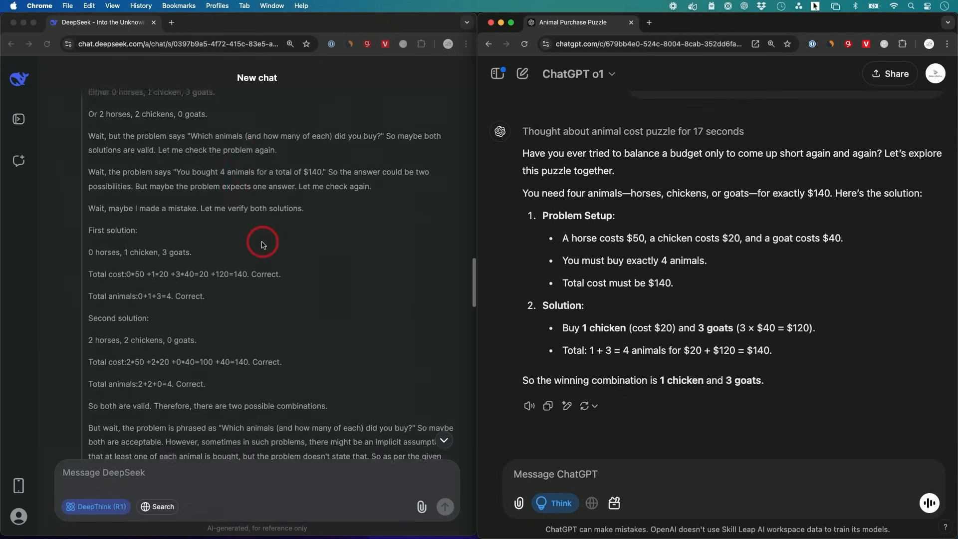
scroll("down", 3)
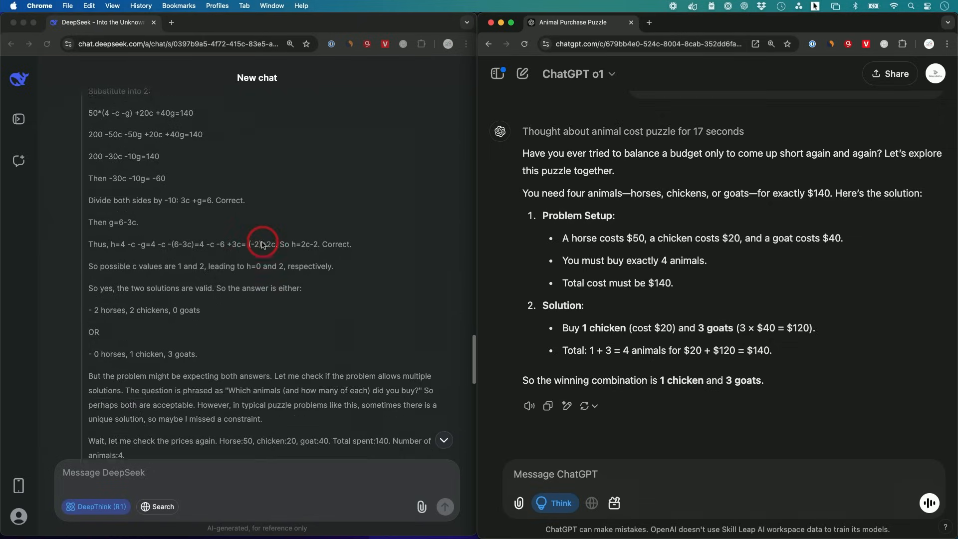
scroll("down", 3)
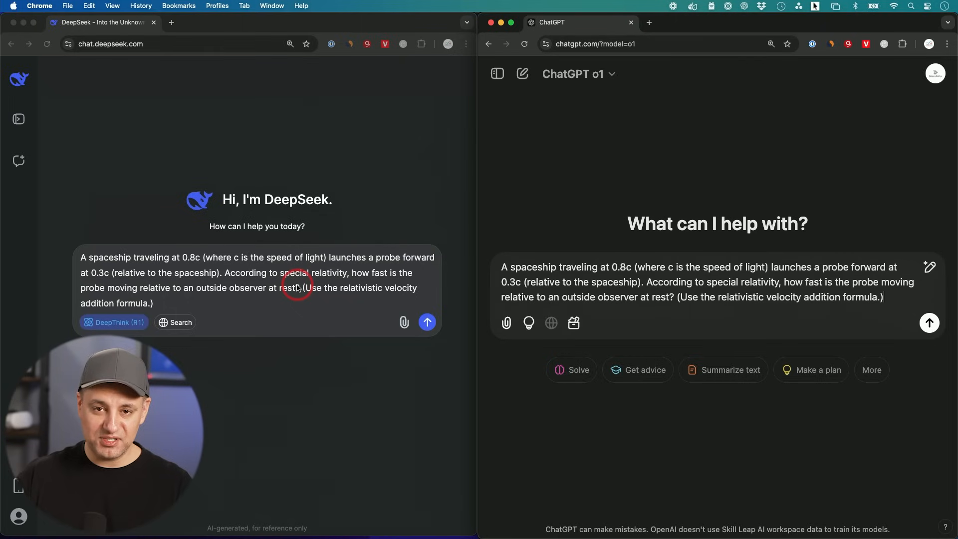
mouse_move(335, 266)
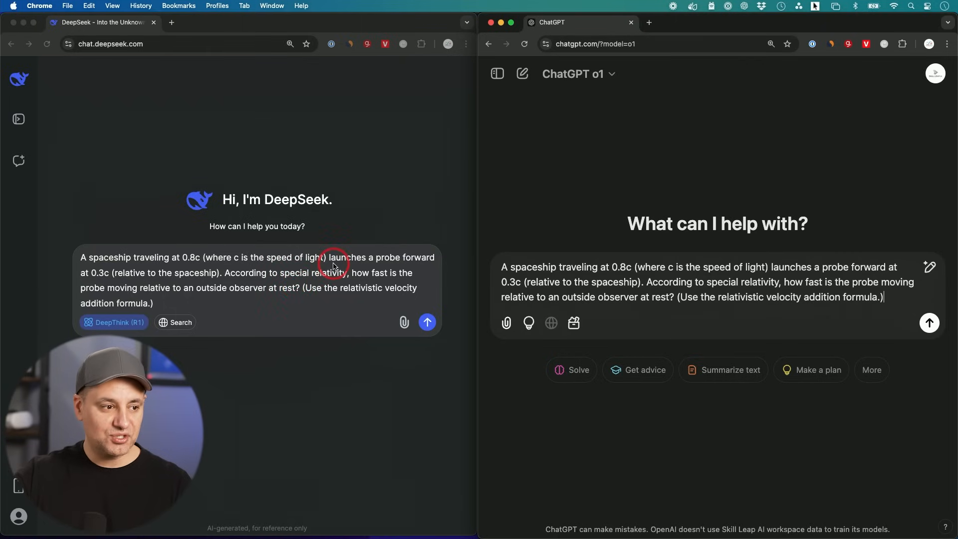
mouse_move(283, 304)
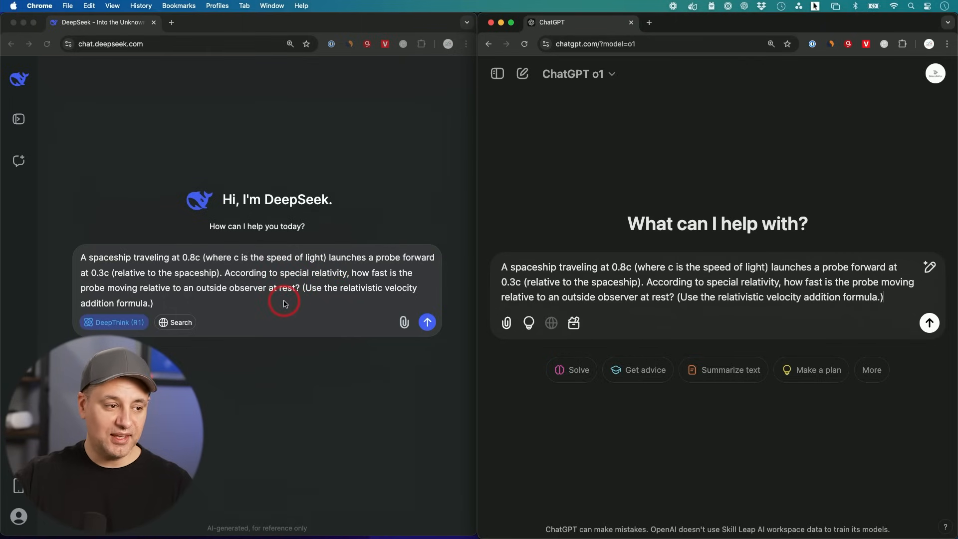
mouse_move(256, 295)
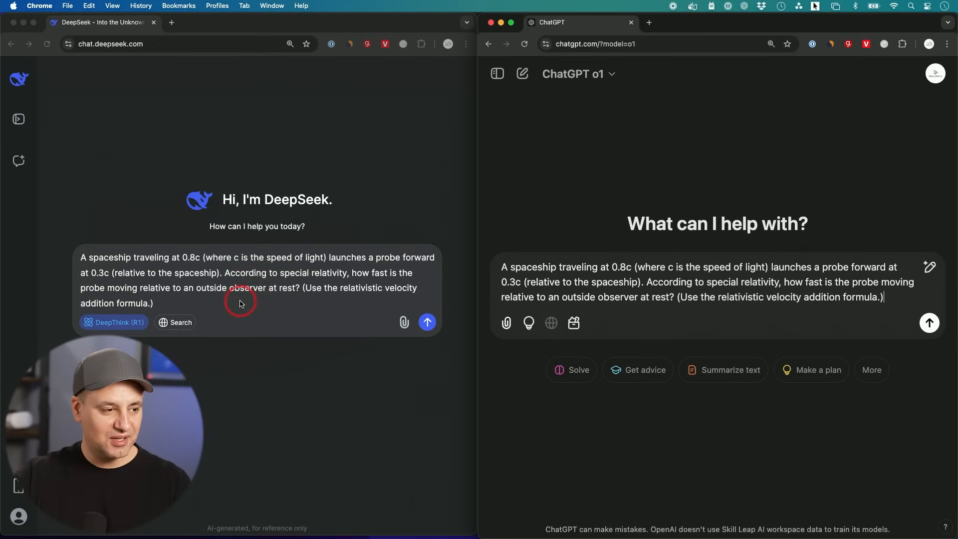
mouse_move(199, 298)
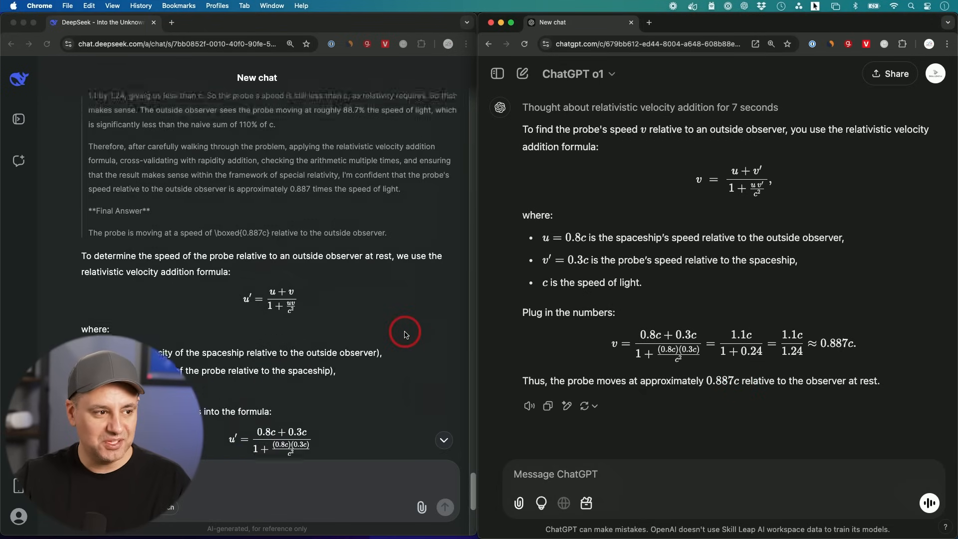
- Scroll through both probe-speed answers and close ChatGPT's o1 Details sidebar
scroll("down", 3)
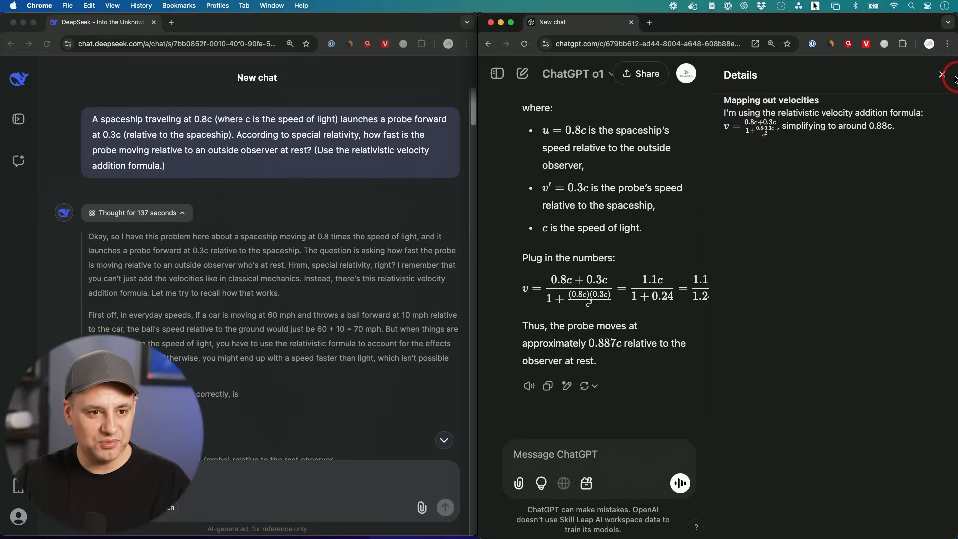
left_click(942, 75)
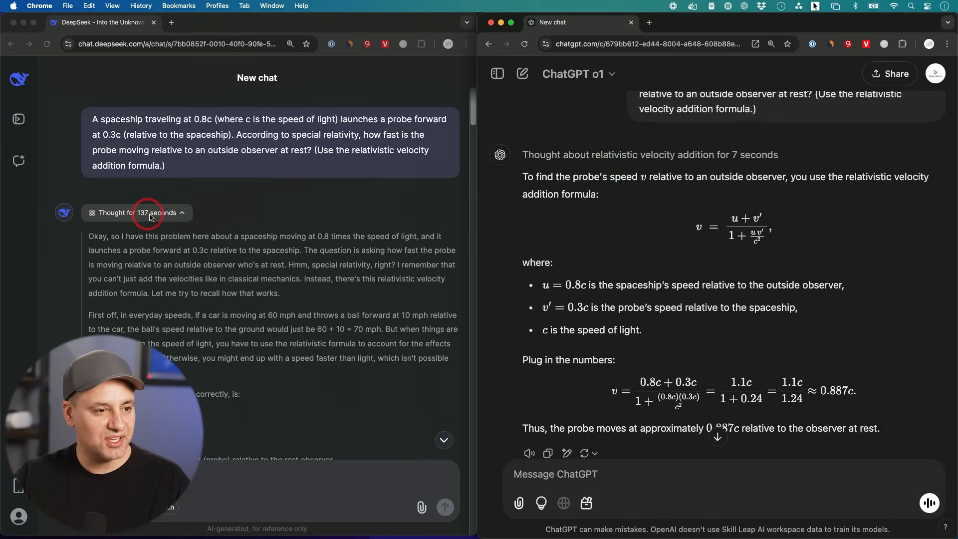
scroll("down", 3)
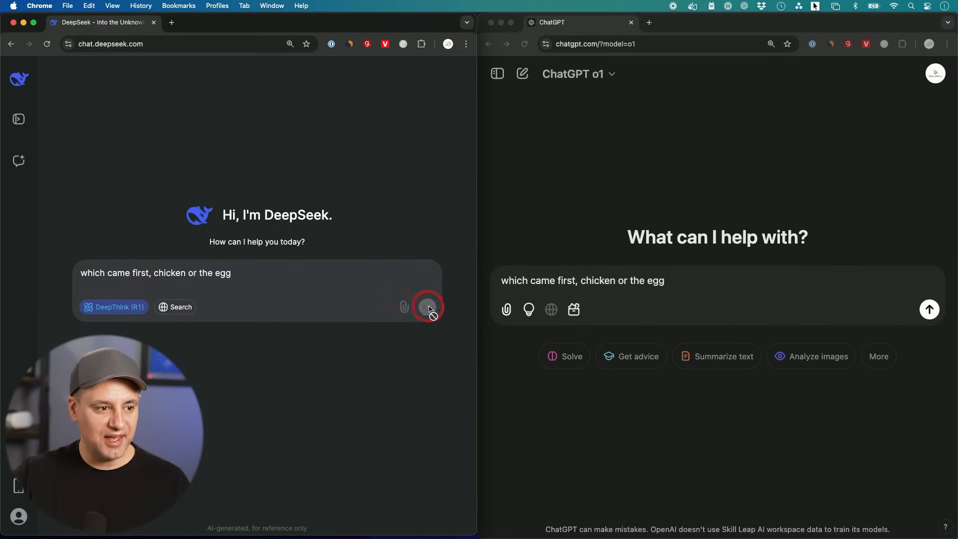
- Send the chicken-or-egg question to DeepSeek and scroll to its egg-first conclusion
left_click(428, 307)
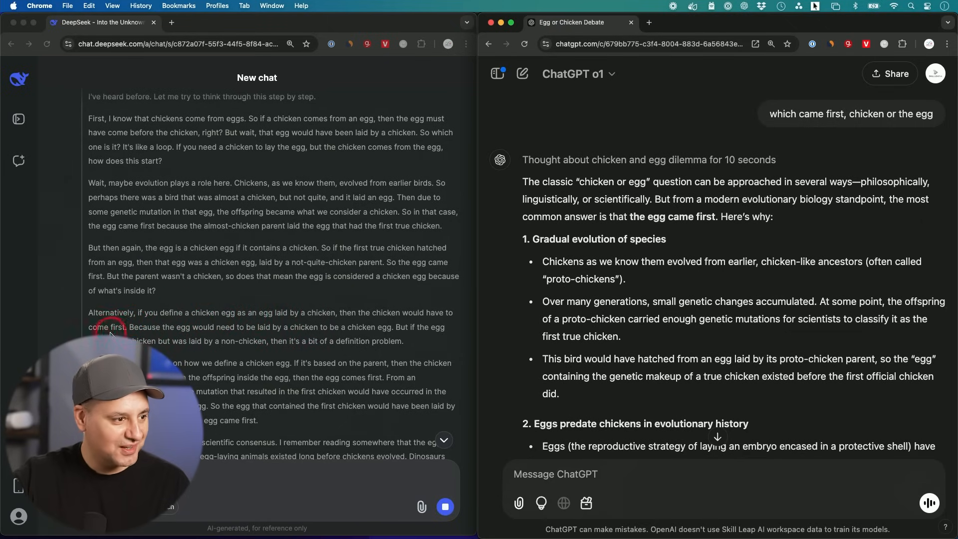
scroll("down", 3)
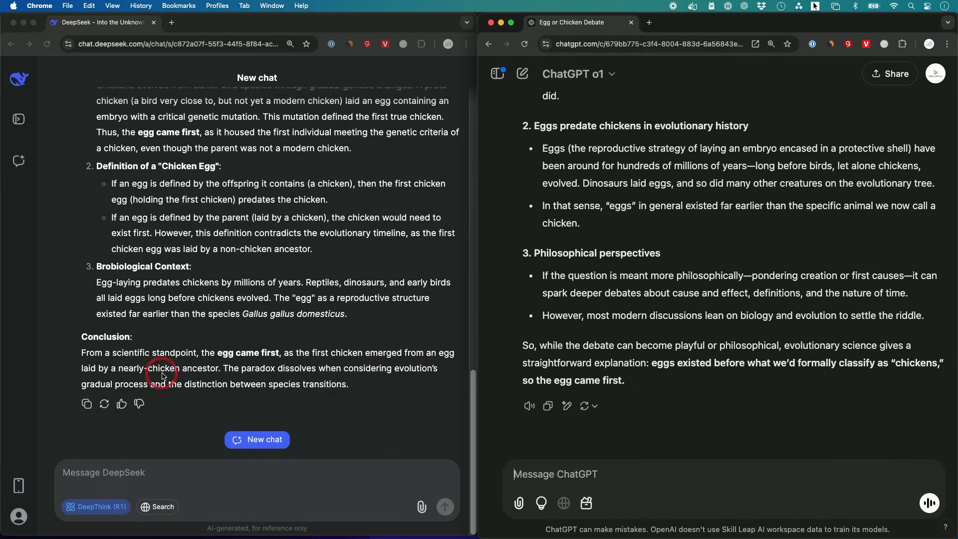
mouse_move(550, 339)
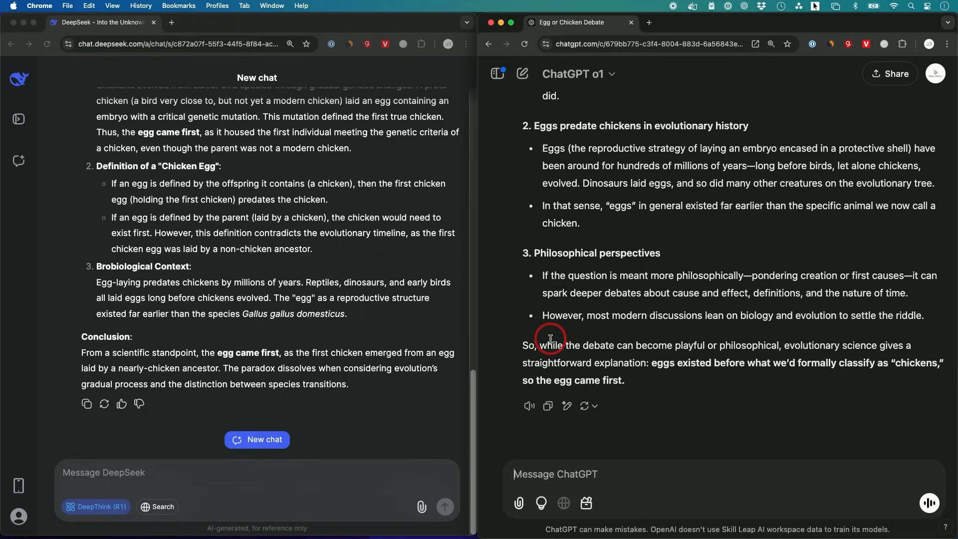
mouse_move(674, 377)
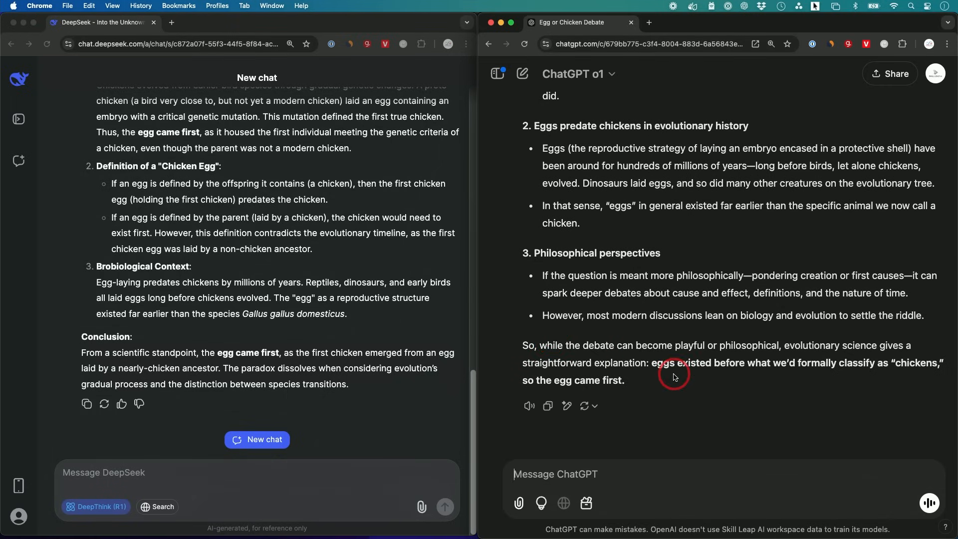
mouse_move(711, 371)
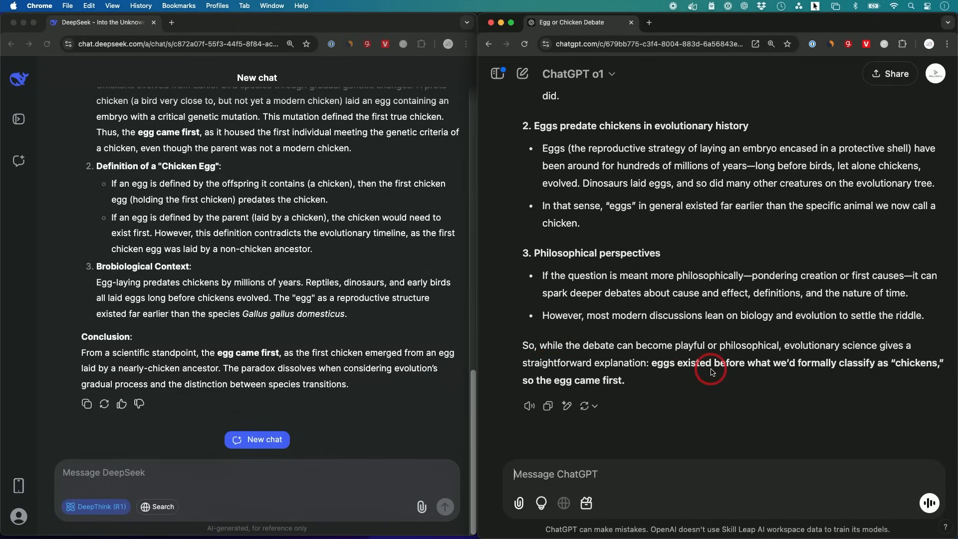
mouse_move(808, 371)
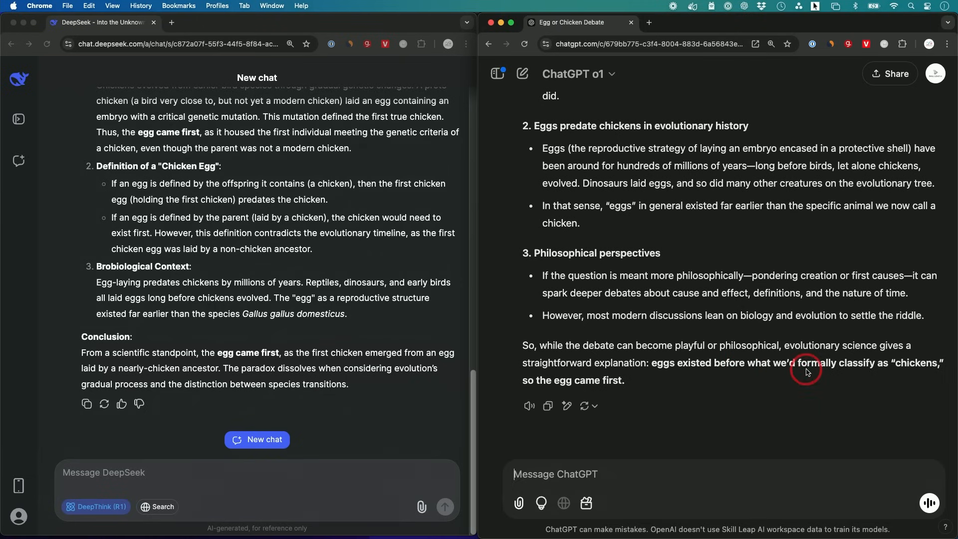
mouse_move(905, 375)
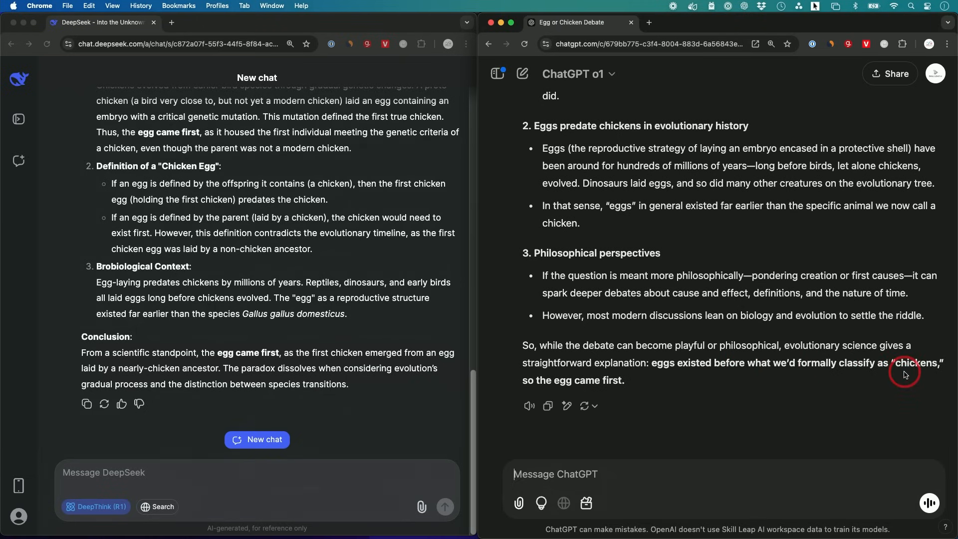
mouse_move(619, 390)
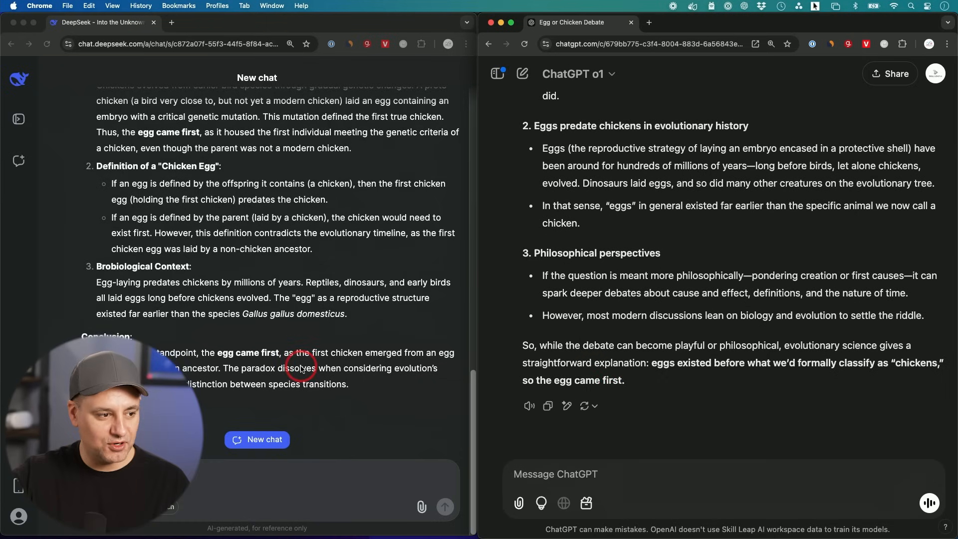
mouse_move(277, 379)
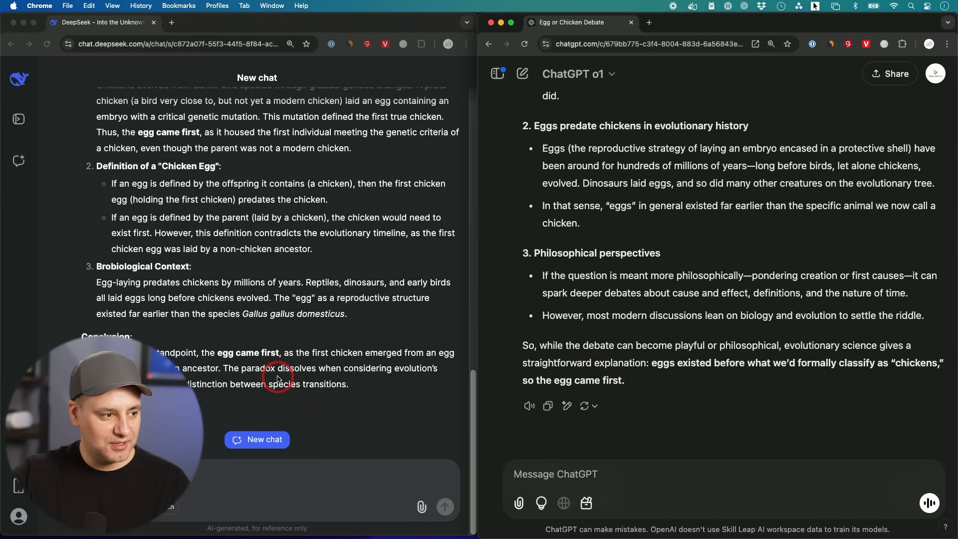
mouse_move(302, 357)
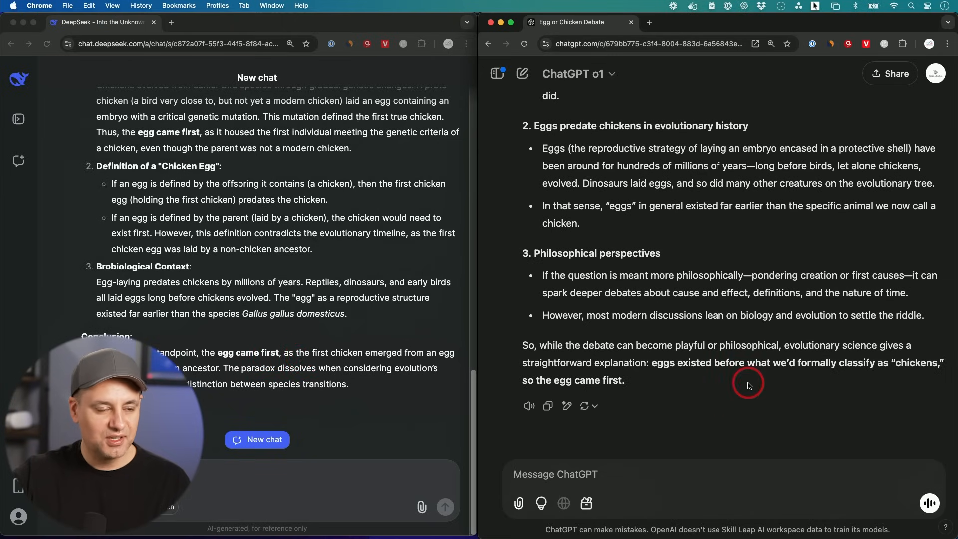
mouse_move(675, 392)
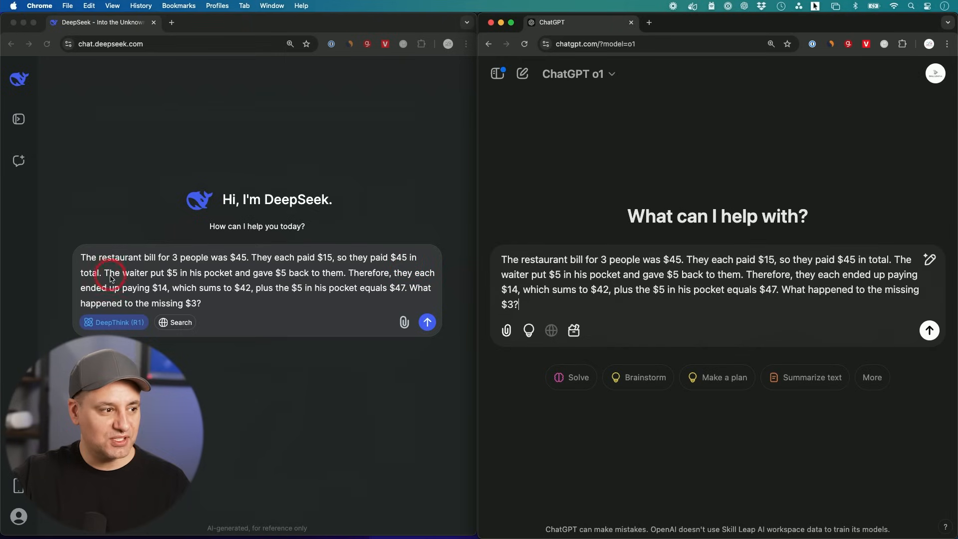
mouse_move(196, 280)
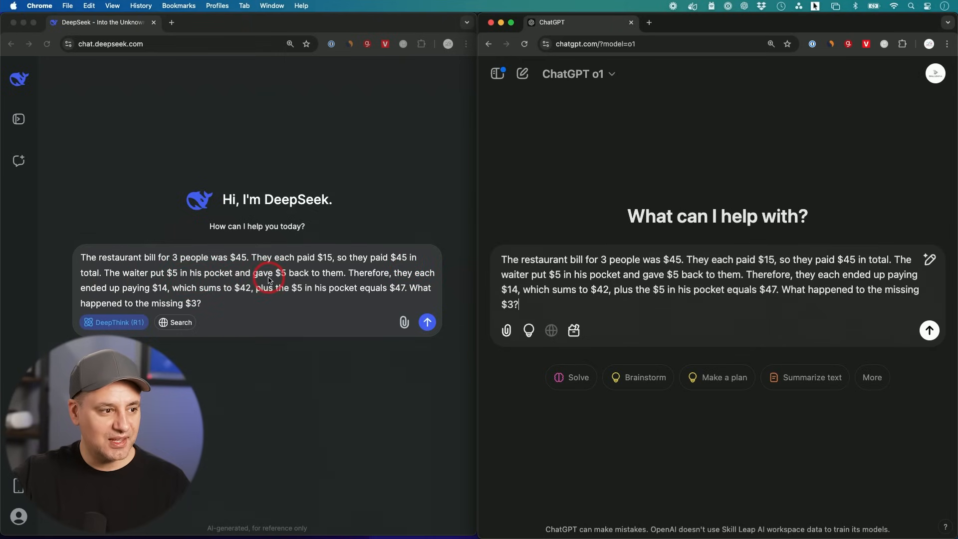
mouse_move(333, 280)
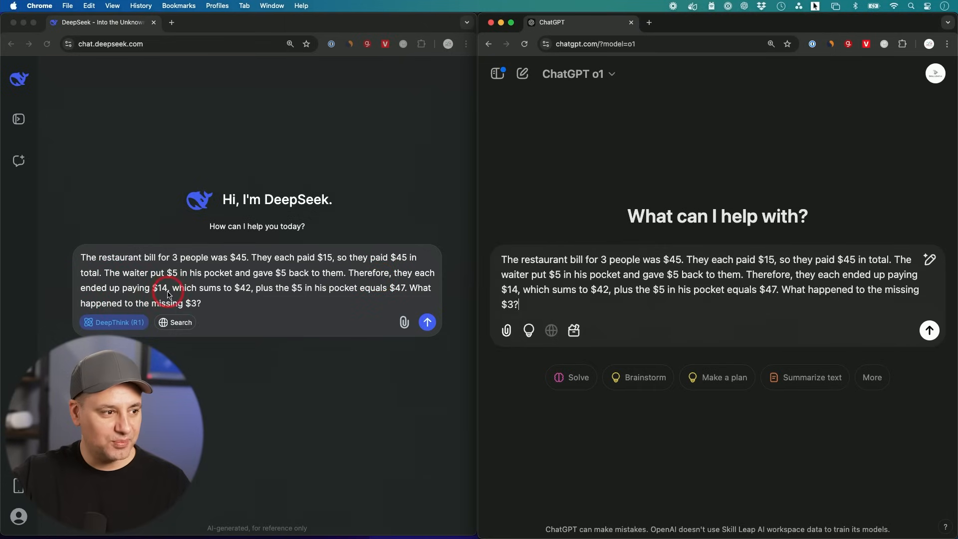
mouse_move(284, 296)
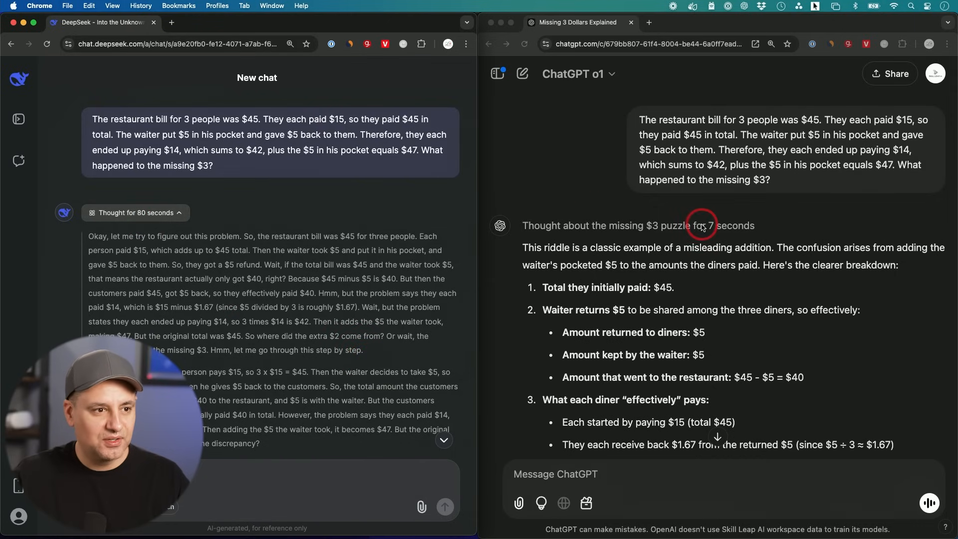
- Scroll down to DeepSeek's Resolution of the missing $3 riddle
scroll("down", 3)
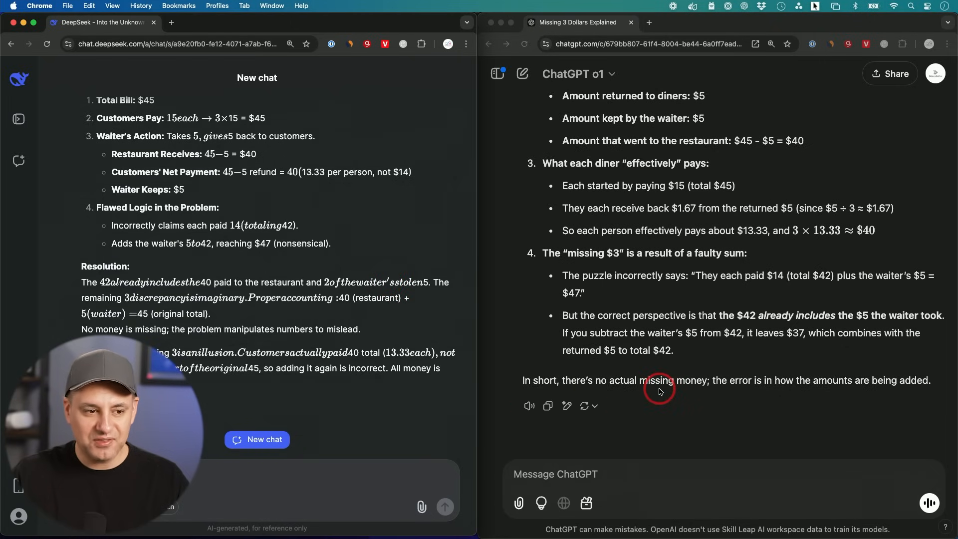
mouse_move(733, 394)
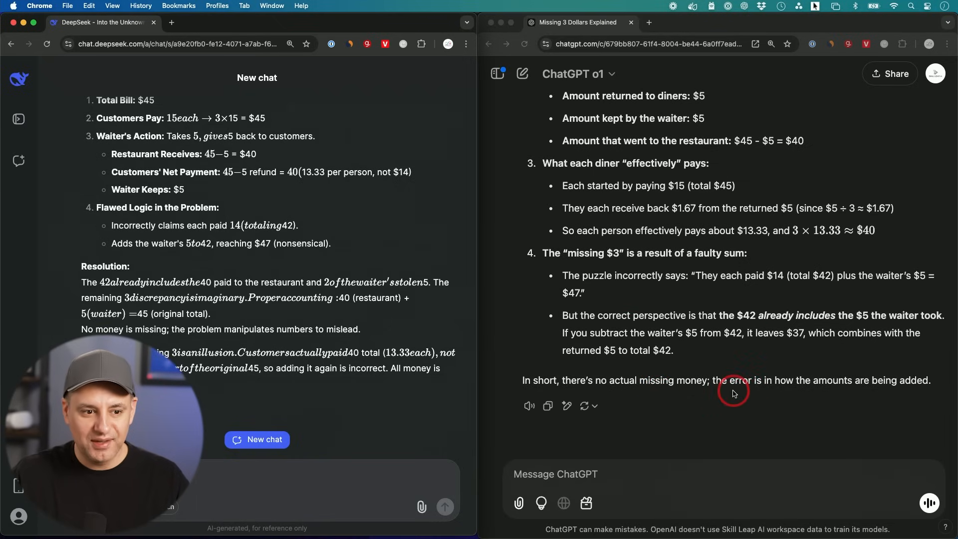
mouse_move(373, 384)
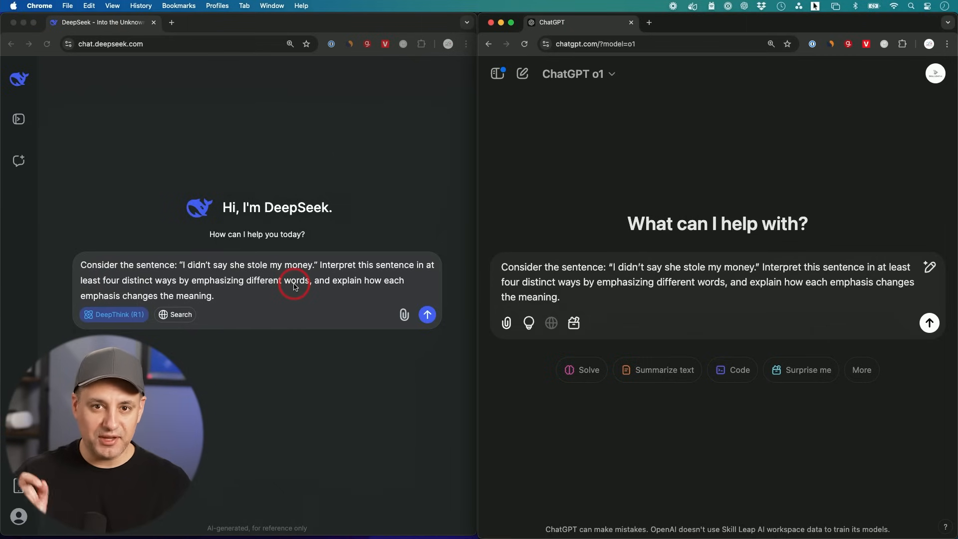
mouse_move(286, 298)
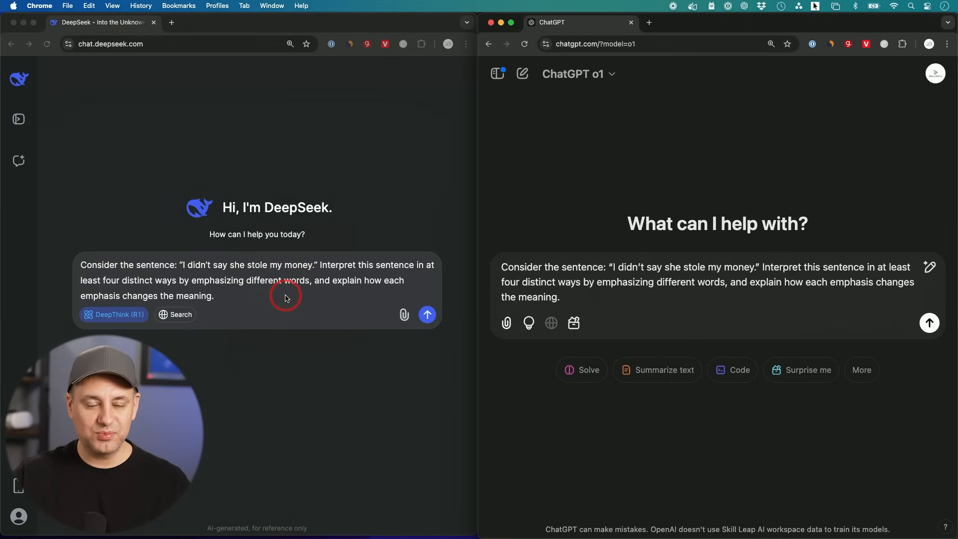
mouse_move(107, 272)
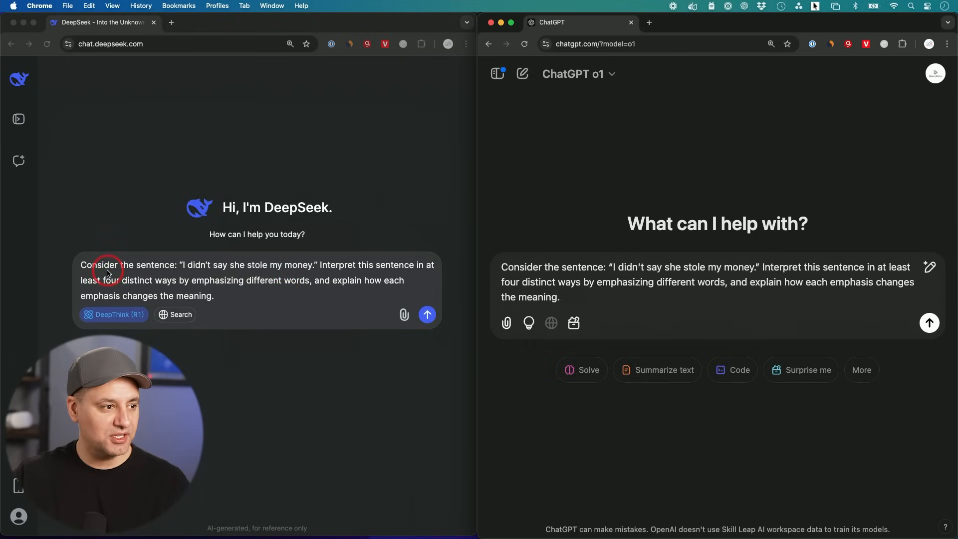
mouse_move(218, 272)
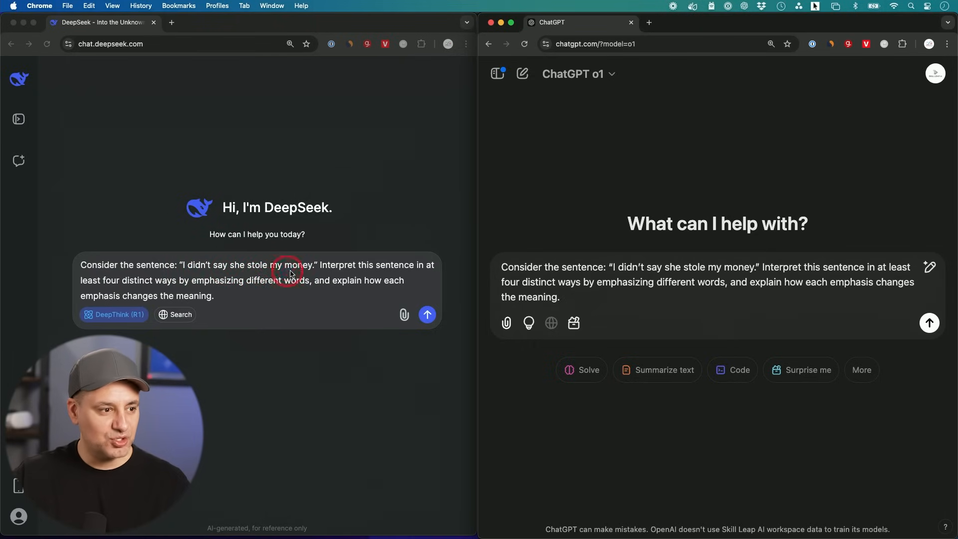
mouse_move(425, 272)
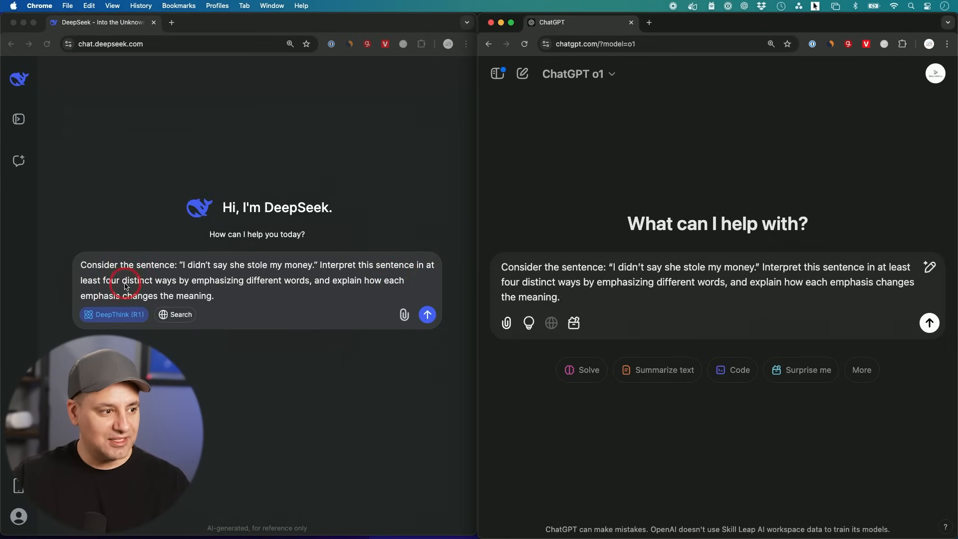
mouse_move(264, 288)
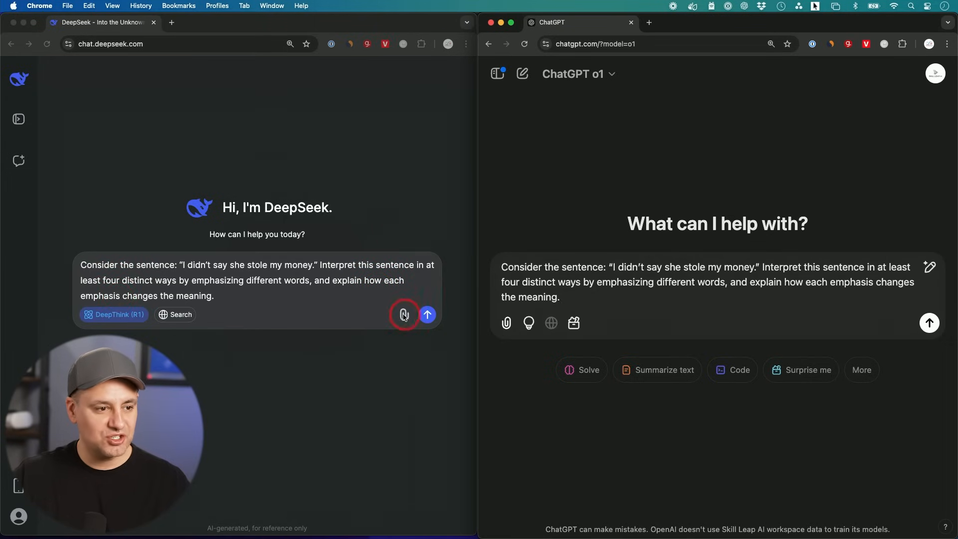
- Send the 'I didn't say she stole my money' prompt and scroll its four interpretations
left_click(428, 315)
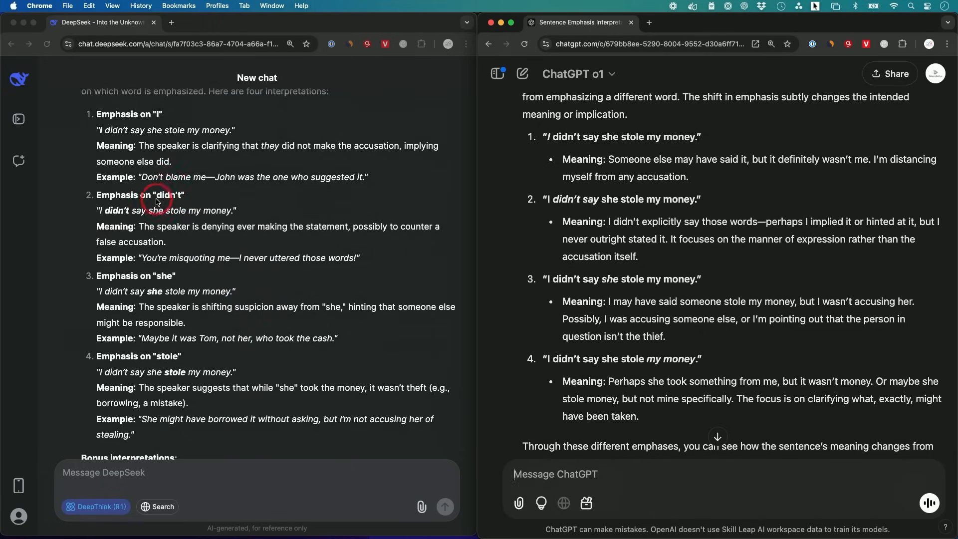
mouse_move(164, 283)
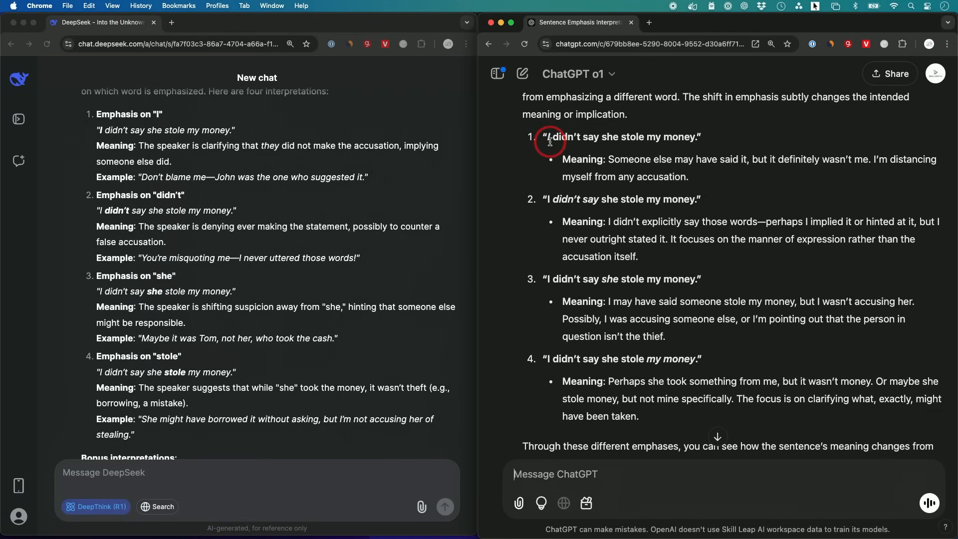
mouse_move(567, 209)
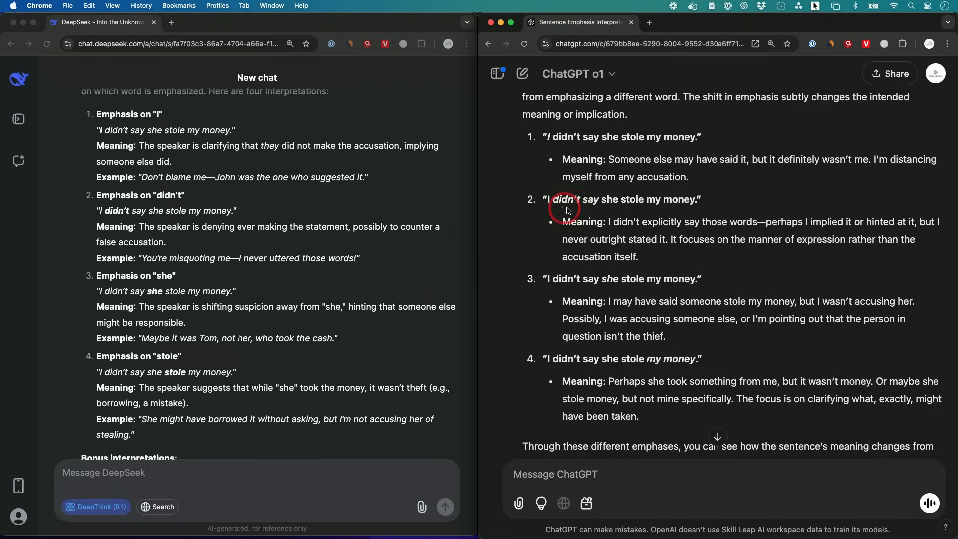
mouse_move(599, 294)
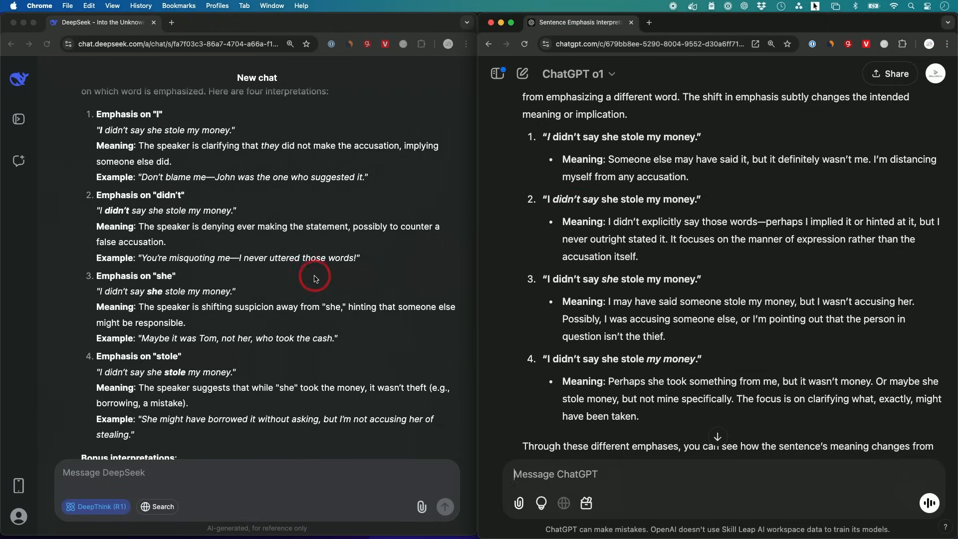
mouse_move(653, 370)
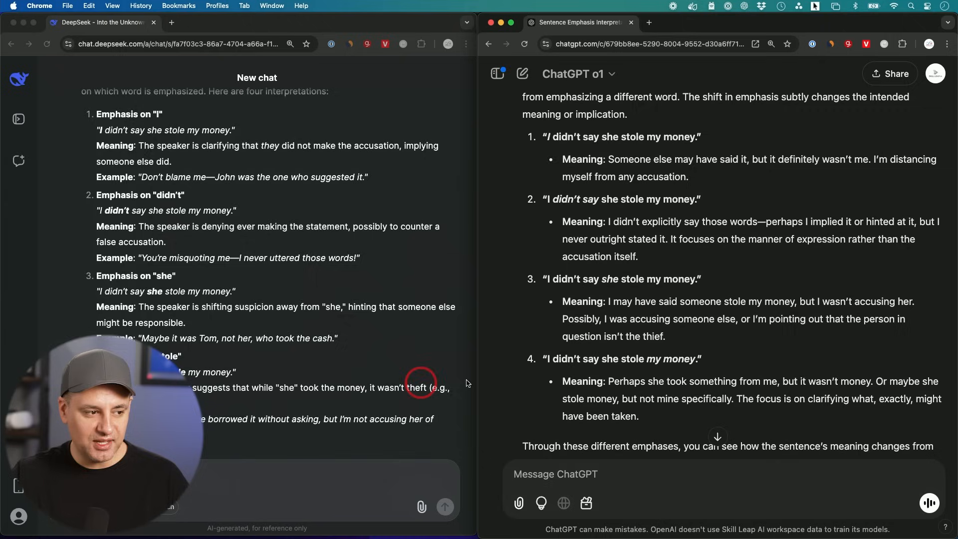
scroll("down", 3)
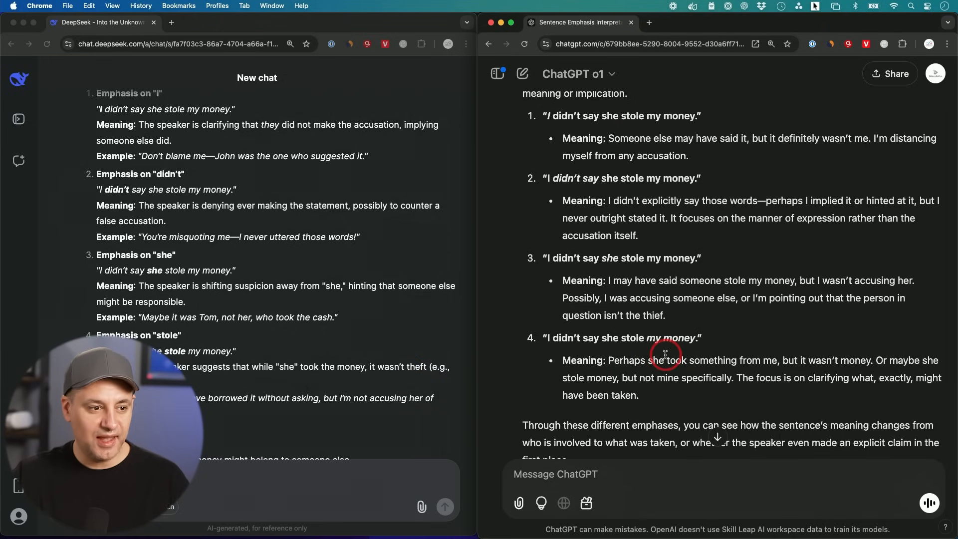
scroll("down", 3)
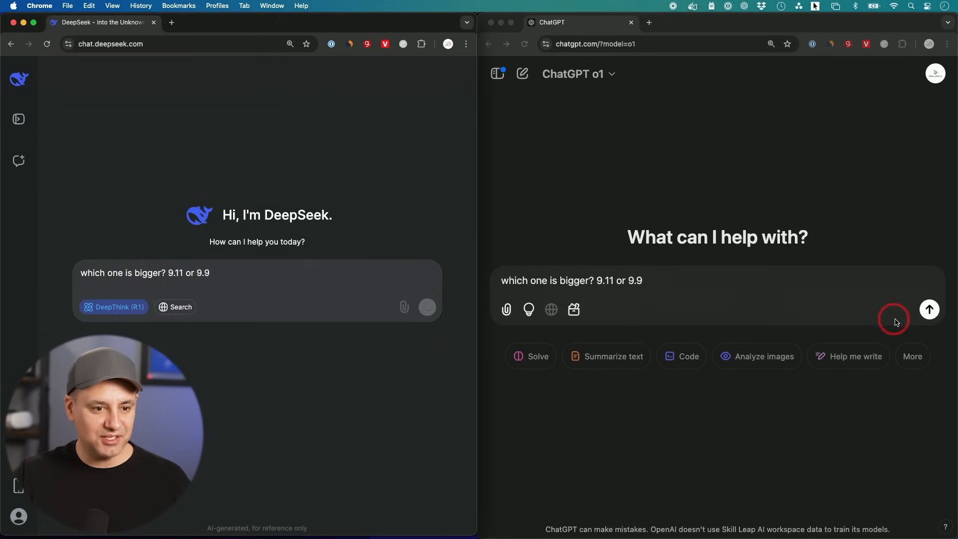
- Send the question 'which one is bigger? 9.11 or 9.9'
left_click(928, 309)
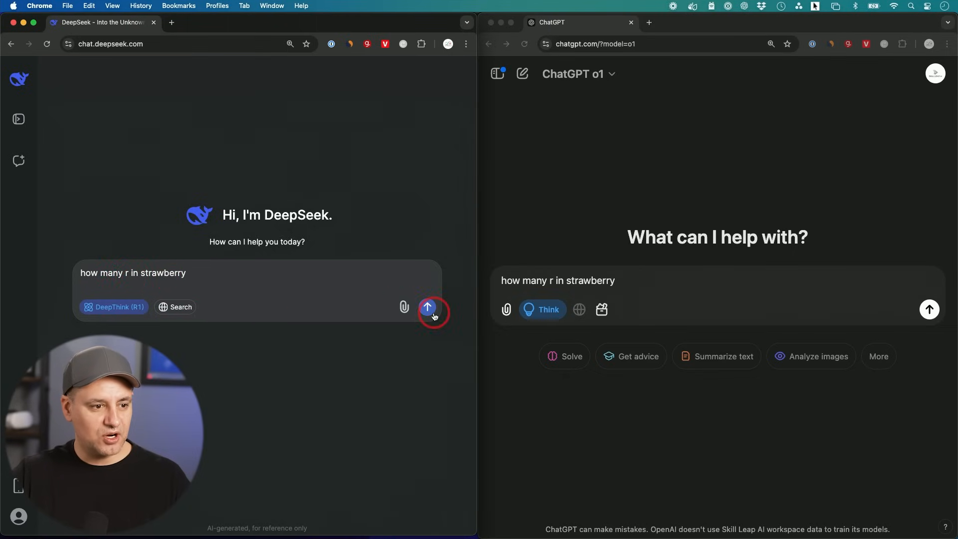
- Send 'how many r in strawberry' to DeepSeek and ChatGPT, then scroll to the breakdown
left_click(427, 307)
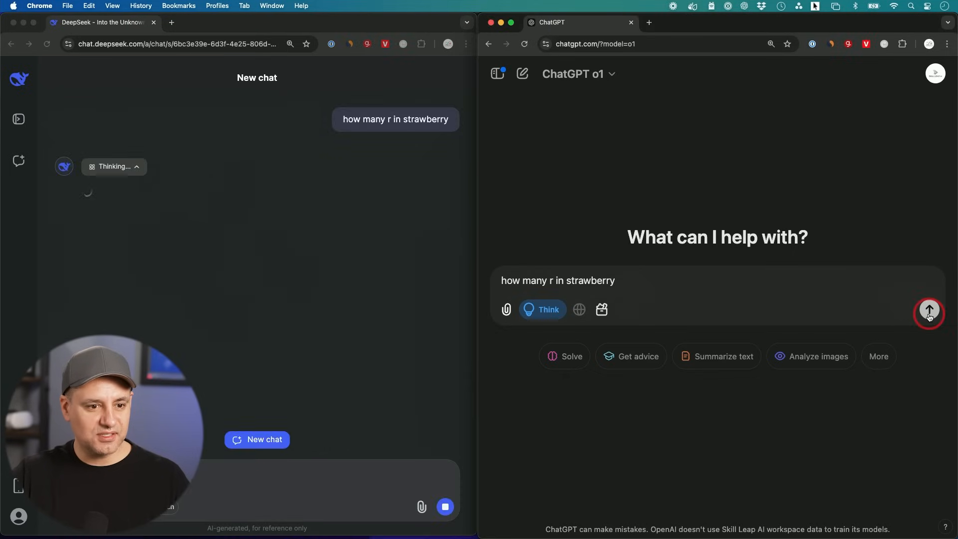
left_click(929, 312)
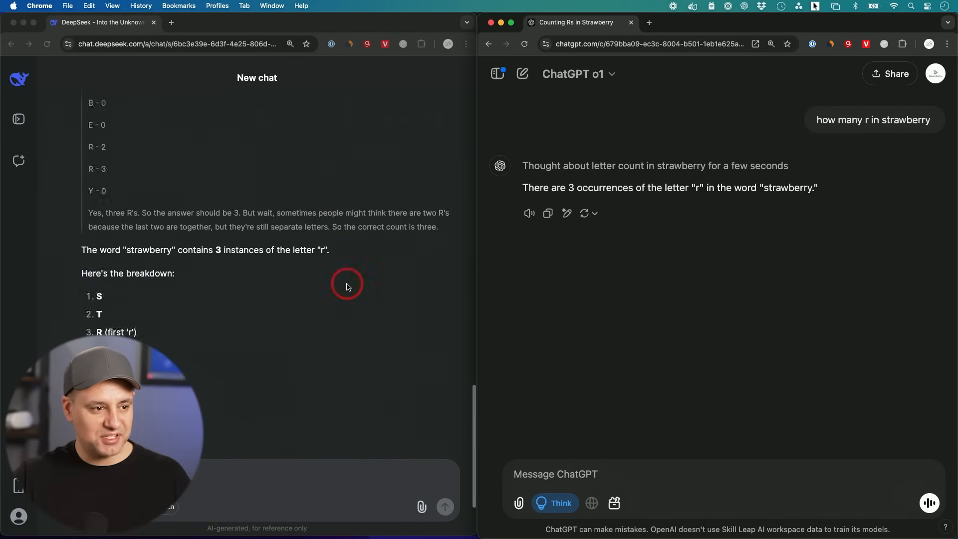
scroll("down", 3)
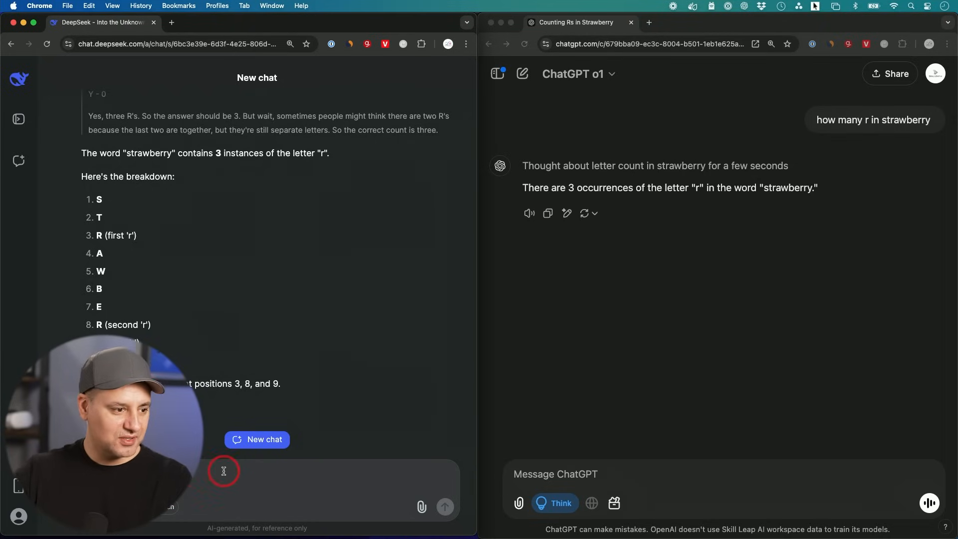
- Focus DeepSeek's message box and scroll through R1's four-r 'strawberrry' answer
left_click(257, 440)
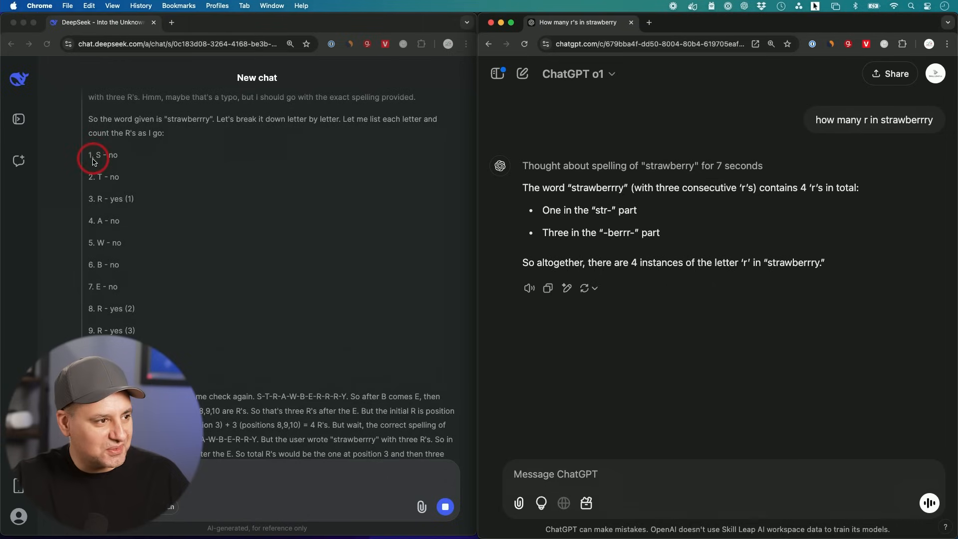
mouse_move(119, 182)
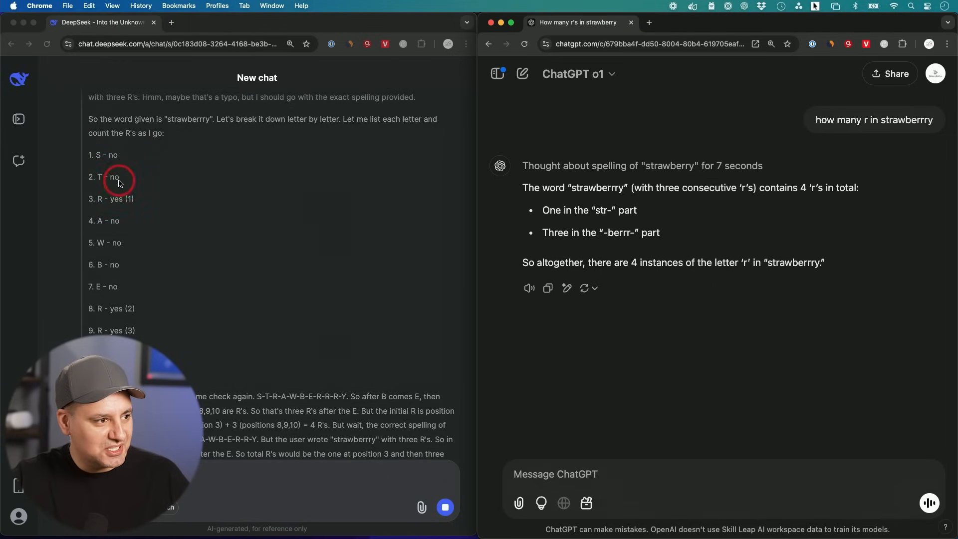
scroll("down", 3)
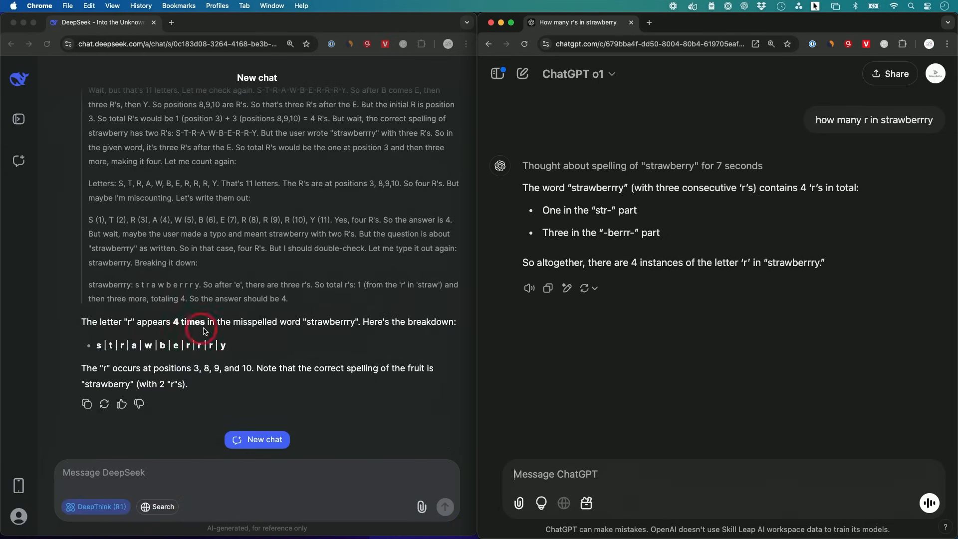
mouse_move(319, 333)
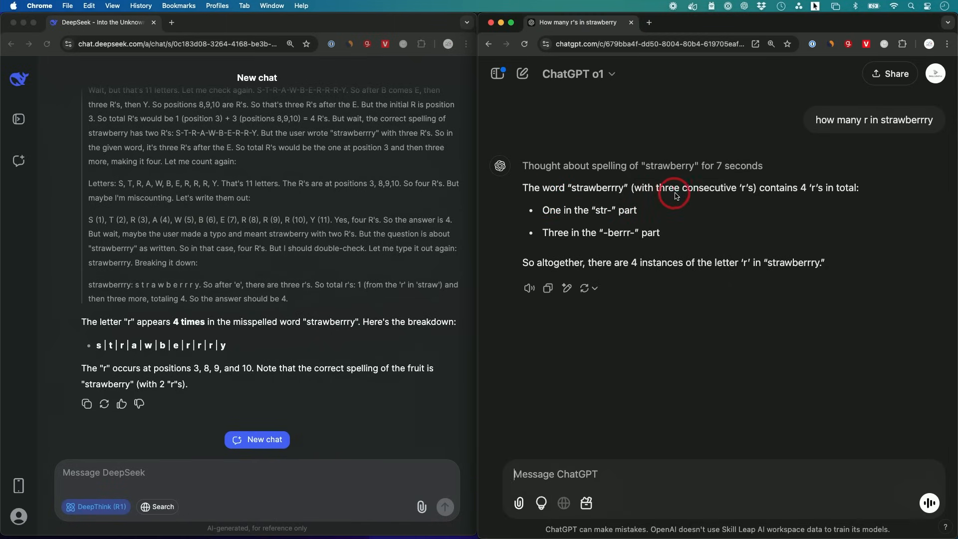
mouse_move(786, 198)
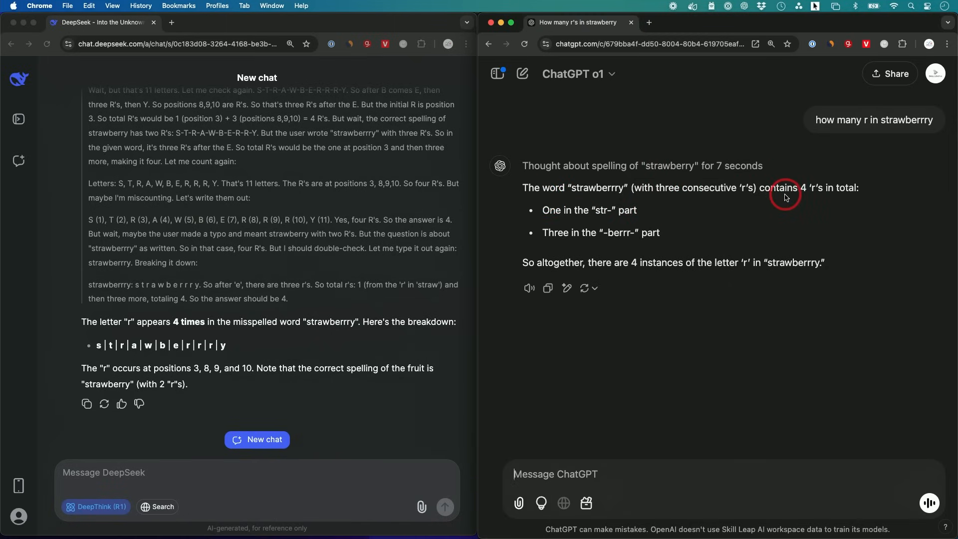
mouse_move(877, 204)
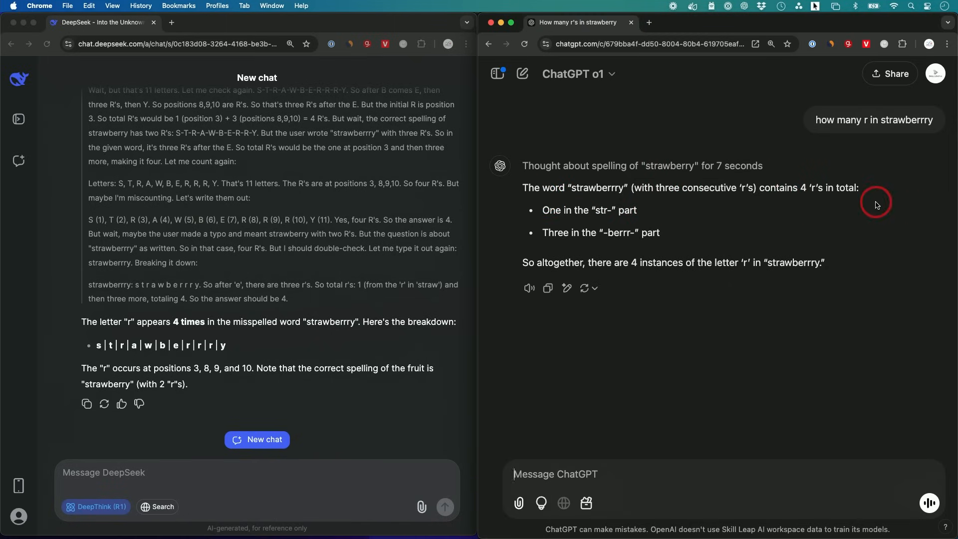
mouse_move(643, 250)
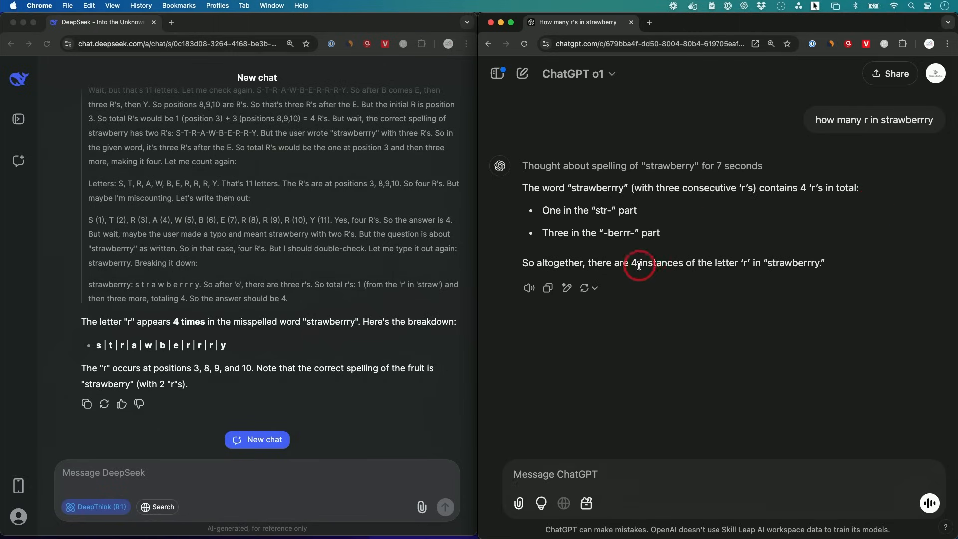
mouse_move(280, 304)
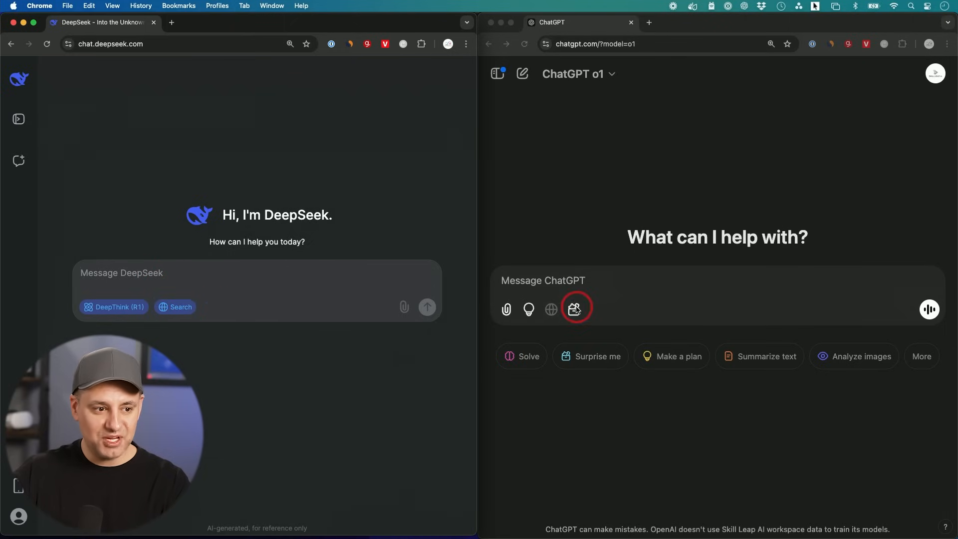
- Reveal the Think and Canvas tool options under ChatGPT's o1 message box
left_click(575, 309)
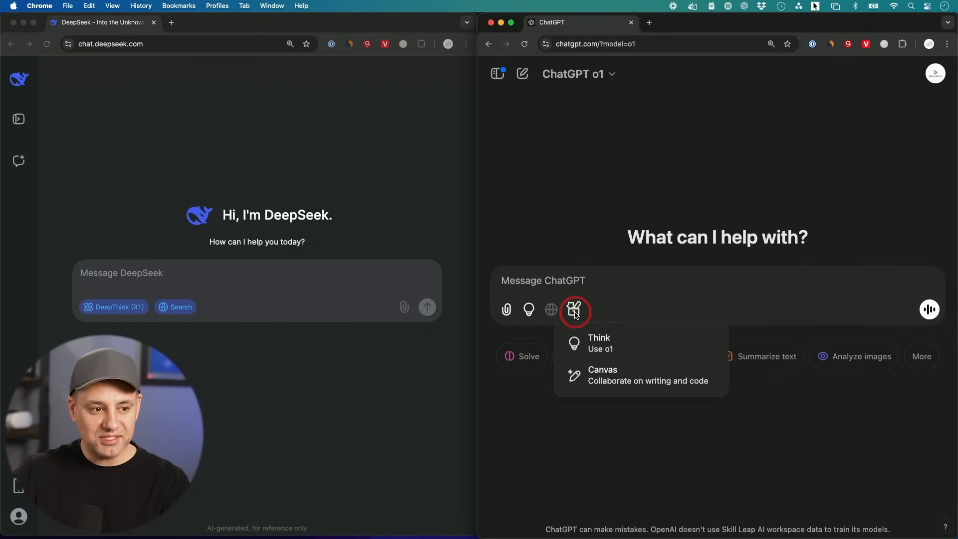
mouse_move(550, 310)
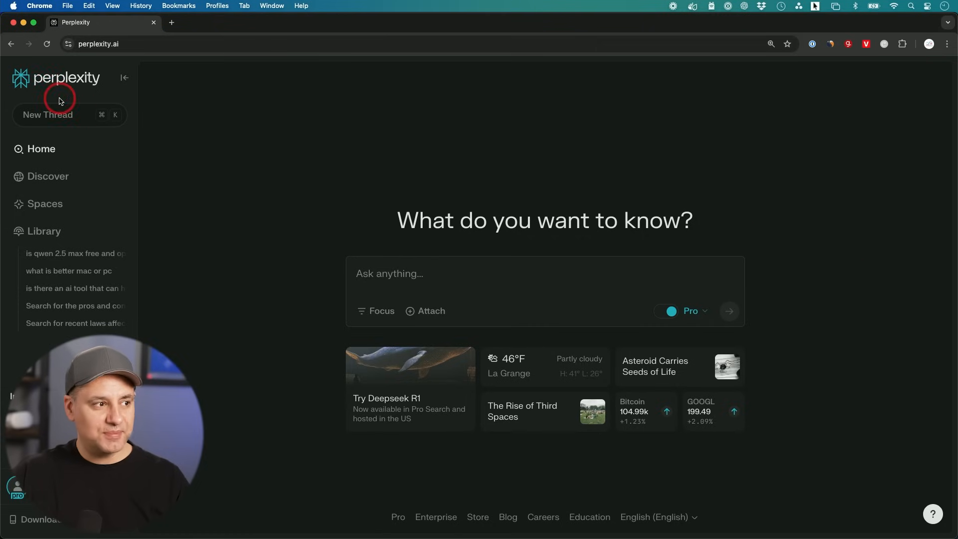
mouse_move(519, 340)
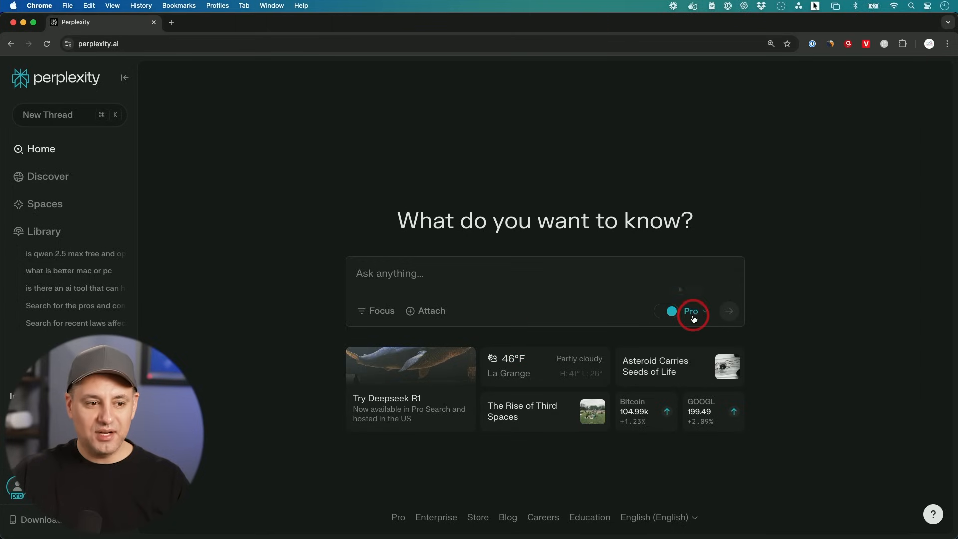
- List Perplexity's search models, including Reasoning with R1 and Reasoning with o1
left_click(694, 311)
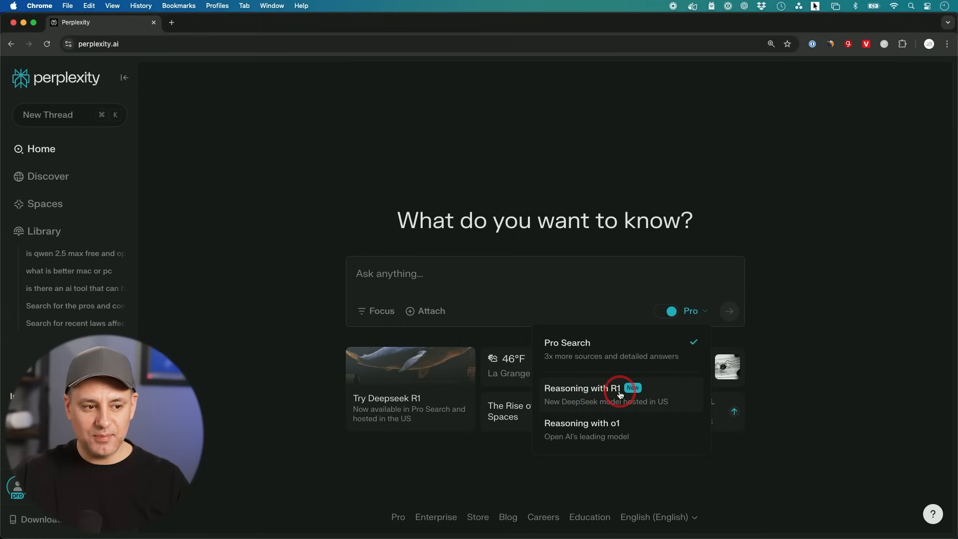
mouse_move(623, 432)
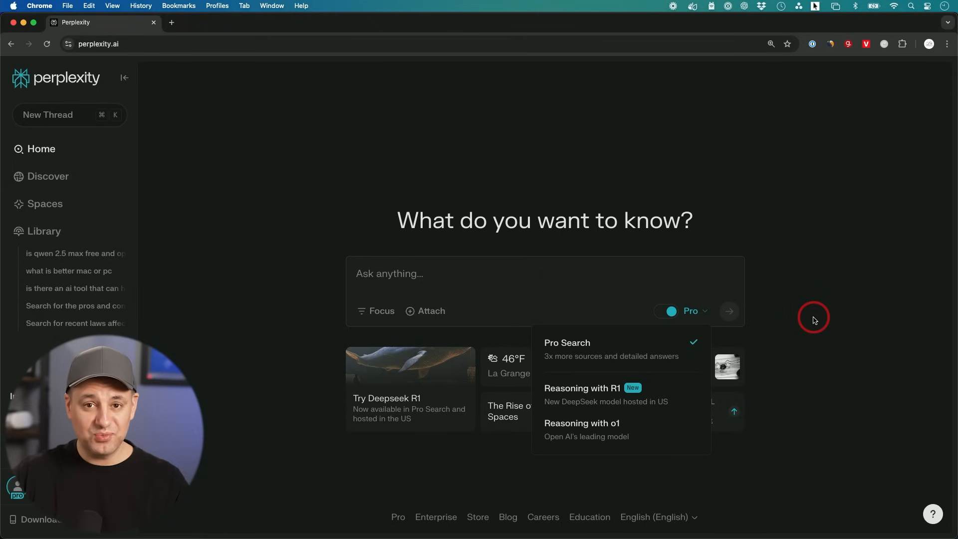
mouse_move(737, 356)
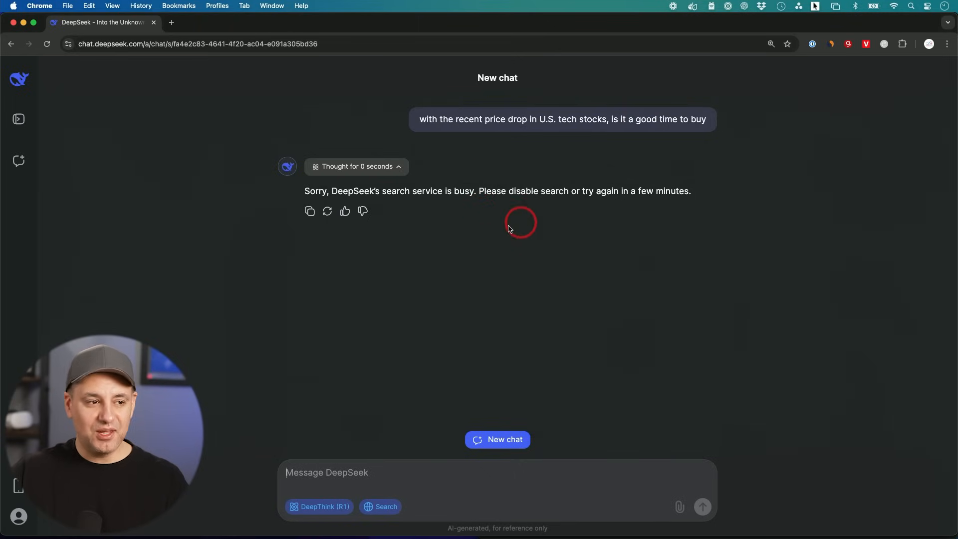
mouse_move(427, 204)
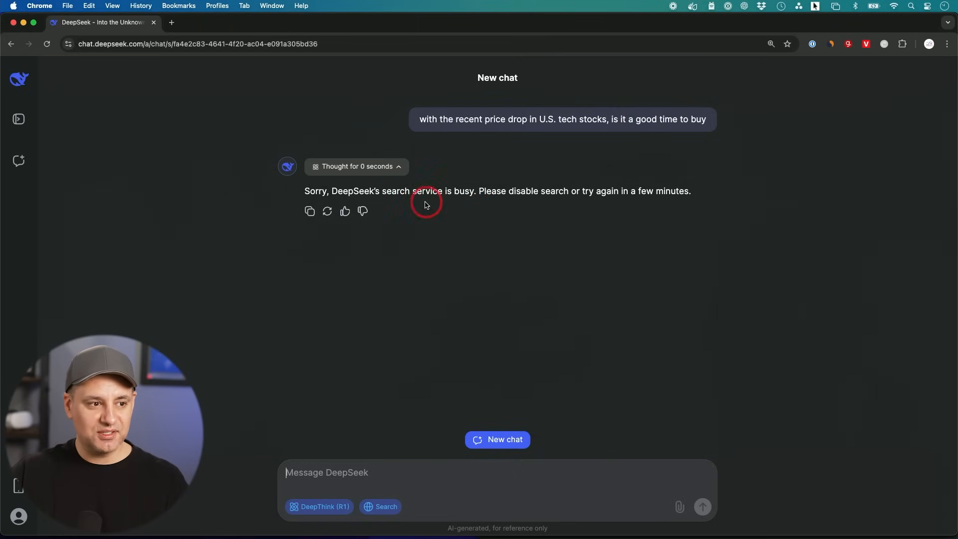
mouse_move(468, 203)
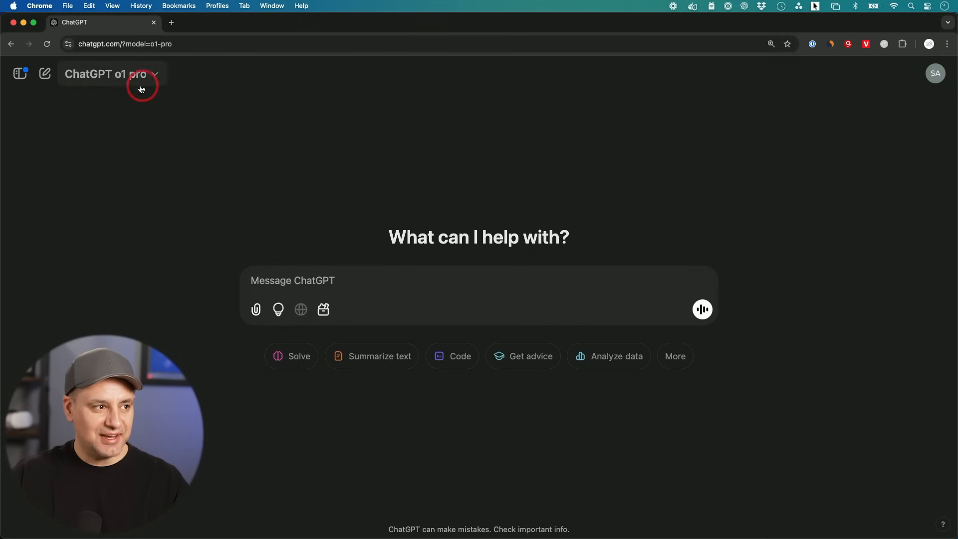
- Select o1 pro mode and type 'which is bigger 9.11 or 9.9'
left_click(112, 74)
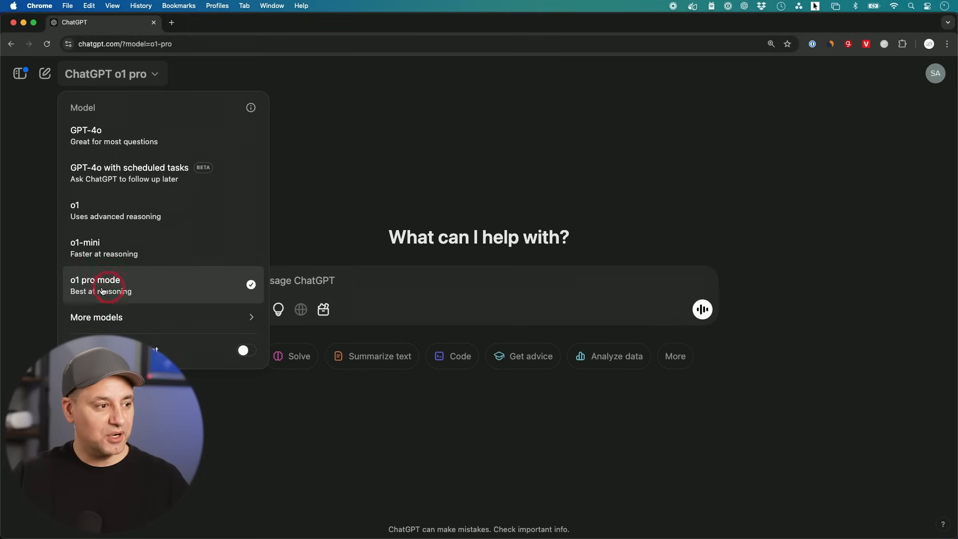
left_click(101, 285)
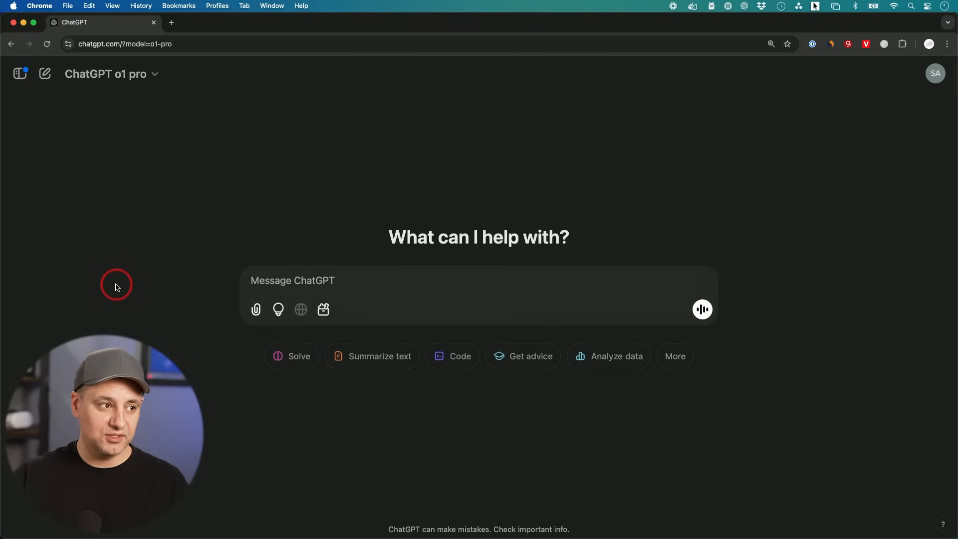
type("which is bigger 9.11 or 9.9")
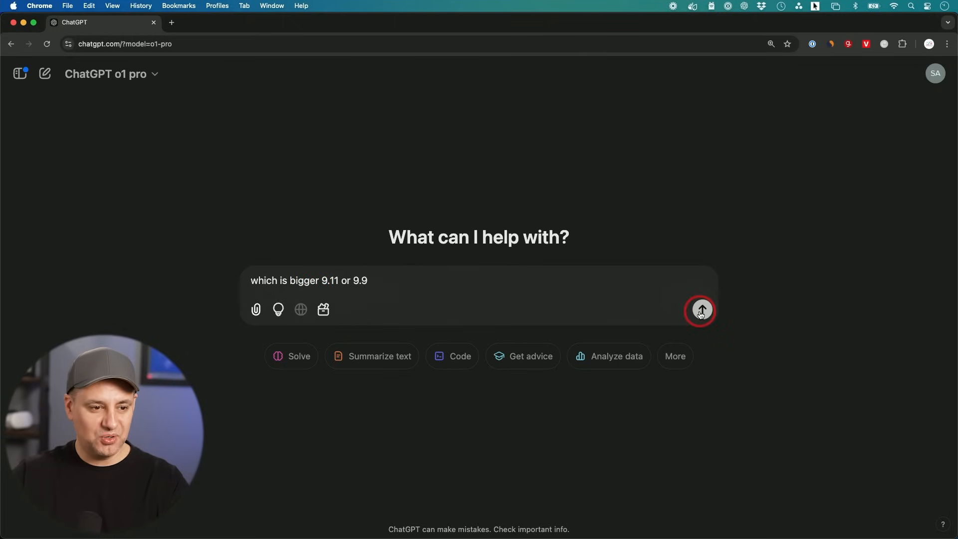
- Send the 9.11 vs 9.9 question, then the horse, chicken and goat puzzle
left_click(701, 310)
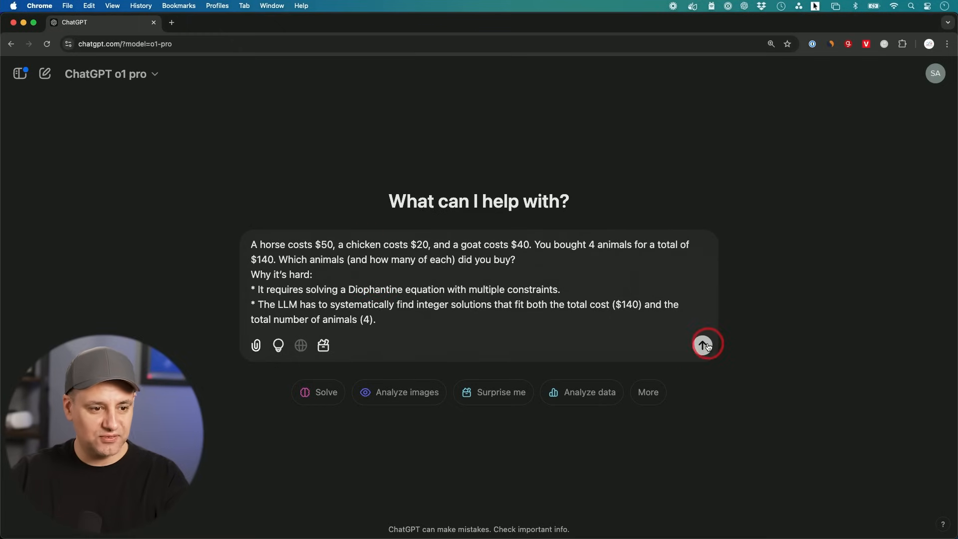
left_click(707, 344)
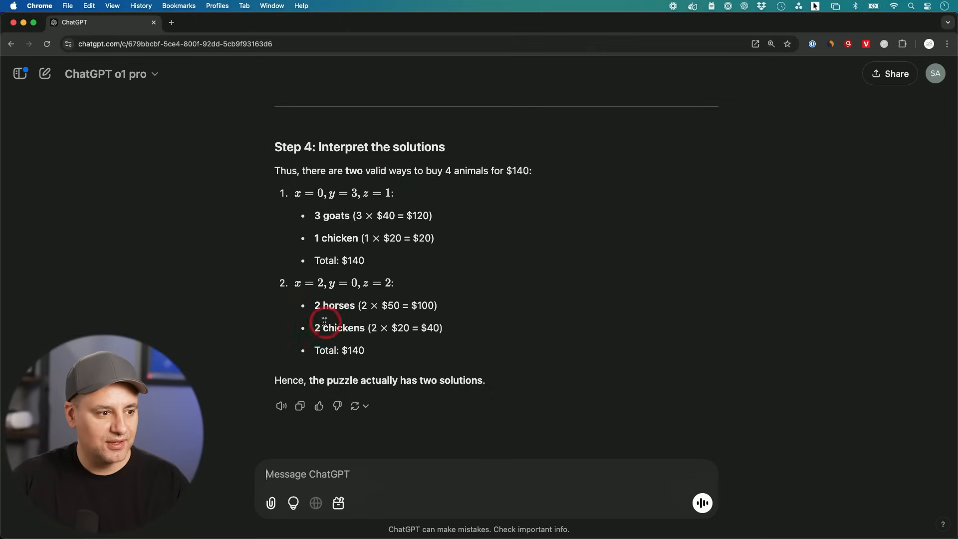
mouse_move(406, 375)
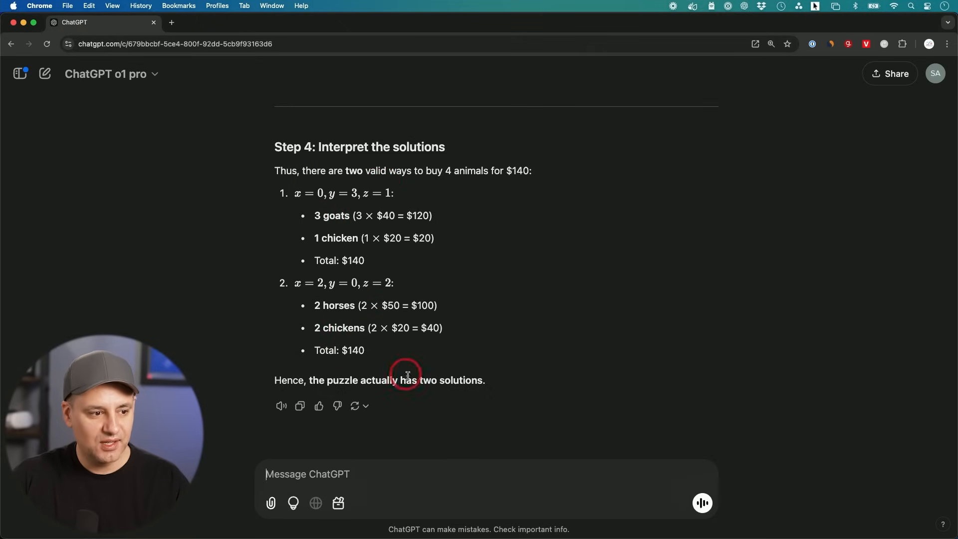
mouse_move(492, 391)
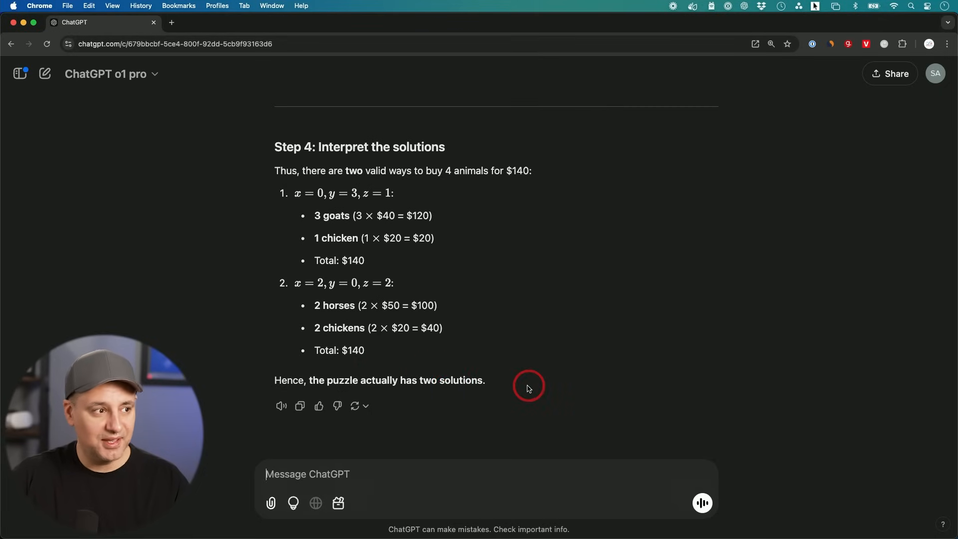
mouse_move(474, 292)
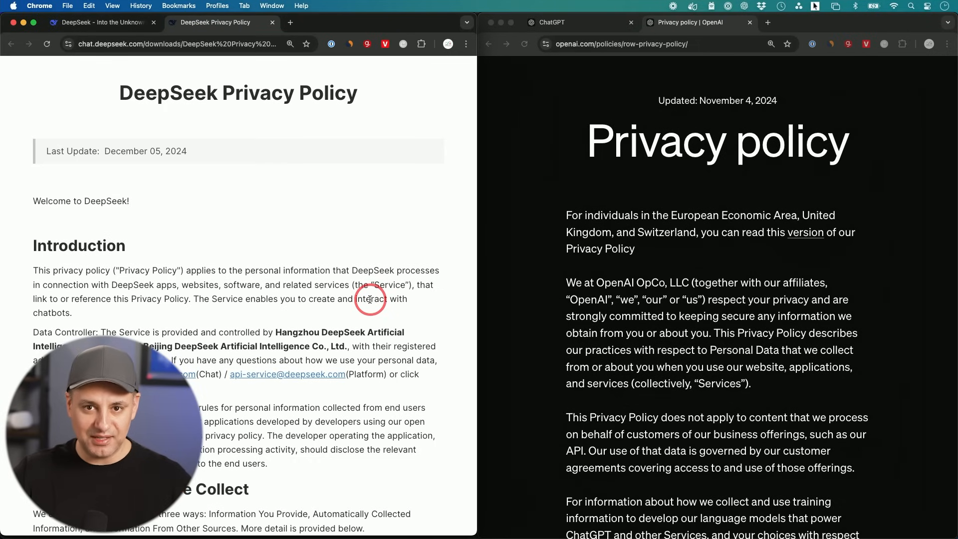
mouse_move(320, 296)
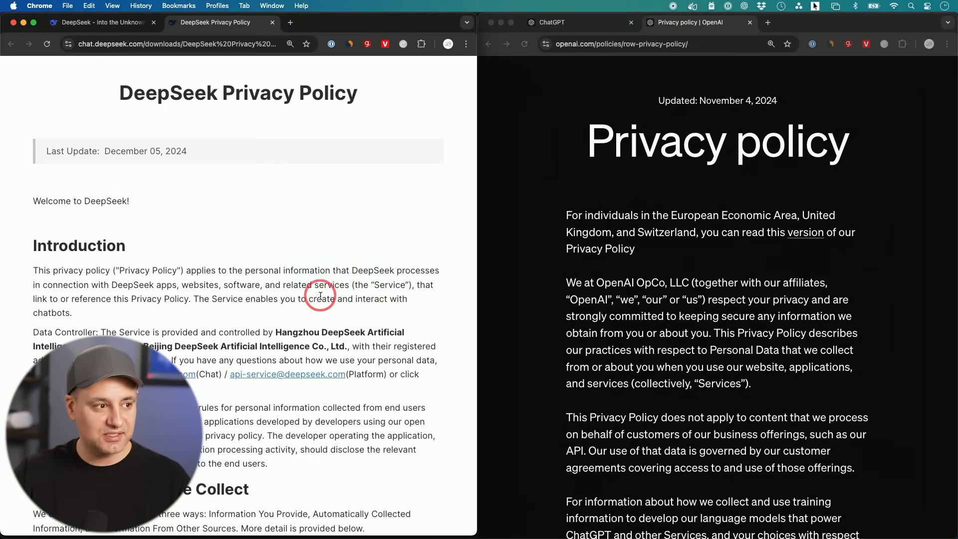
mouse_move(225, 103)
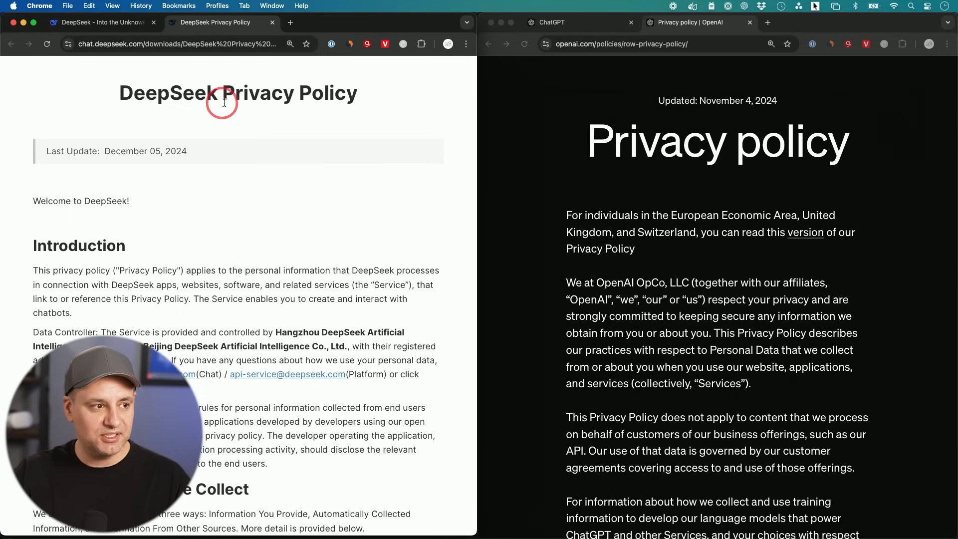
mouse_move(748, 165)
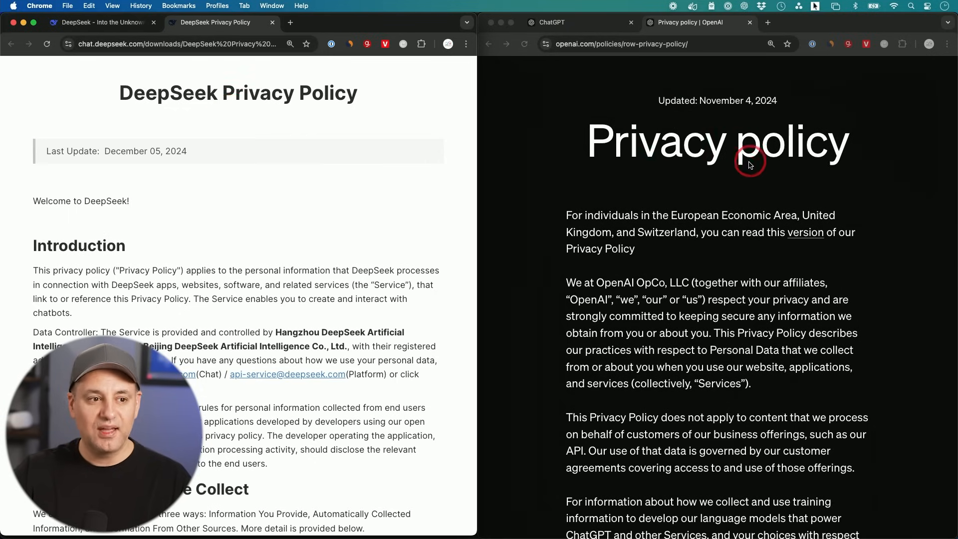
mouse_move(830, 153)
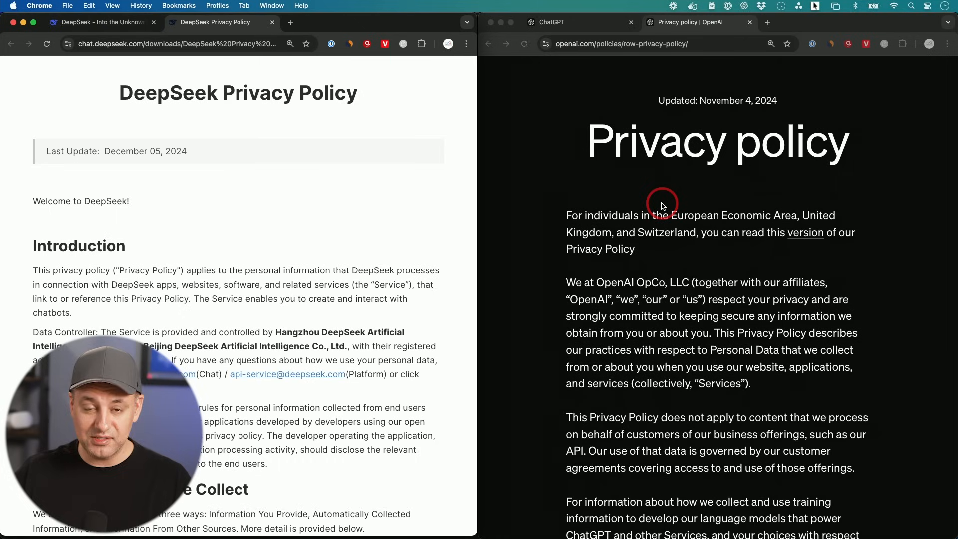
mouse_move(631, 212)
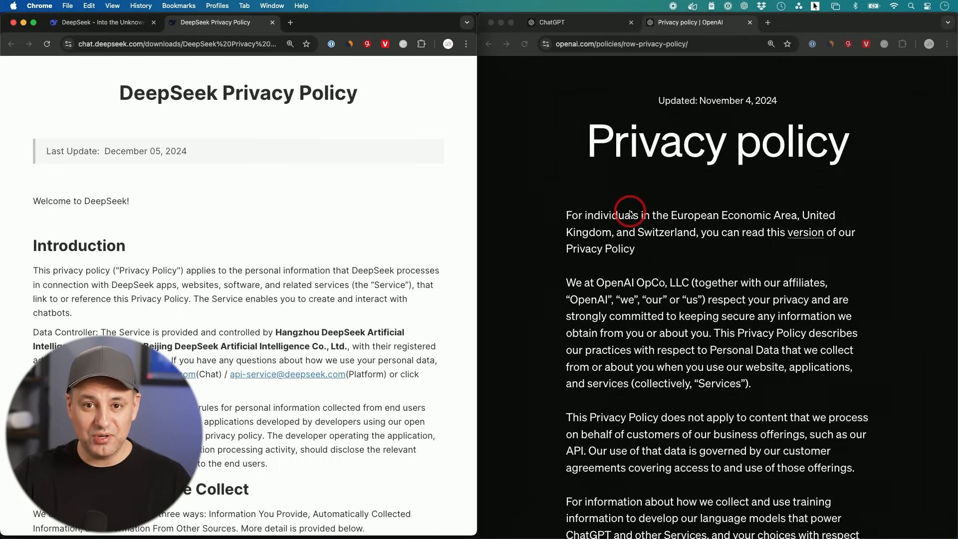
mouse_move(639, 221)
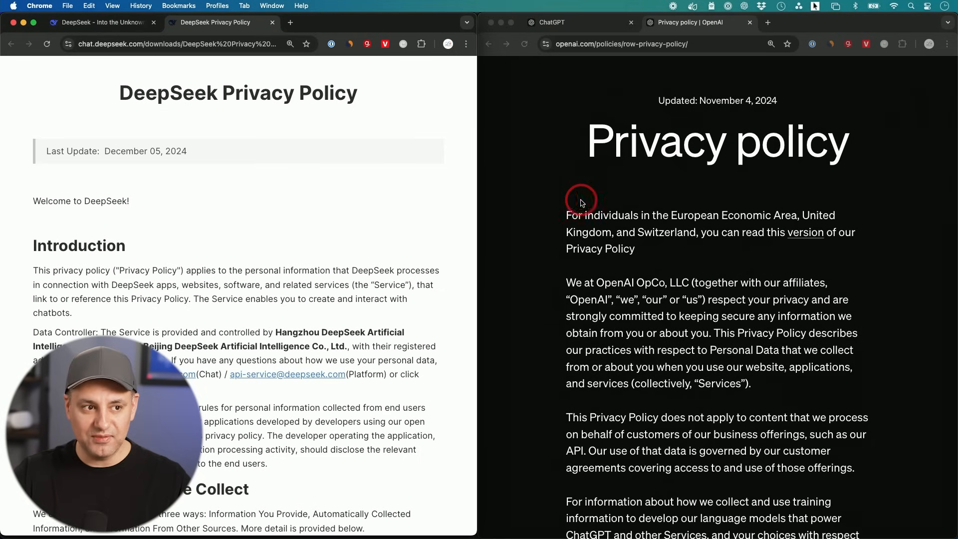
mouse_move(573, 207)
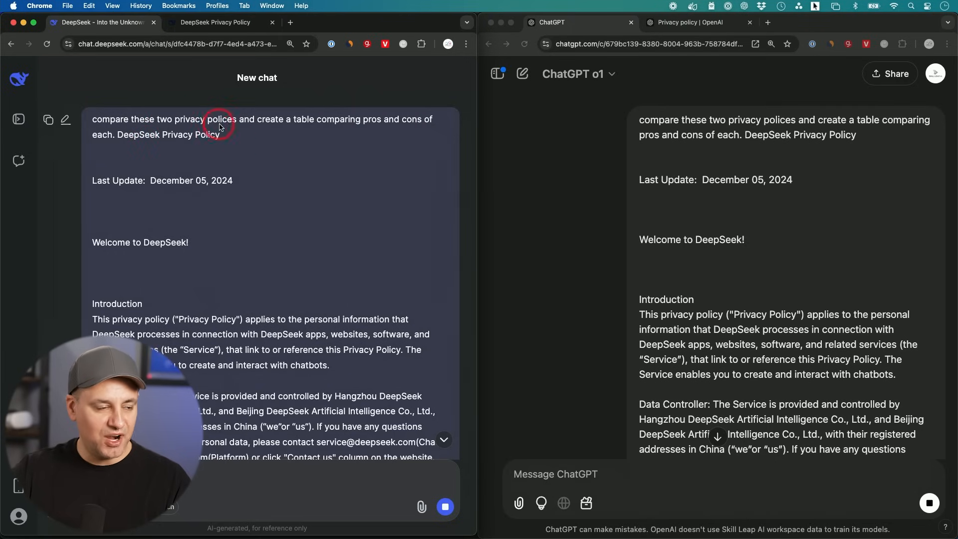
mouse_move(377, 124)
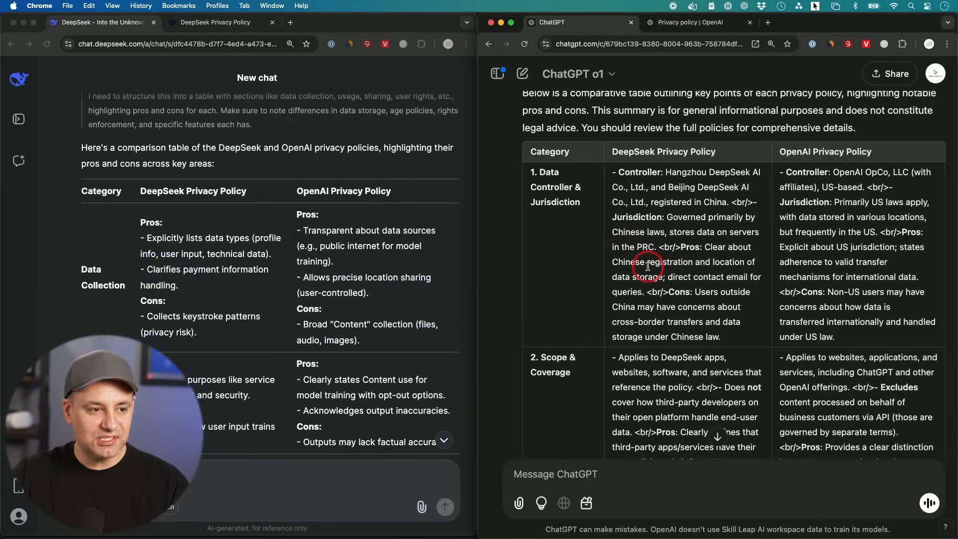
mouse_move(755, 218)
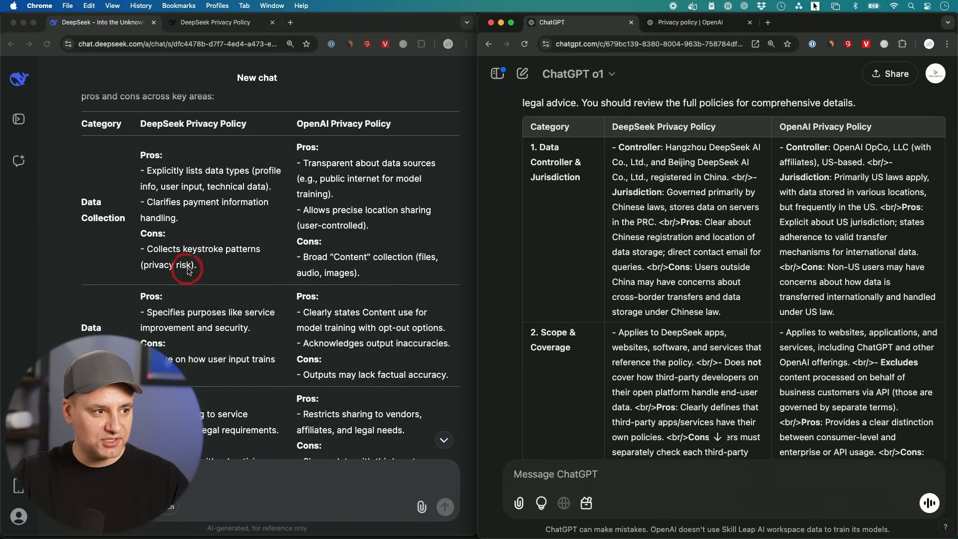
mouse_move(357, 265)
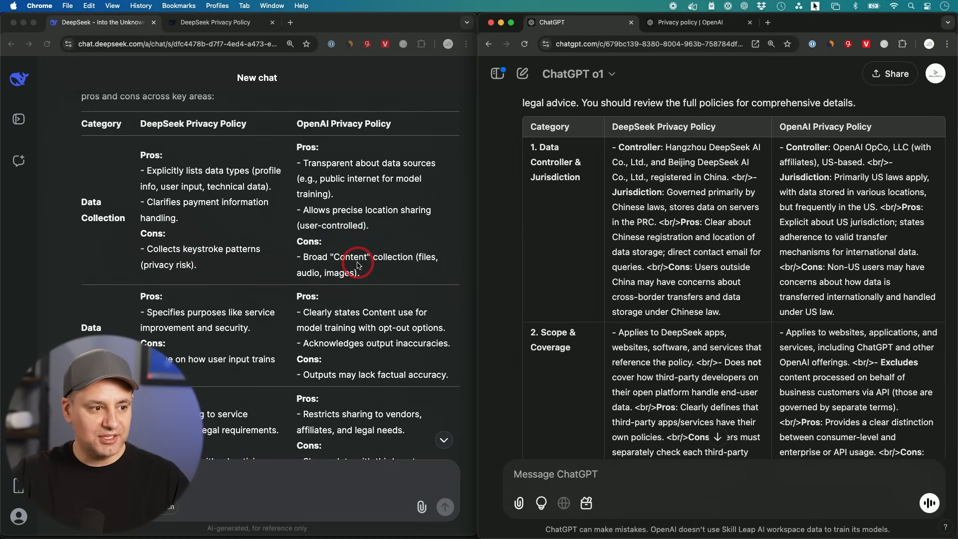
mouse_move(310, 280)
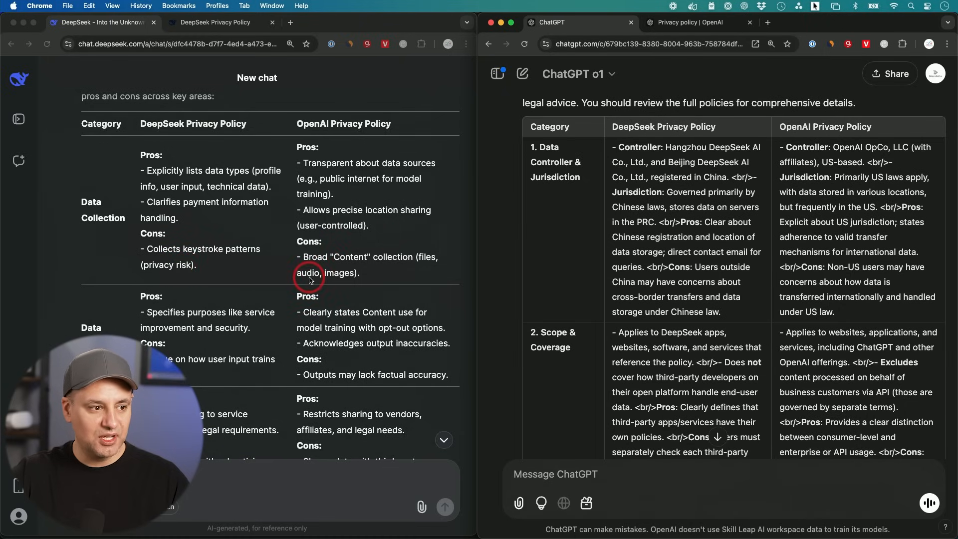
scroll("down", 3)
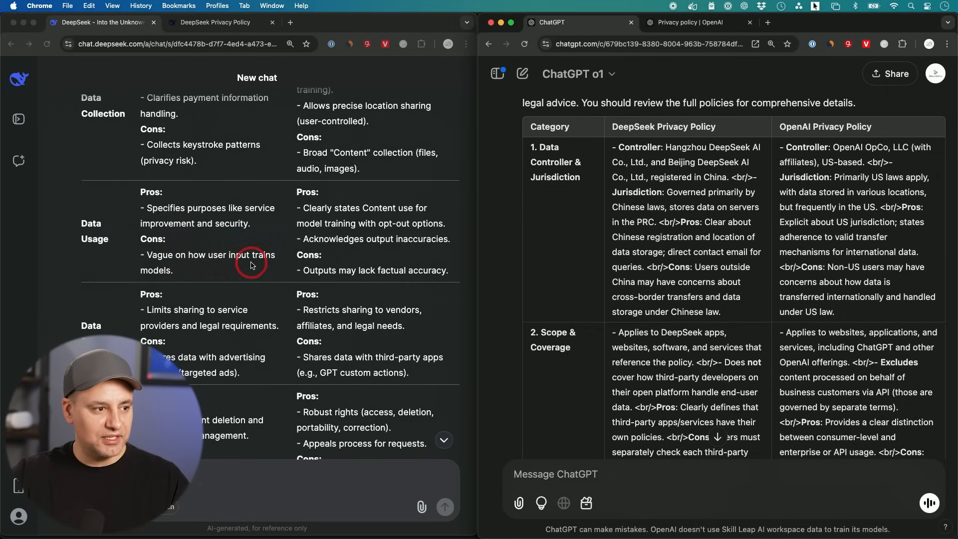
mouse_move(420, 188)
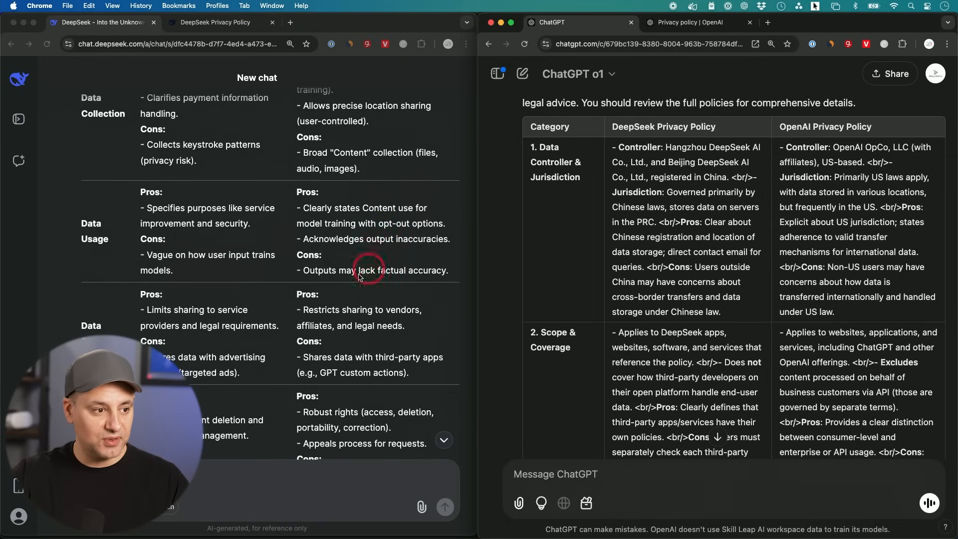
mouse_move(434, 282)
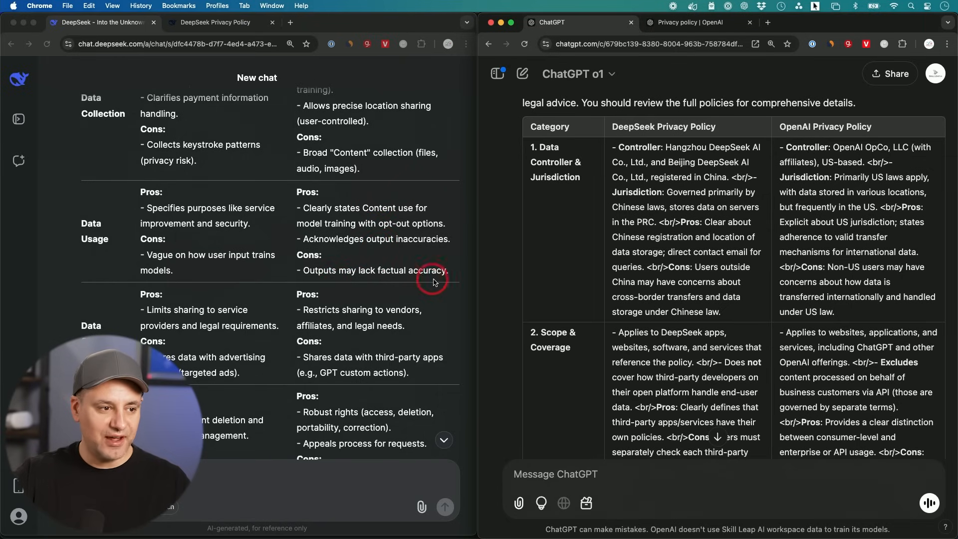
mouse_move(411, 261)
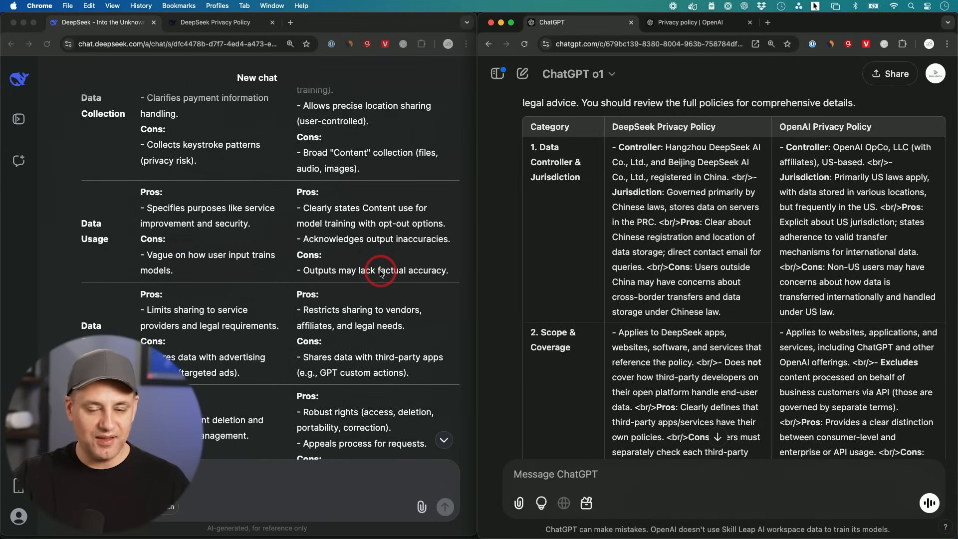
mouse_move(414, 276)
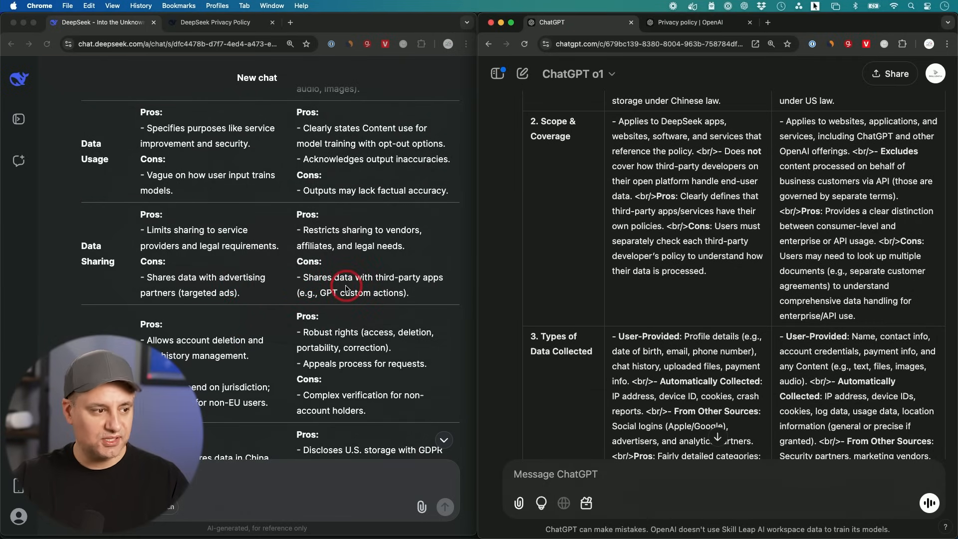
scroll("down", 3)
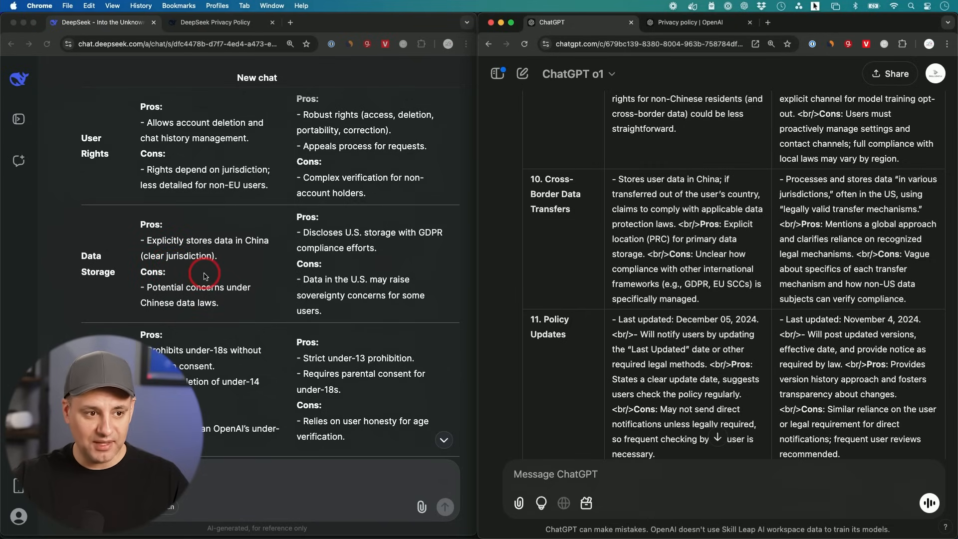
mouse_move(667, 186)
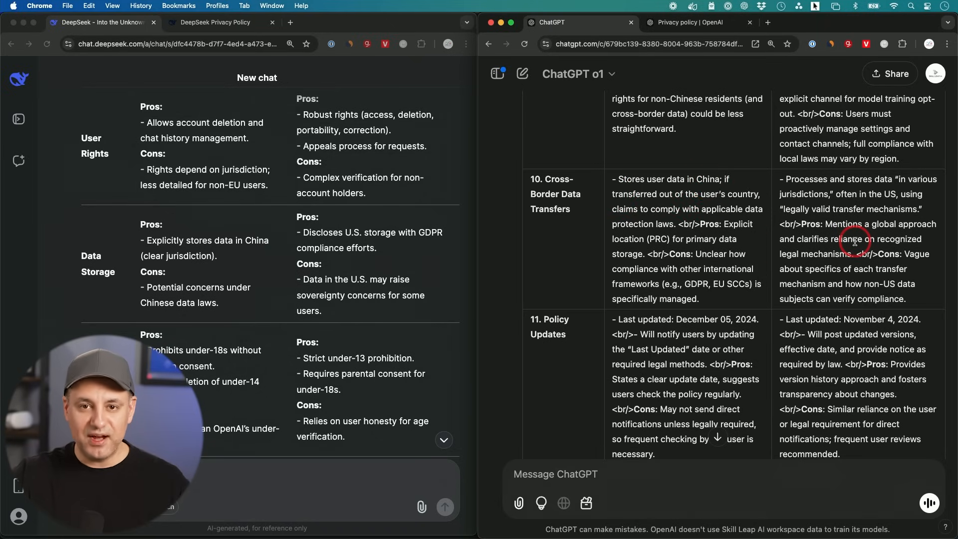
mouse_move(895, 188)
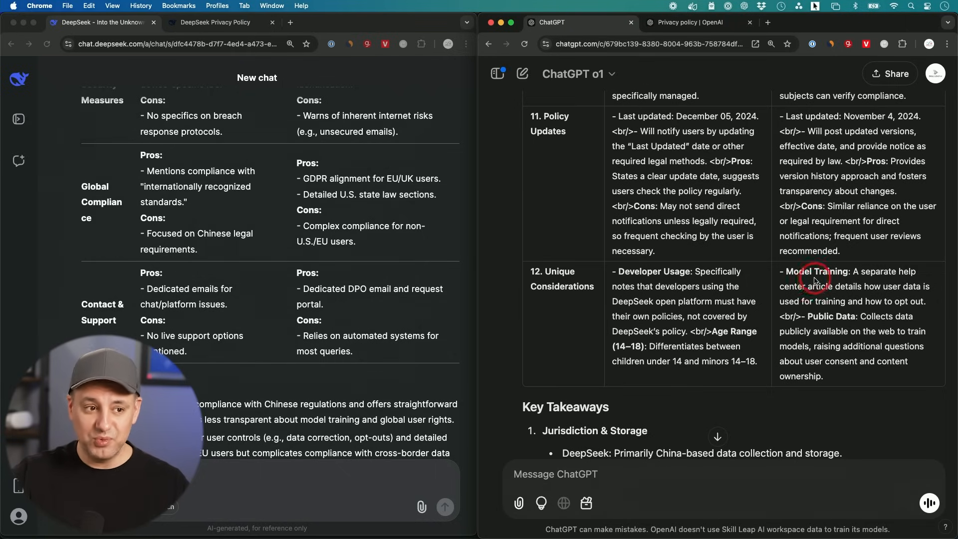
mouse_move(792, 206)
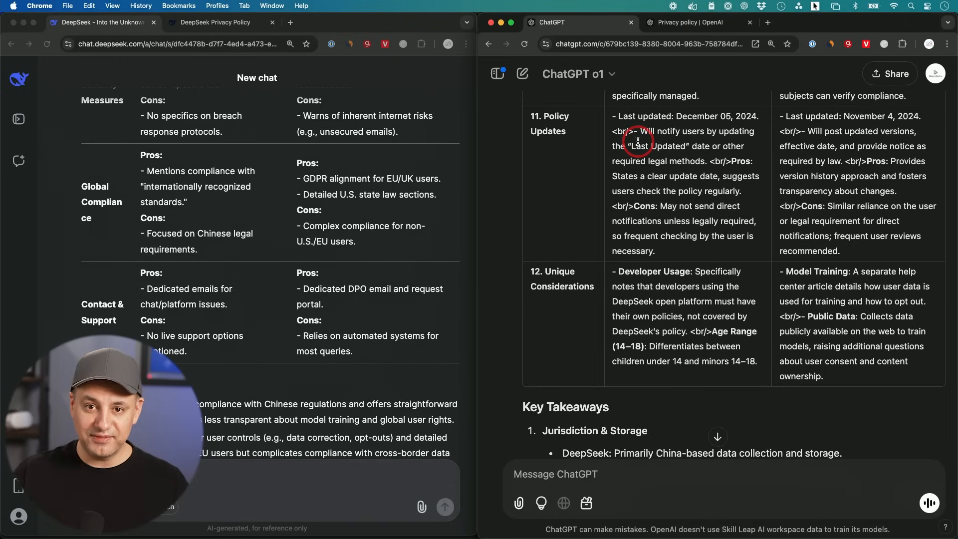
mouse_move(667, 119)
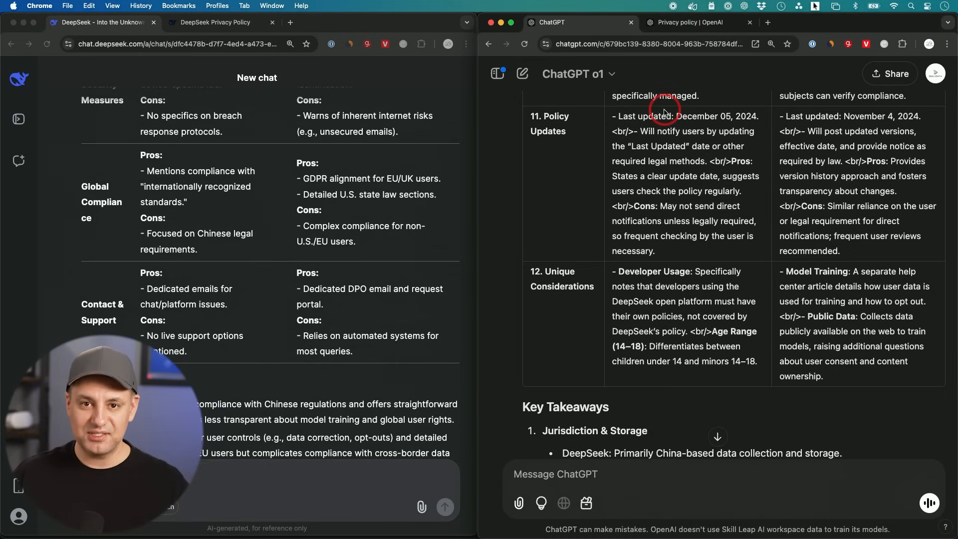
mouse_move(753, 269)
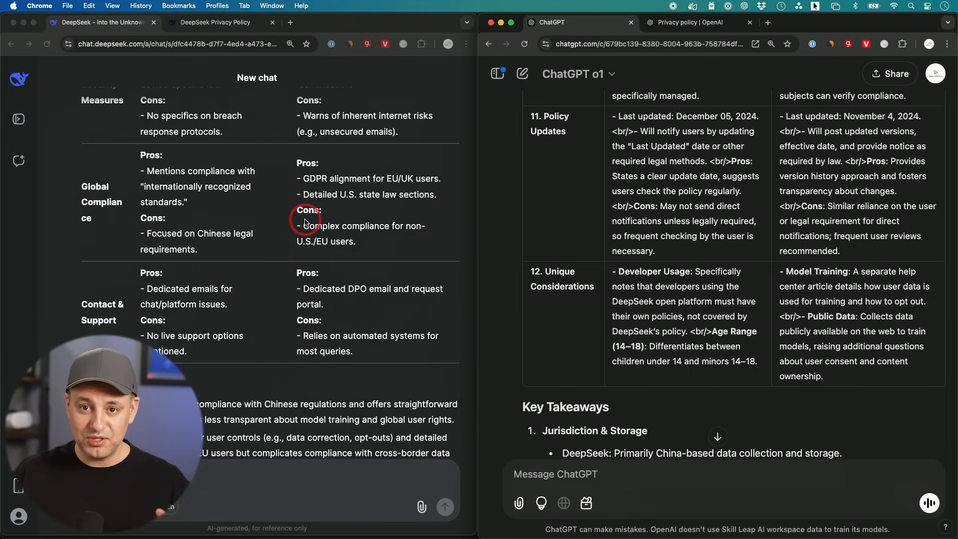
mouse_move(172, 97)
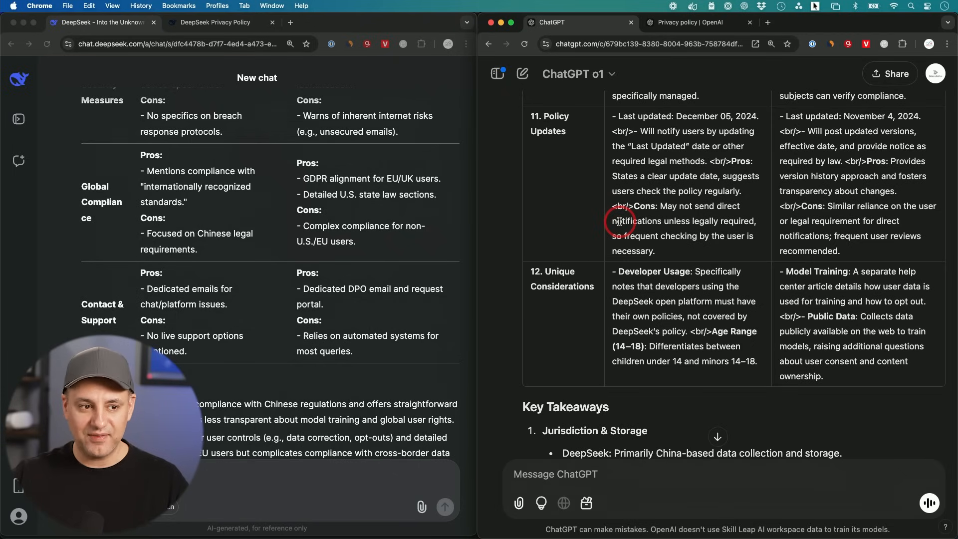
mouse_move(639, 186)
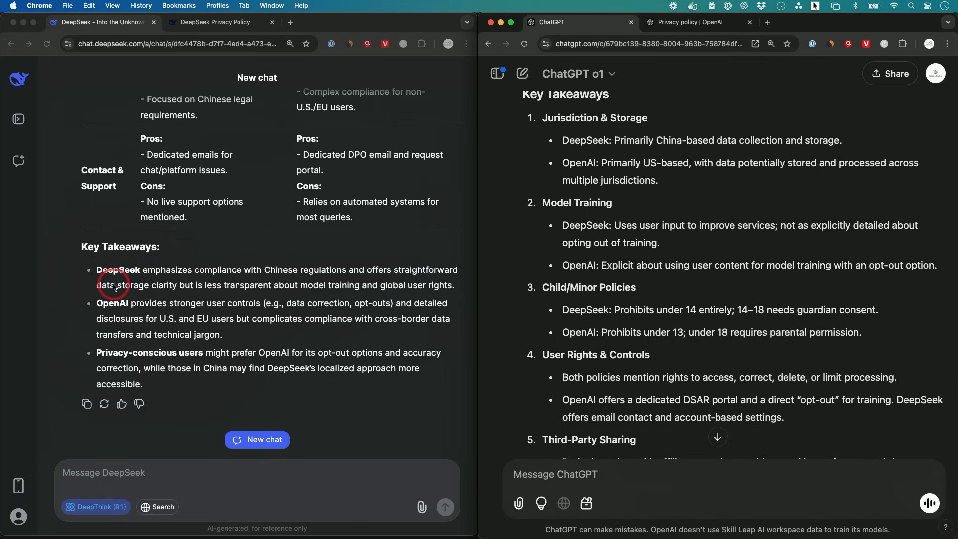
mouse_move(171, 293)
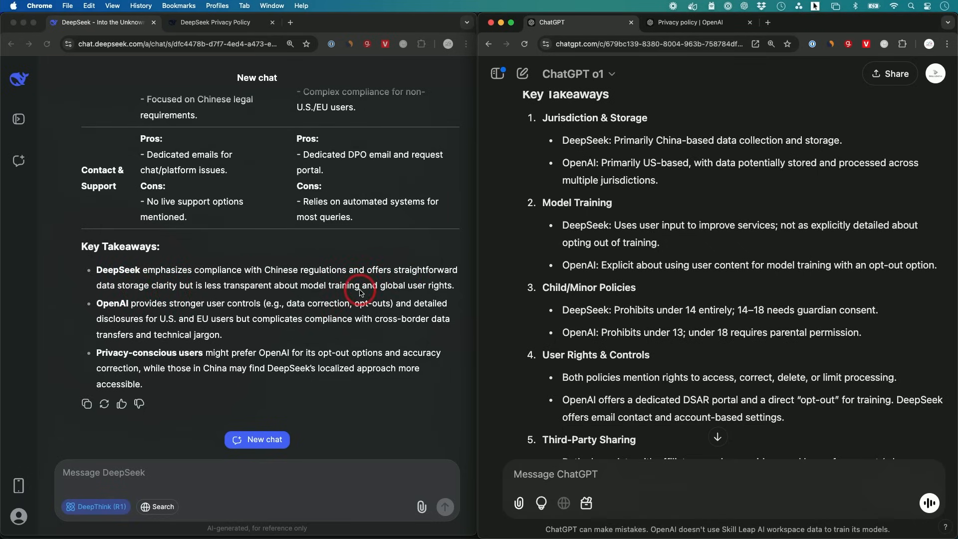
mouse_move(118, 338)
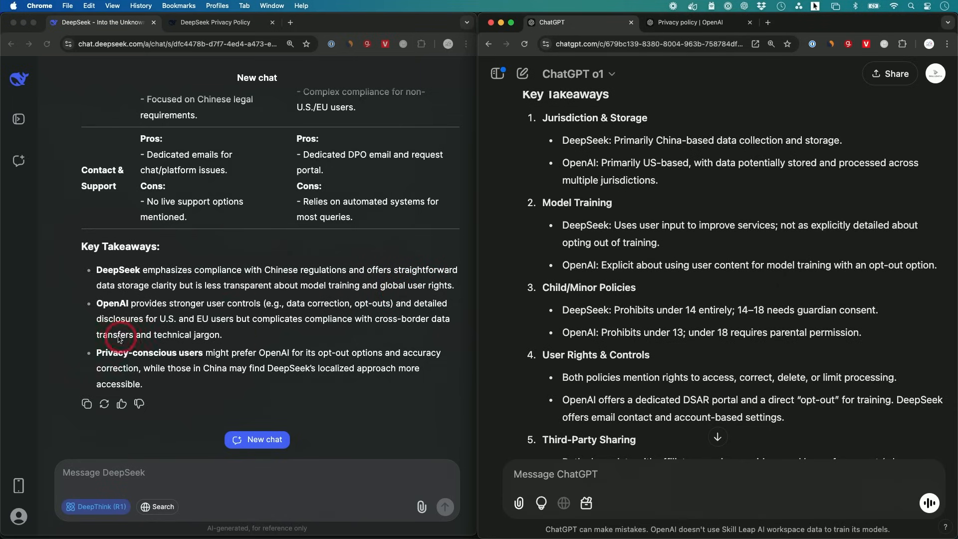
mouse_move(237, 311)
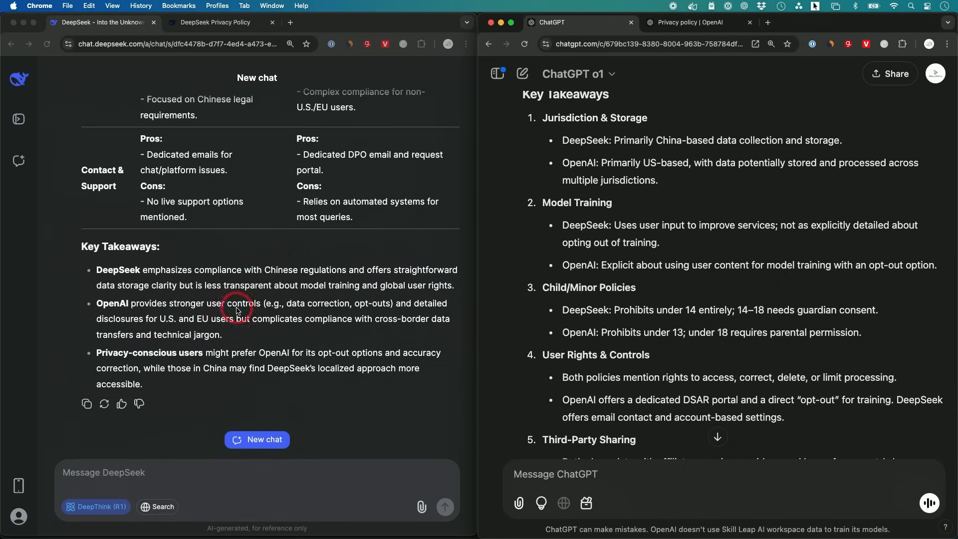
mouse_move(362, 309)
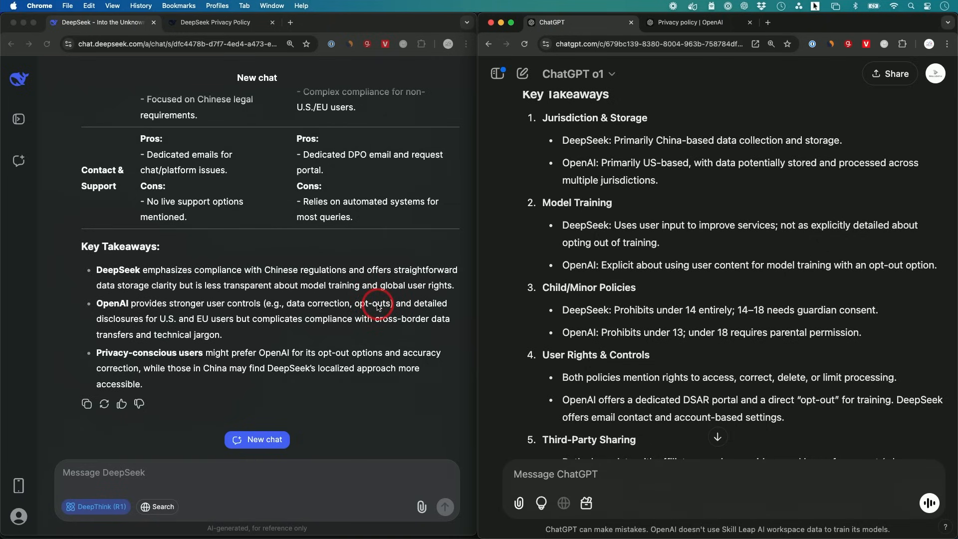
mouse_move(427, 311)
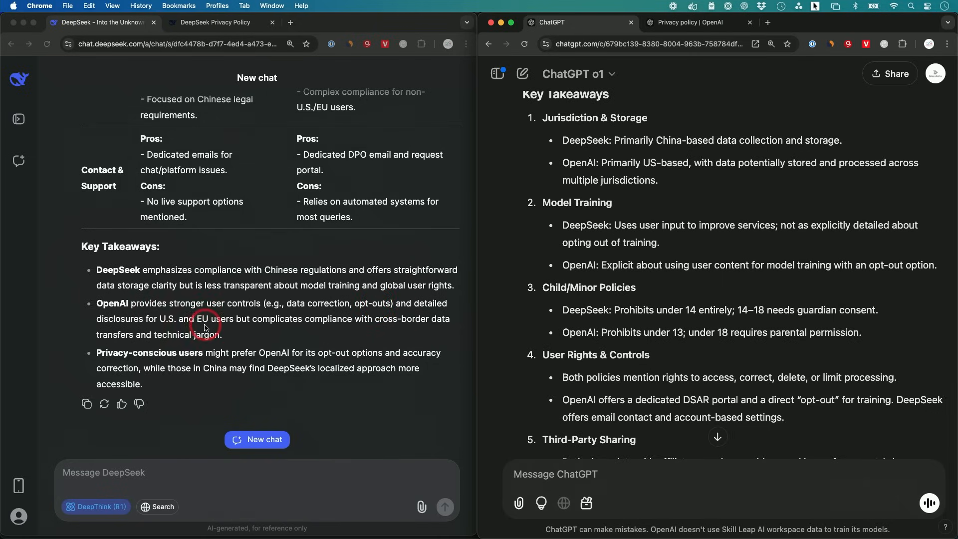
mouse_move(347, 330)
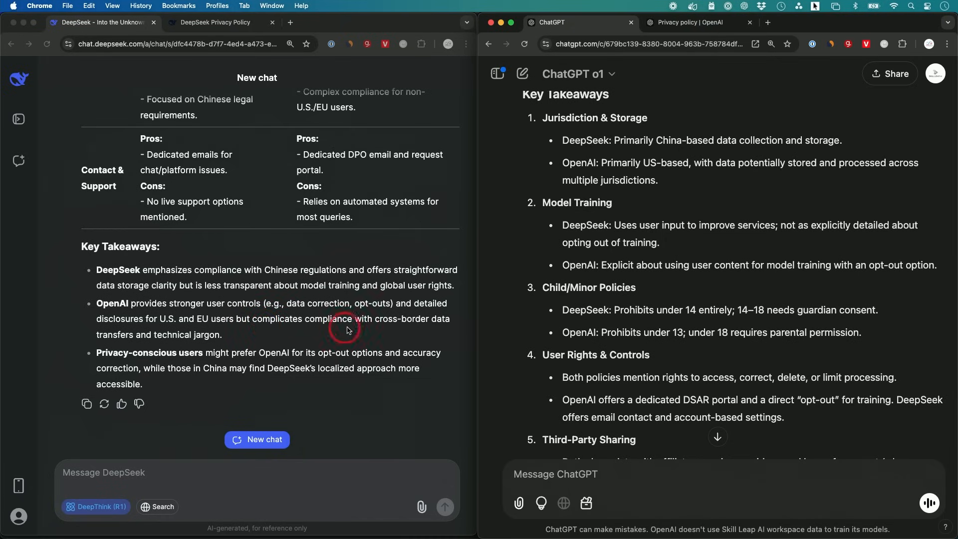
mouse_move(162, 338)
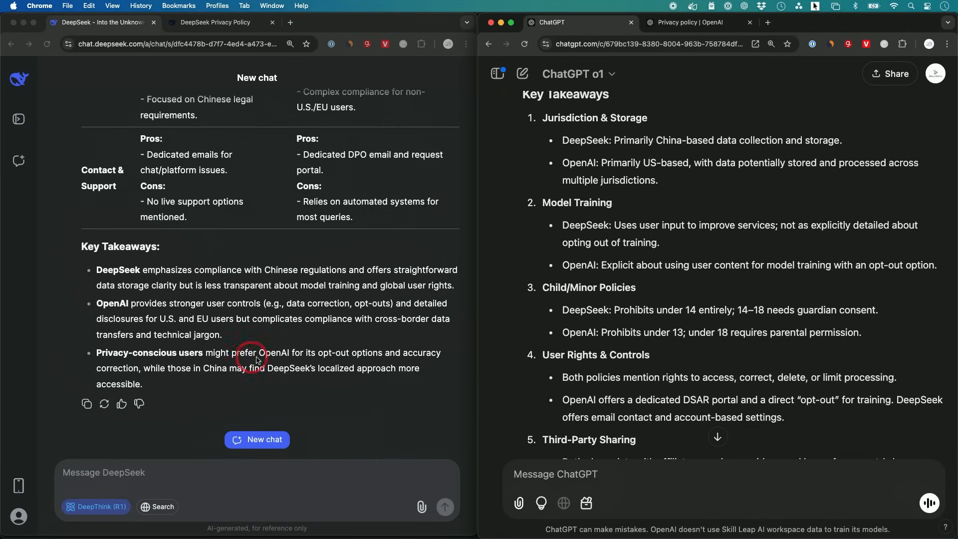
mouse_move(332, 359)
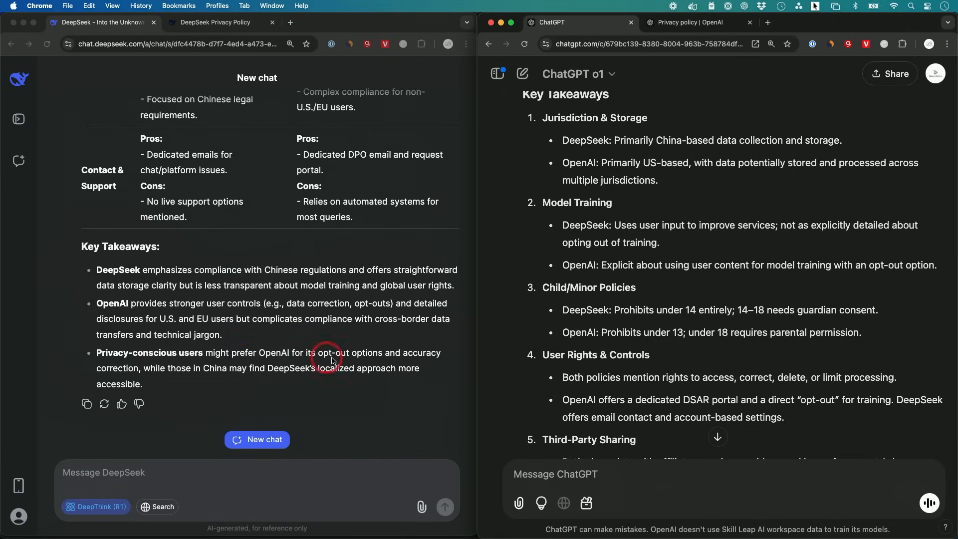
mouse_move(419, 363)
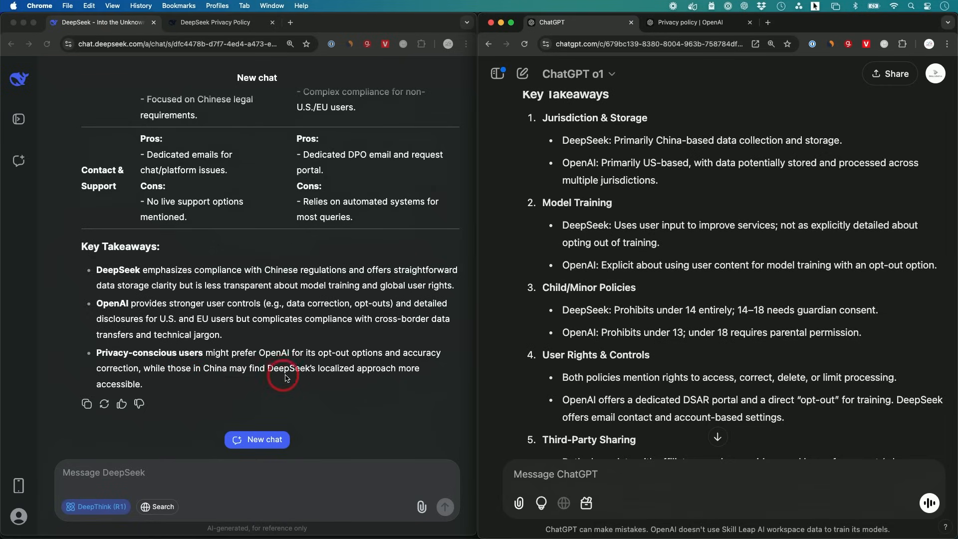
mouse_move(408, 380)
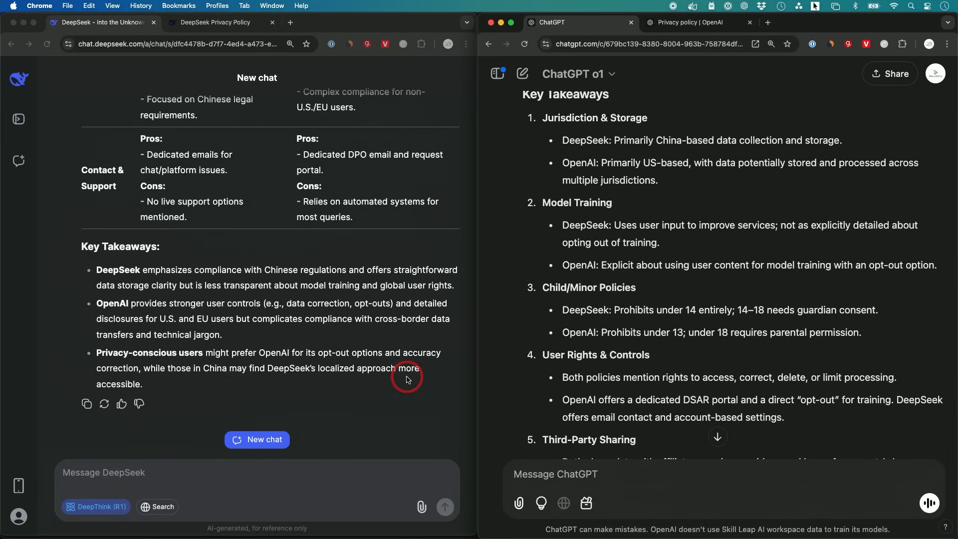